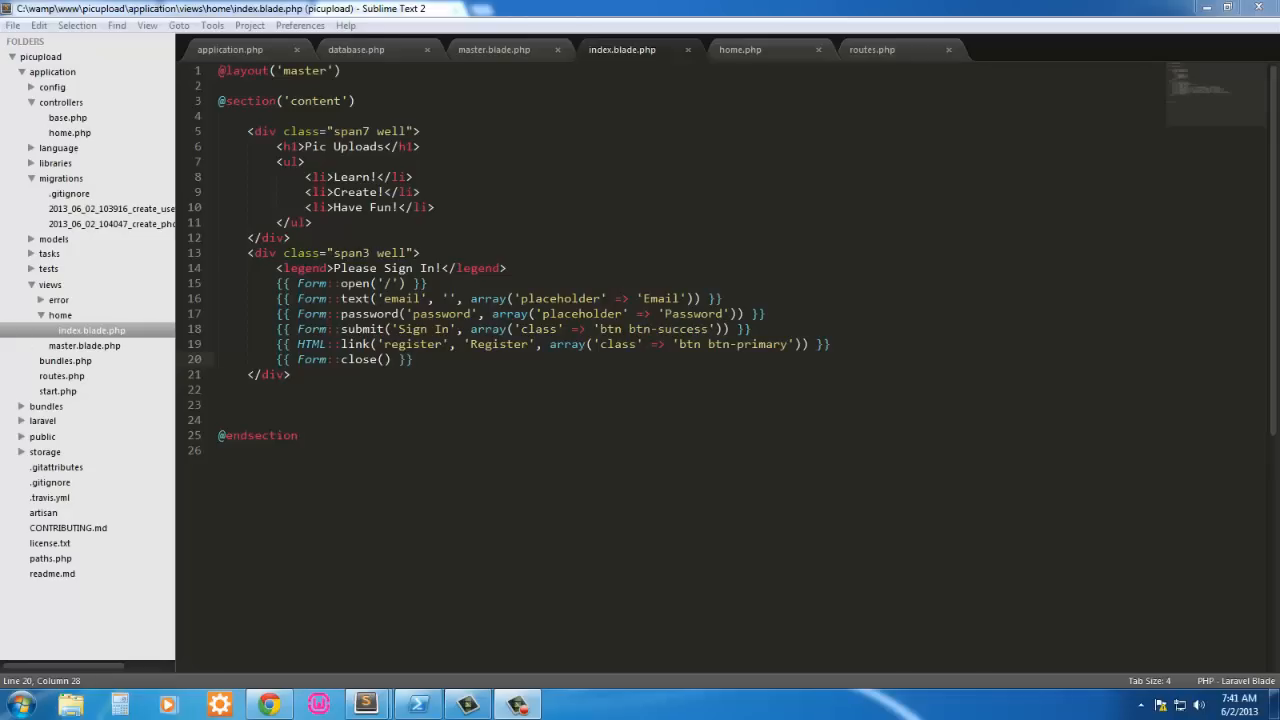
{"action": "mouse_move", "coordinate": [822, 422]}
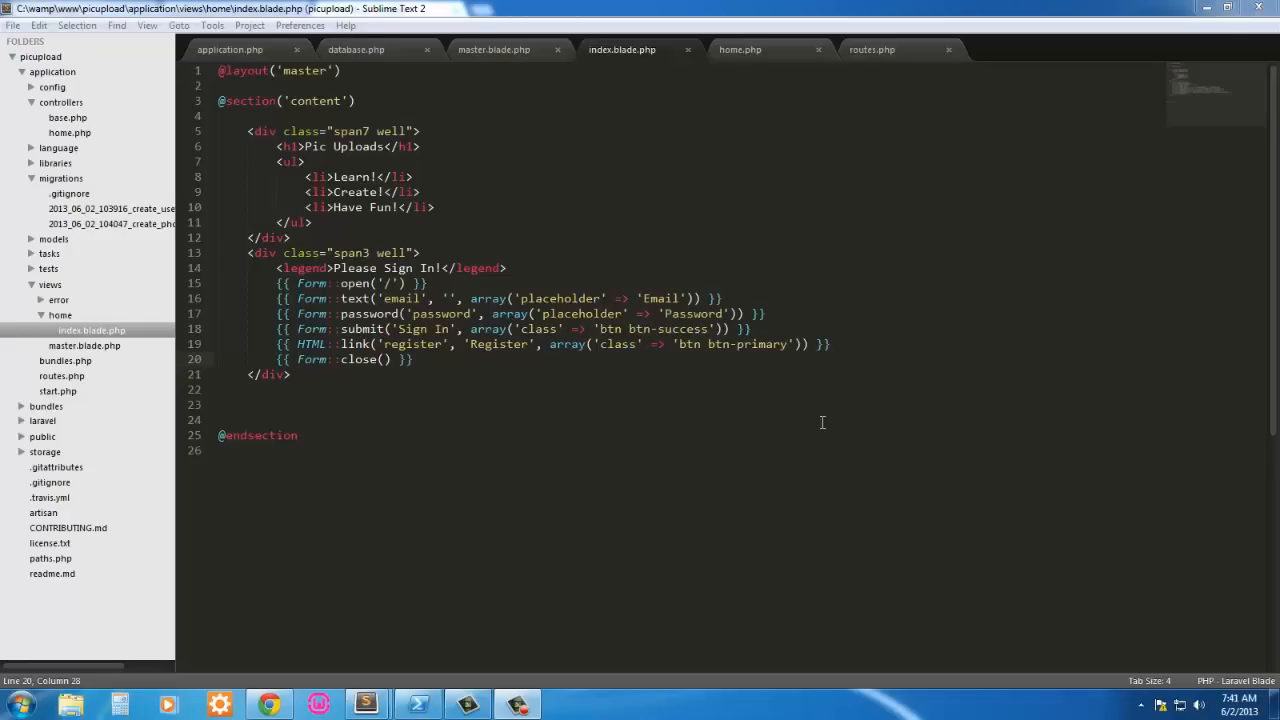
{"action": "mouse_move", "coordinate": [801, 397]}
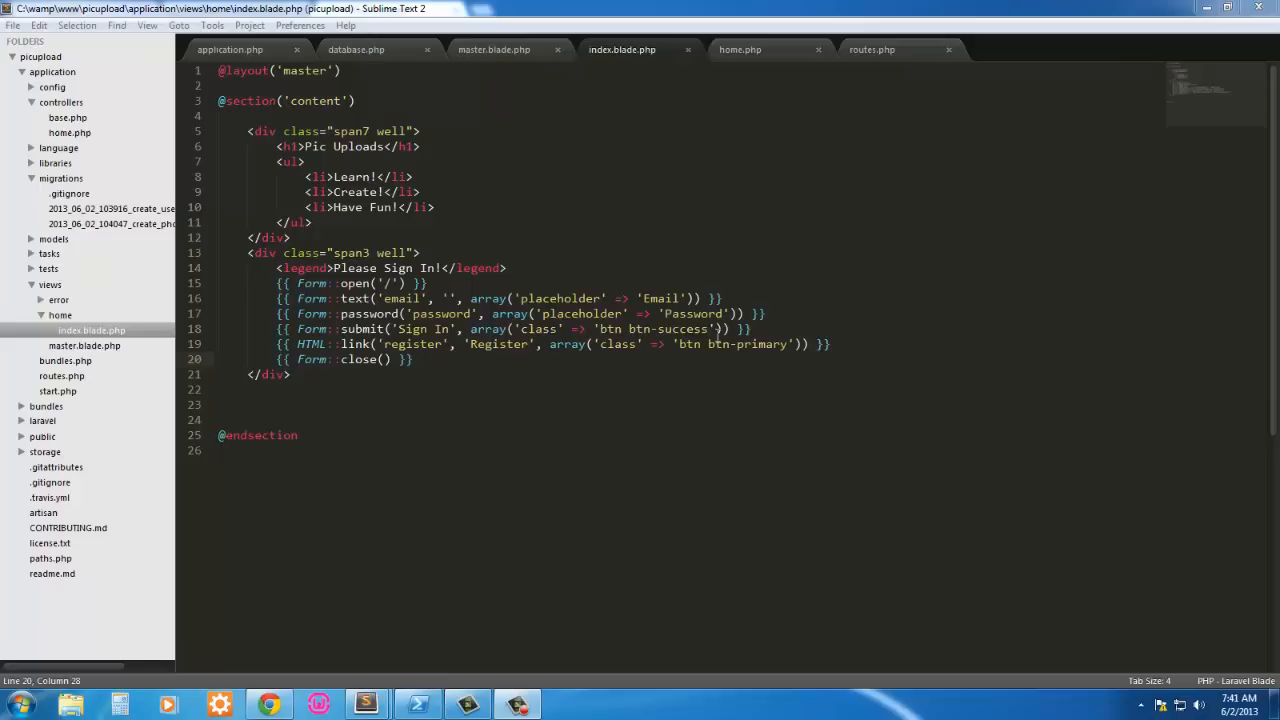
{"action": "mouse_move", "coordinate": [683, 278]}
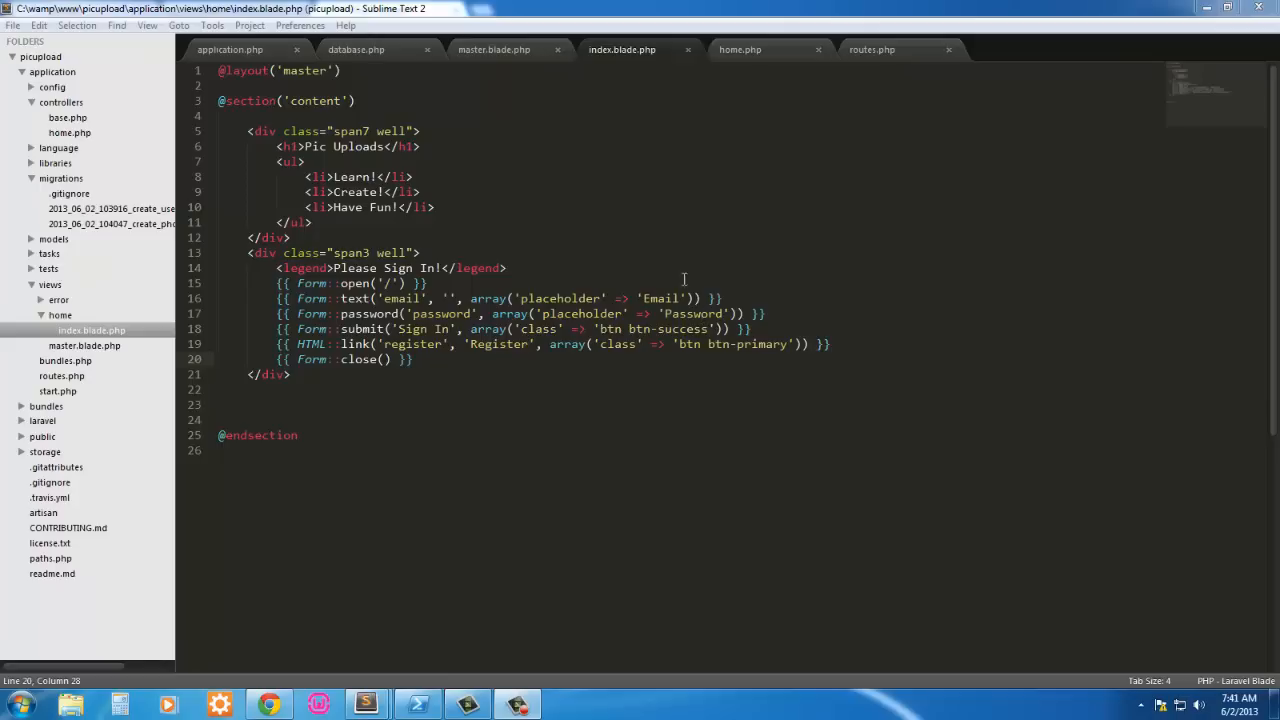
Step: Close the index.blade.php tab so master.blade.php is displayed
{"action": "left_click", "coordinate": [494, 49]}
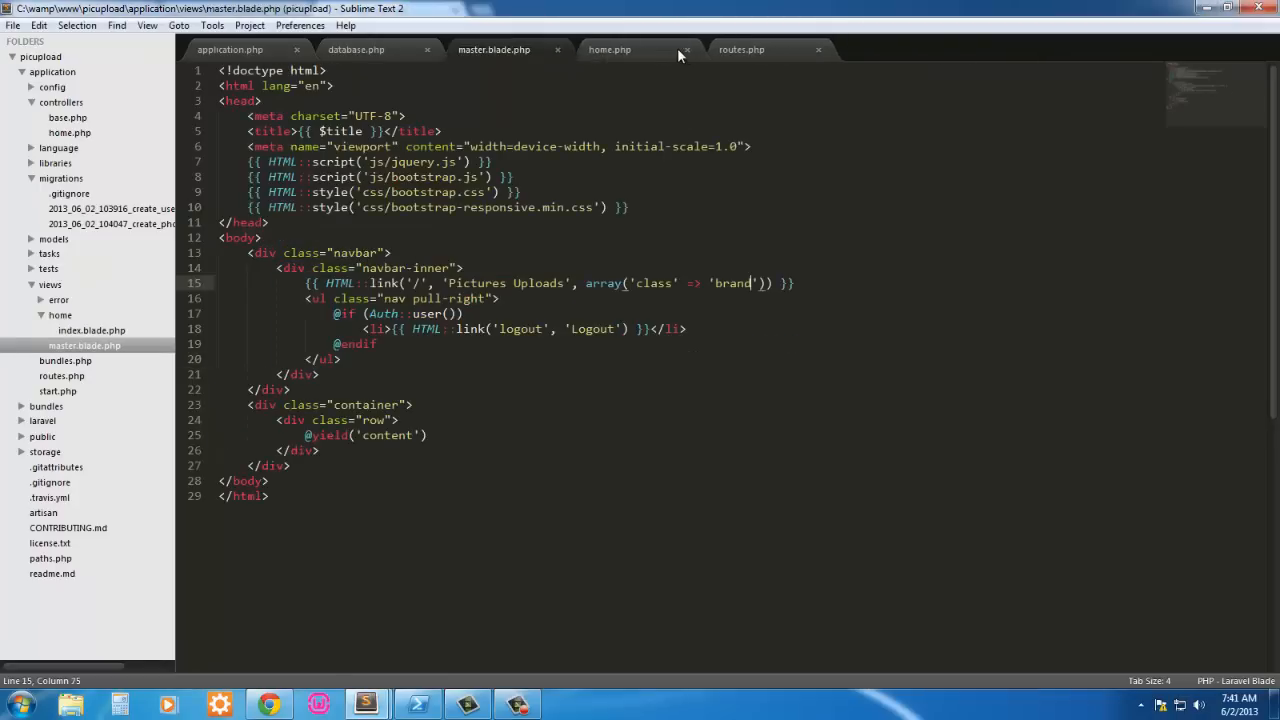
Step: Close home.php and save a new empty file as user.php in controllers
{"action": "left_click", "coordinate": [684, 49]}
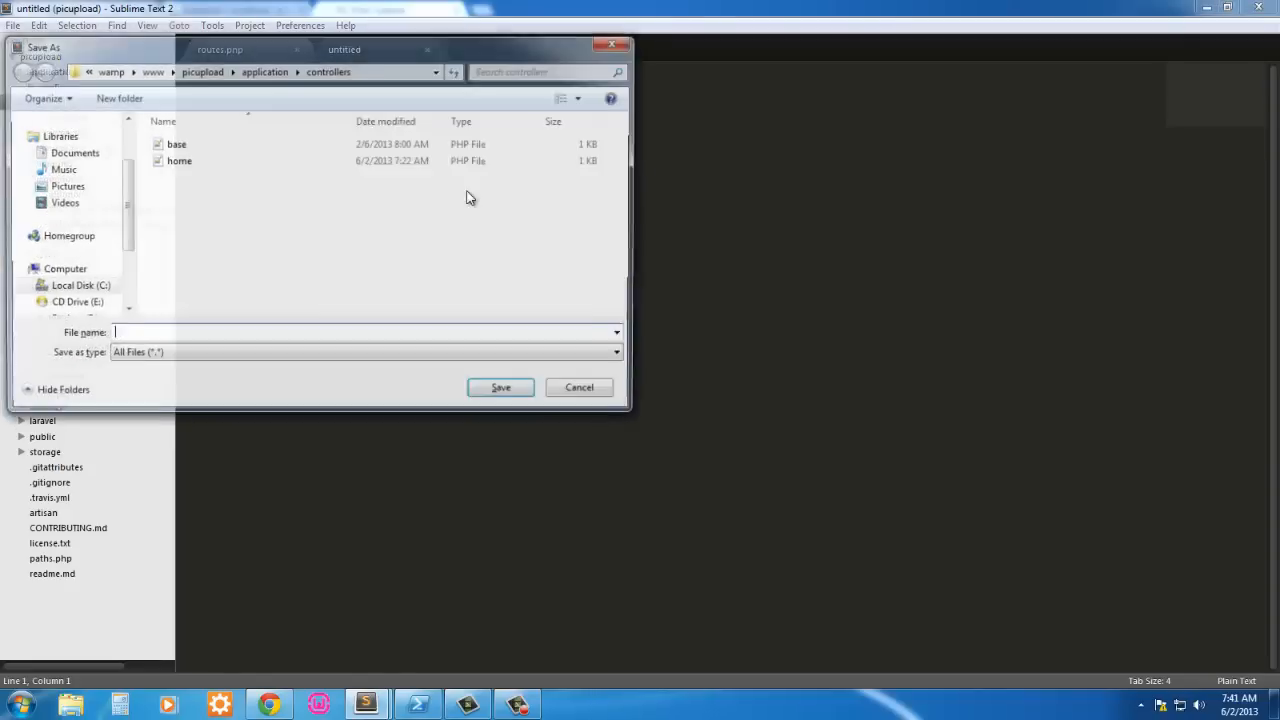
{"action": "type", "text": "usr"}
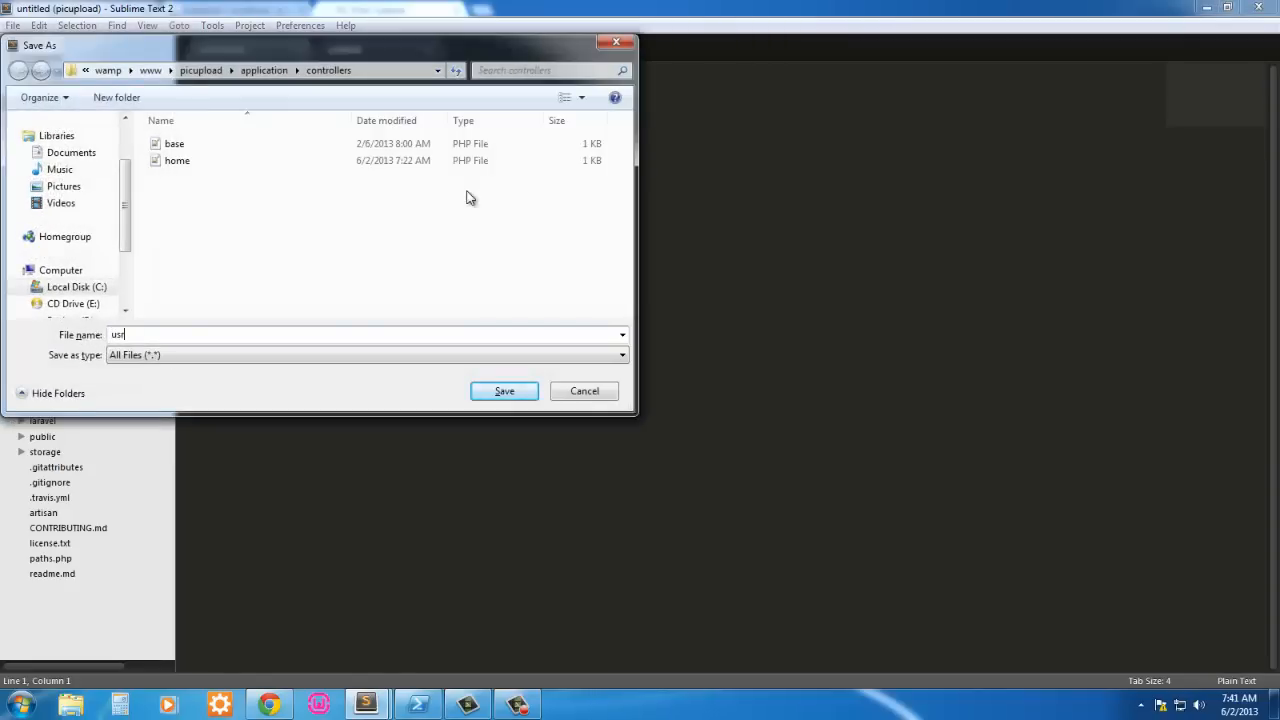
{"action": "type", "text": "er"}
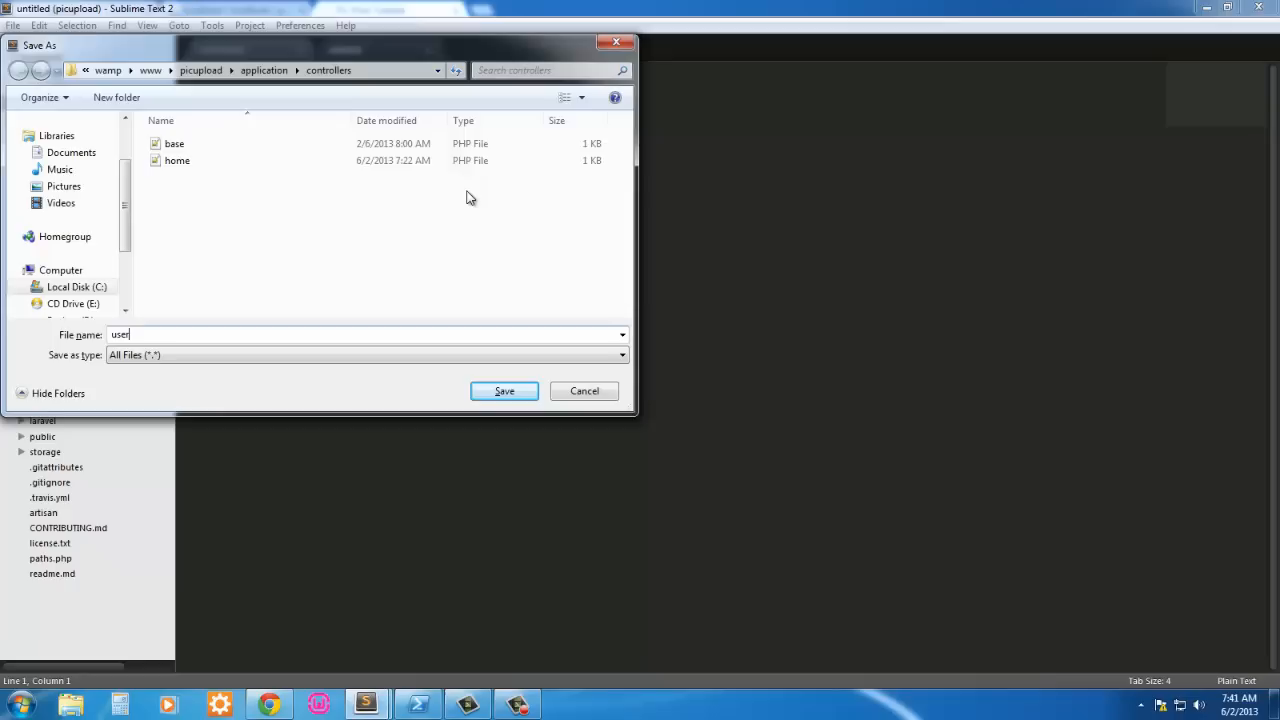
{"action": "type", "text": ".php"}
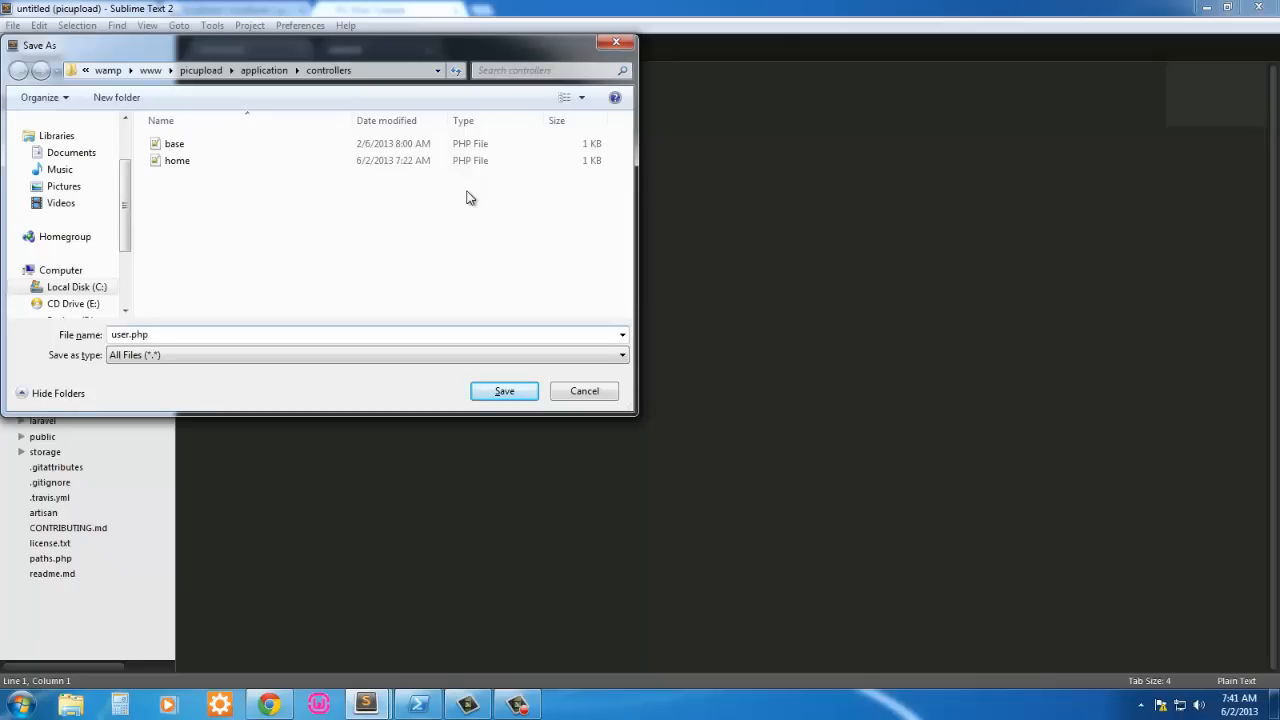
{"action": "left_click", "coordinate": [504, 391]}
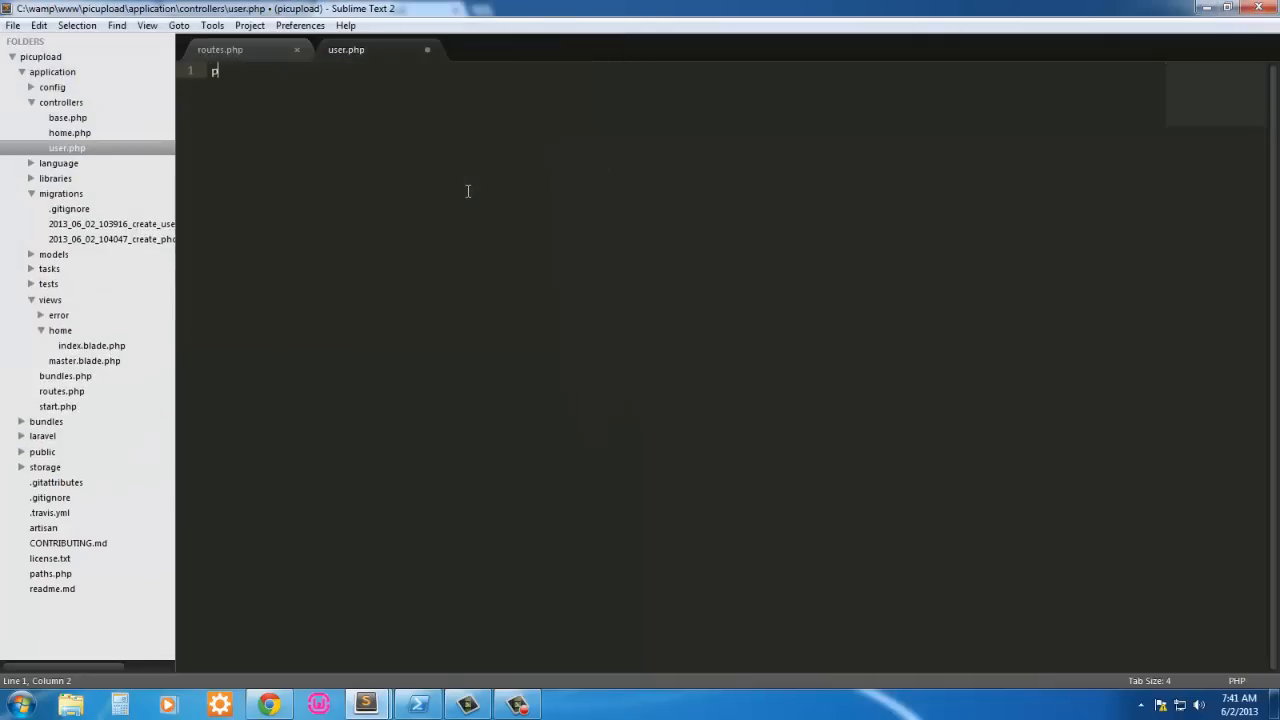
Step: Write the <?php opener and declare class User_Controller extends Base_Controller
{"action": "type", "text": "<?php ?>"}
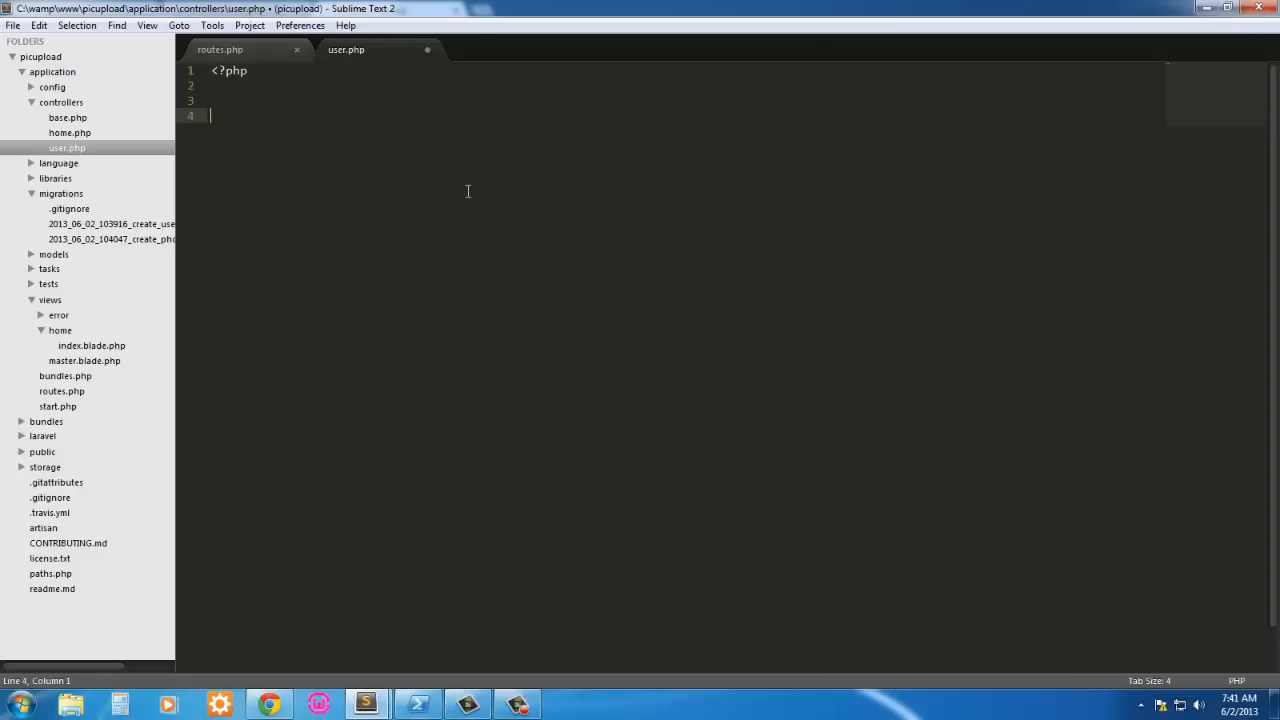
{"action": "type", "text": "class"}
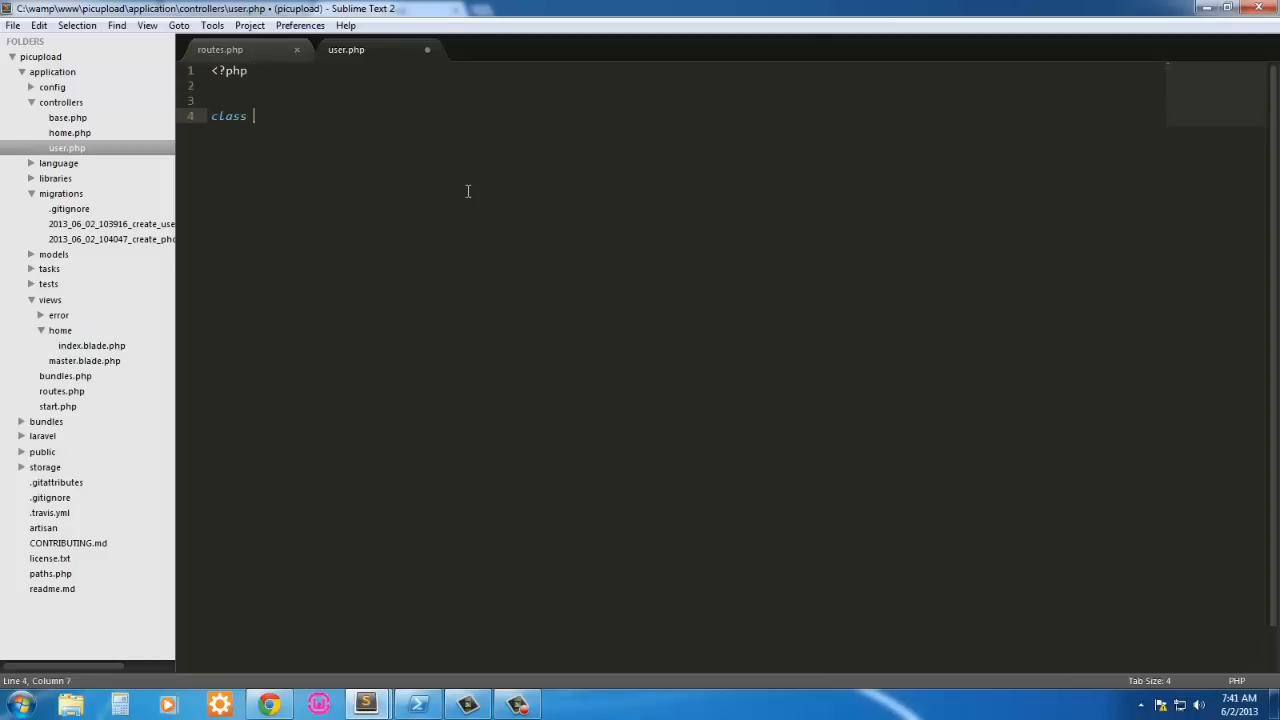
{"action": "type", "text": "User"}
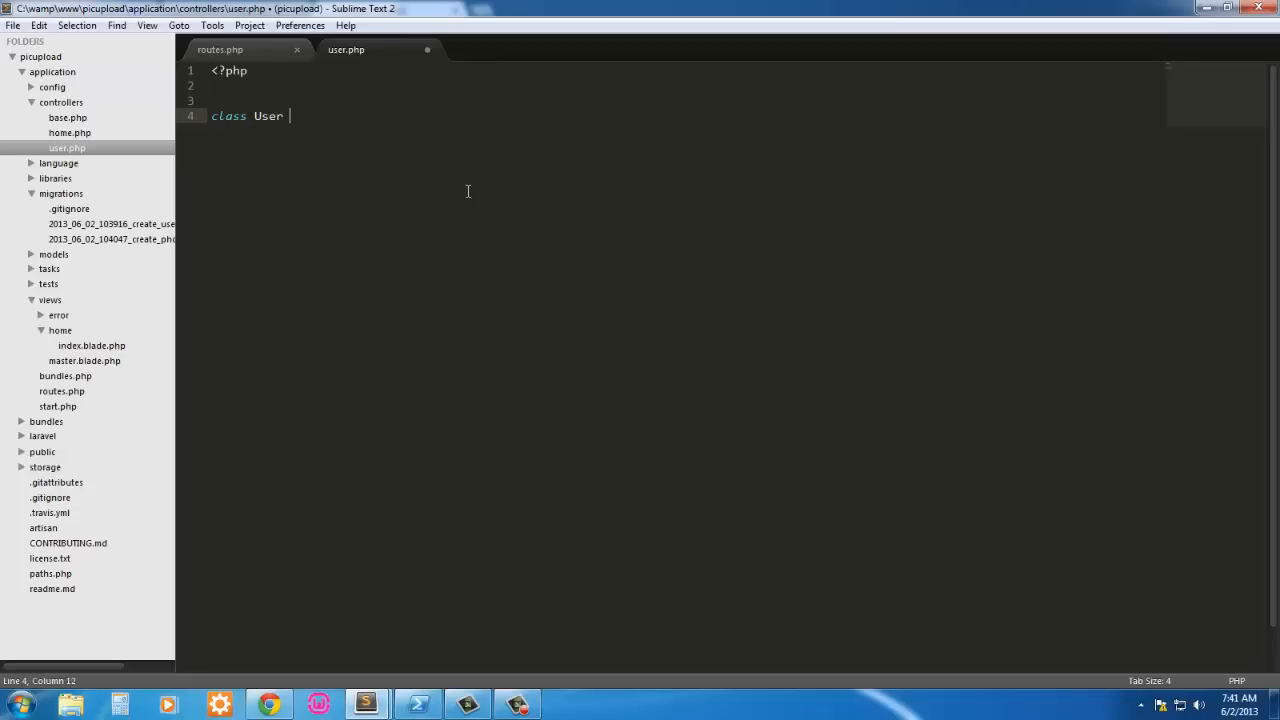
{"action": "type", "text": "e"}
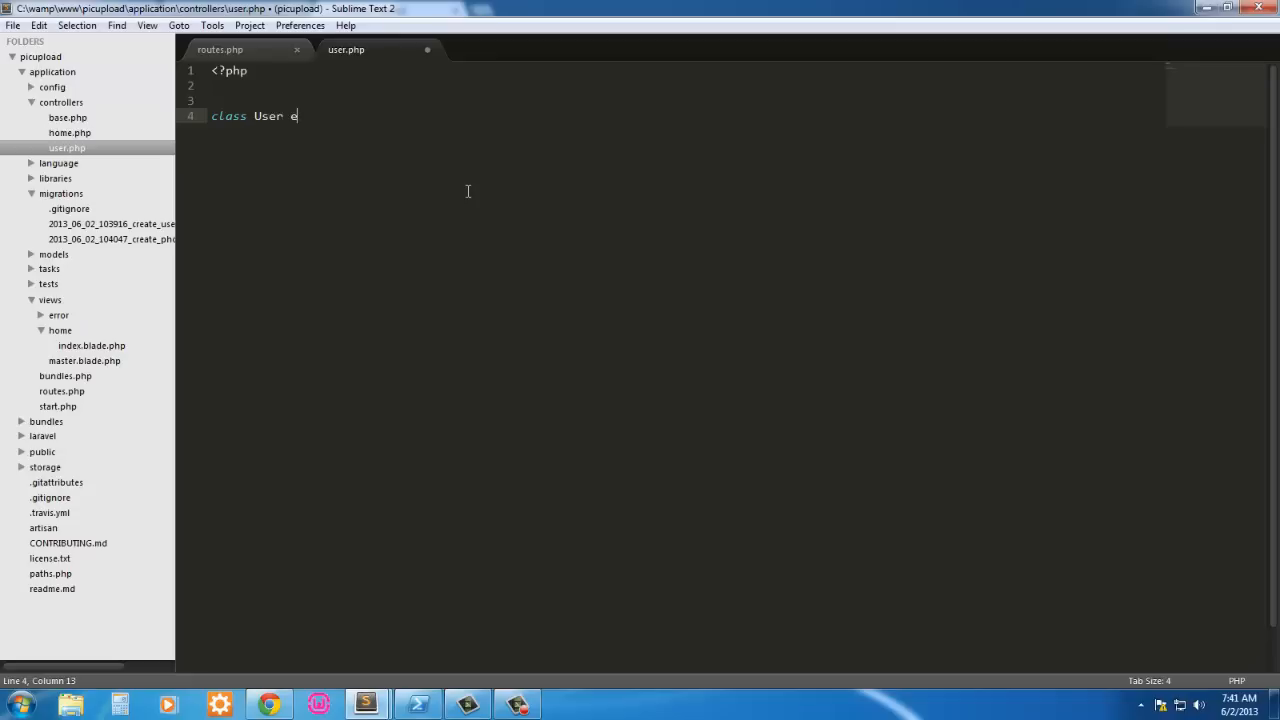
{"action": "key", "text": "BackSpace"}
{"action": "type", "text": "_Controll"}
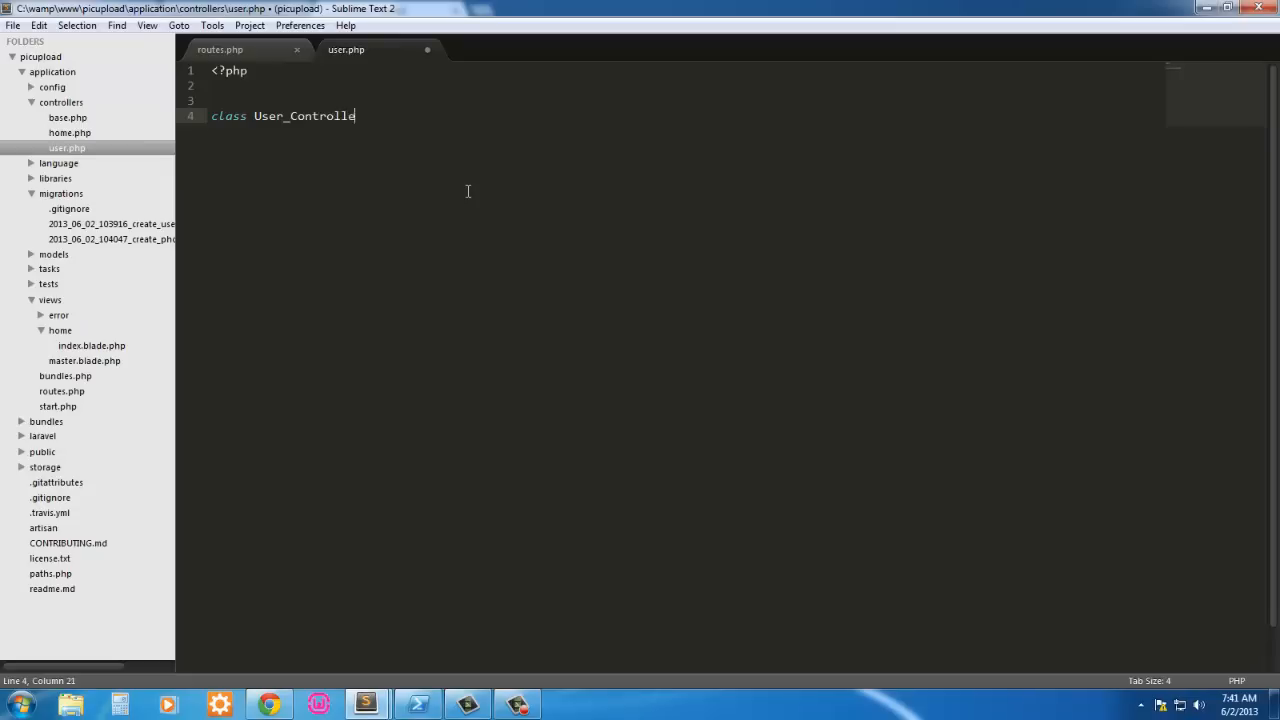
{"action": "type", "text": "ext"}
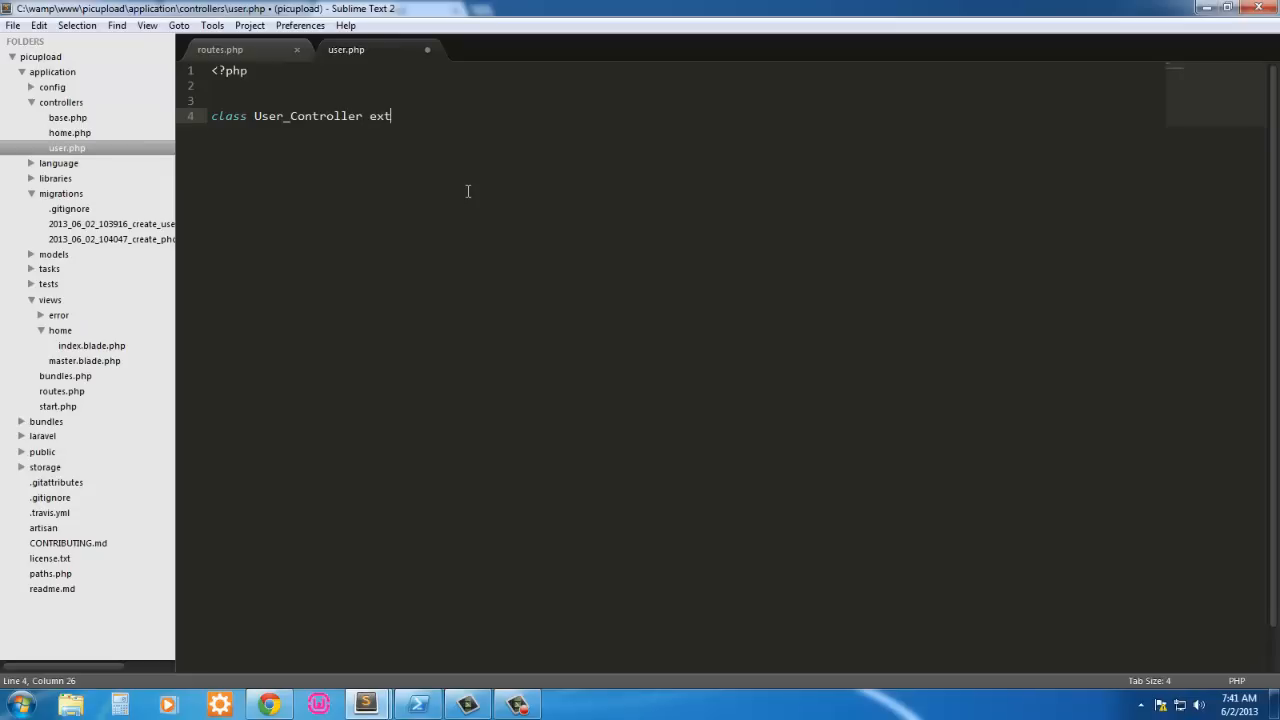
{"action": "type", "text": "ends Base_"}
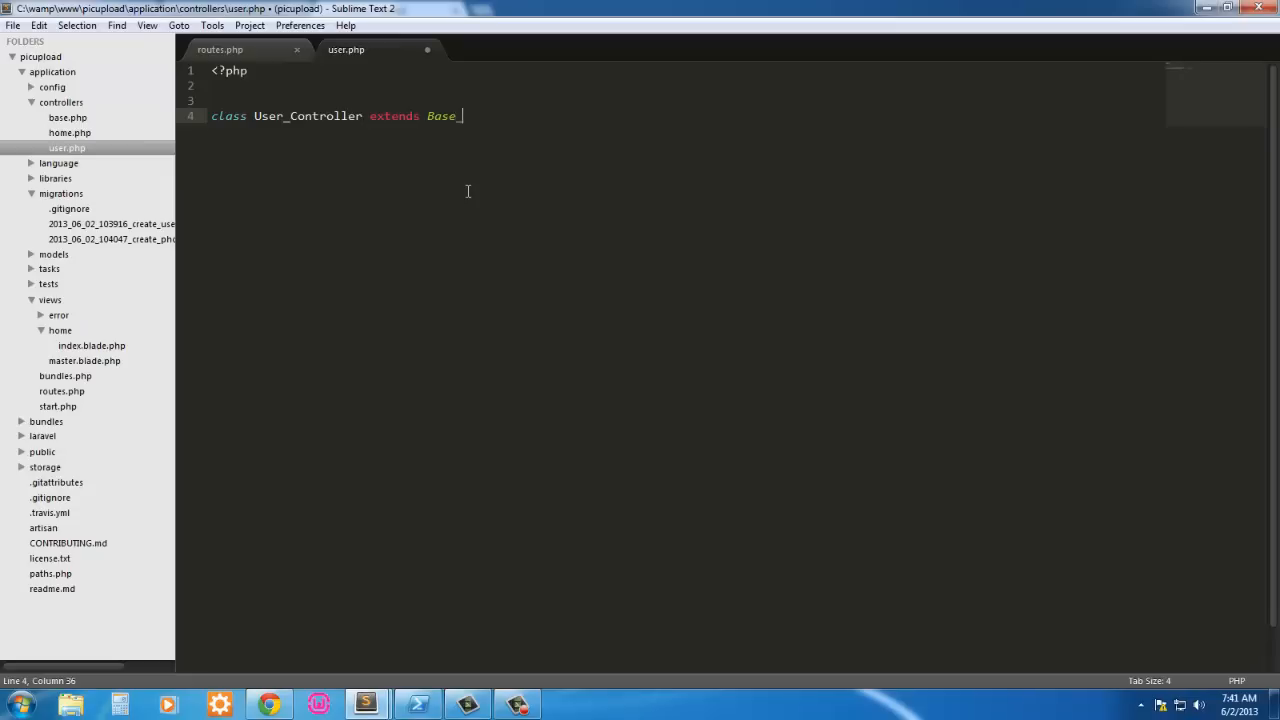
{"action": "type", "text": "Controller"}
{"action": "type", "text": "{"}
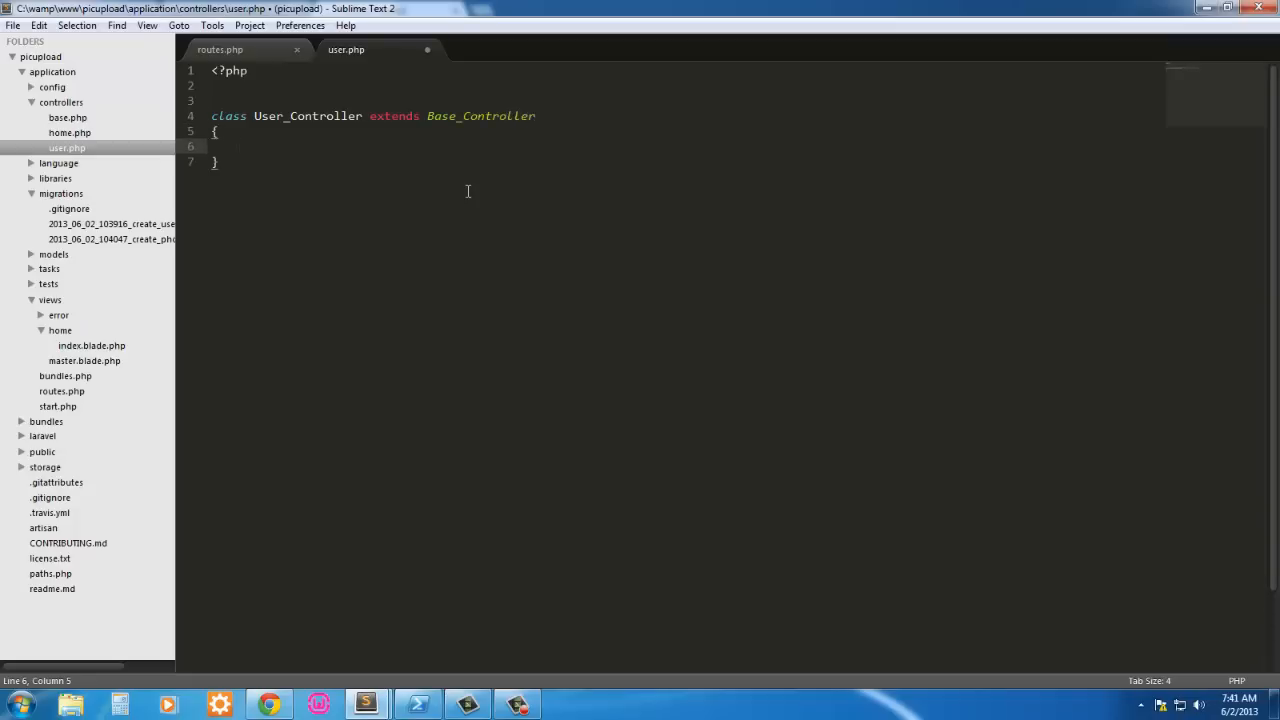
Step: Add public $restful = true, fix the $resful typo, and add blank lines
{"action": "type", "text": "public"}
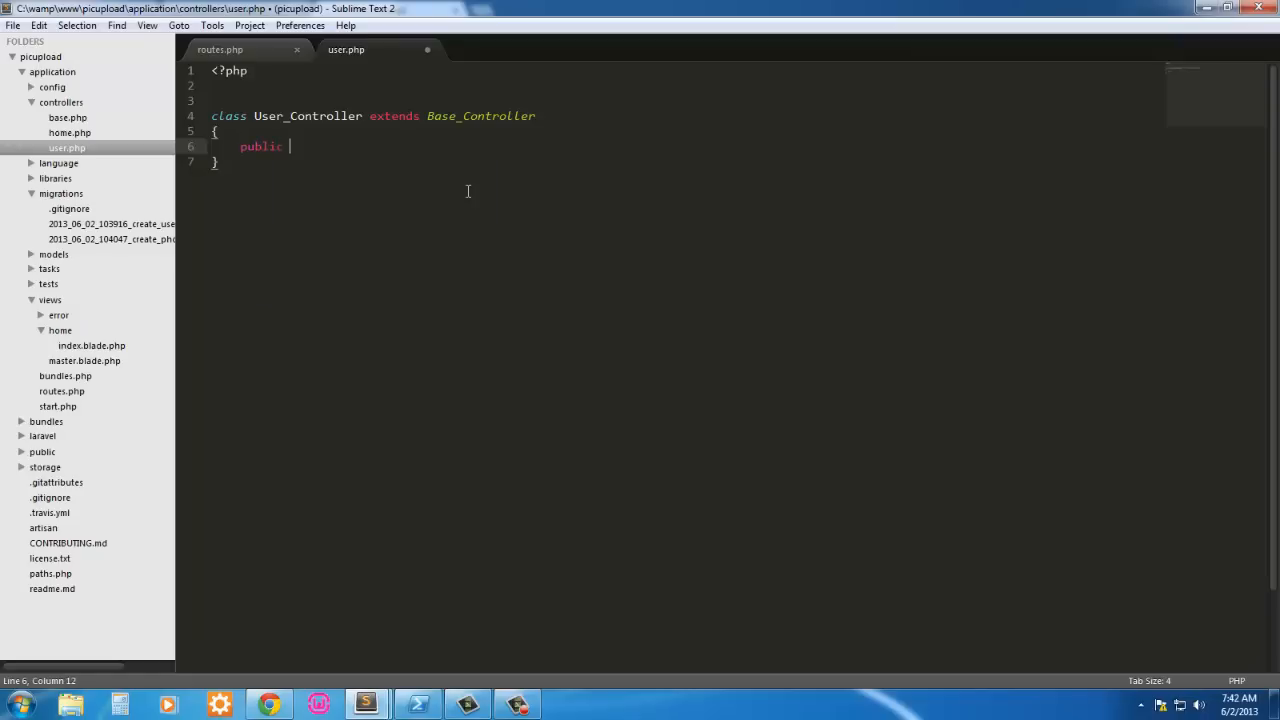
{"action": "type", "text": "$re"}
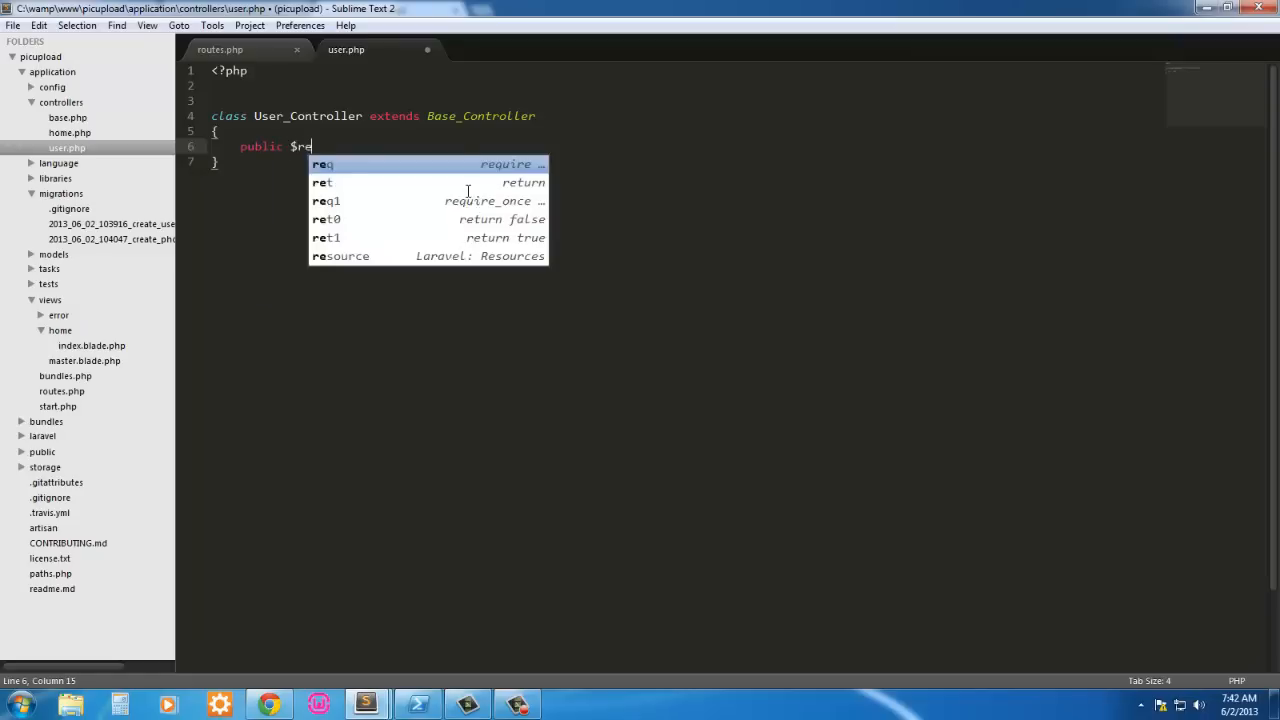
{"action": "type", "text": "sful"}
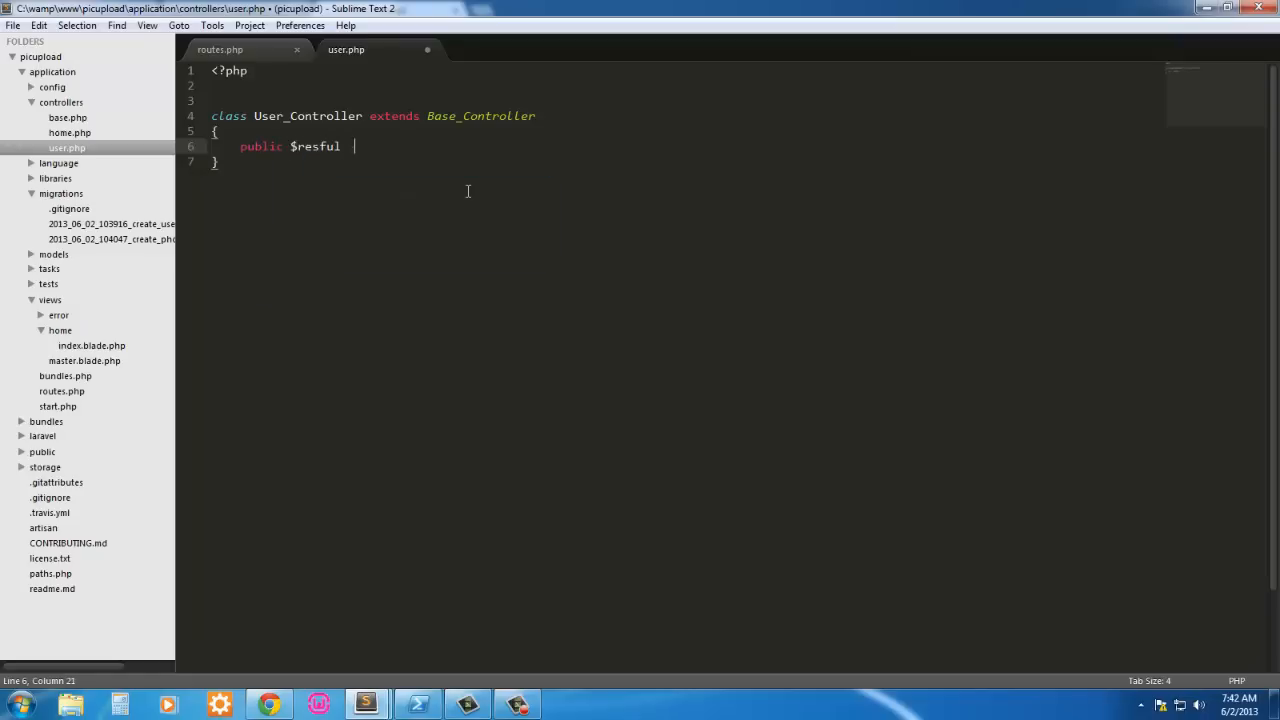
{"action": "type", "text": "= true;"}
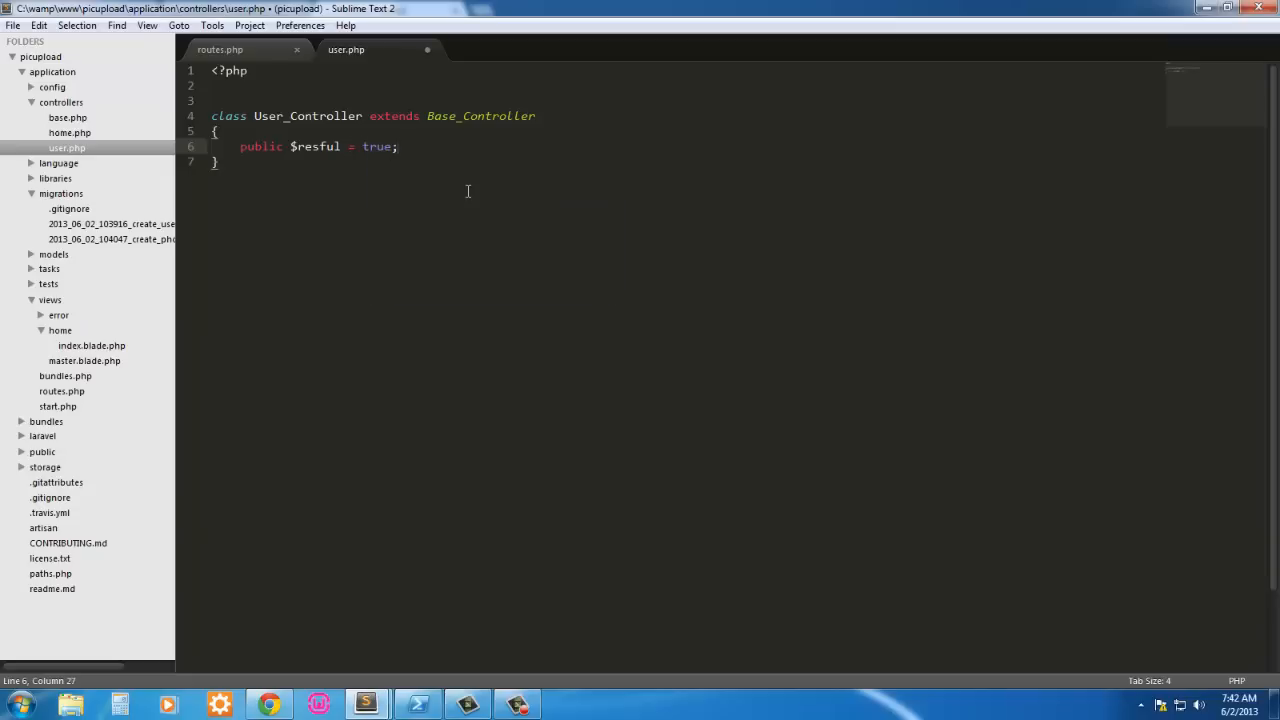
{"action": "left_click", "coordinate": [362, 146]}
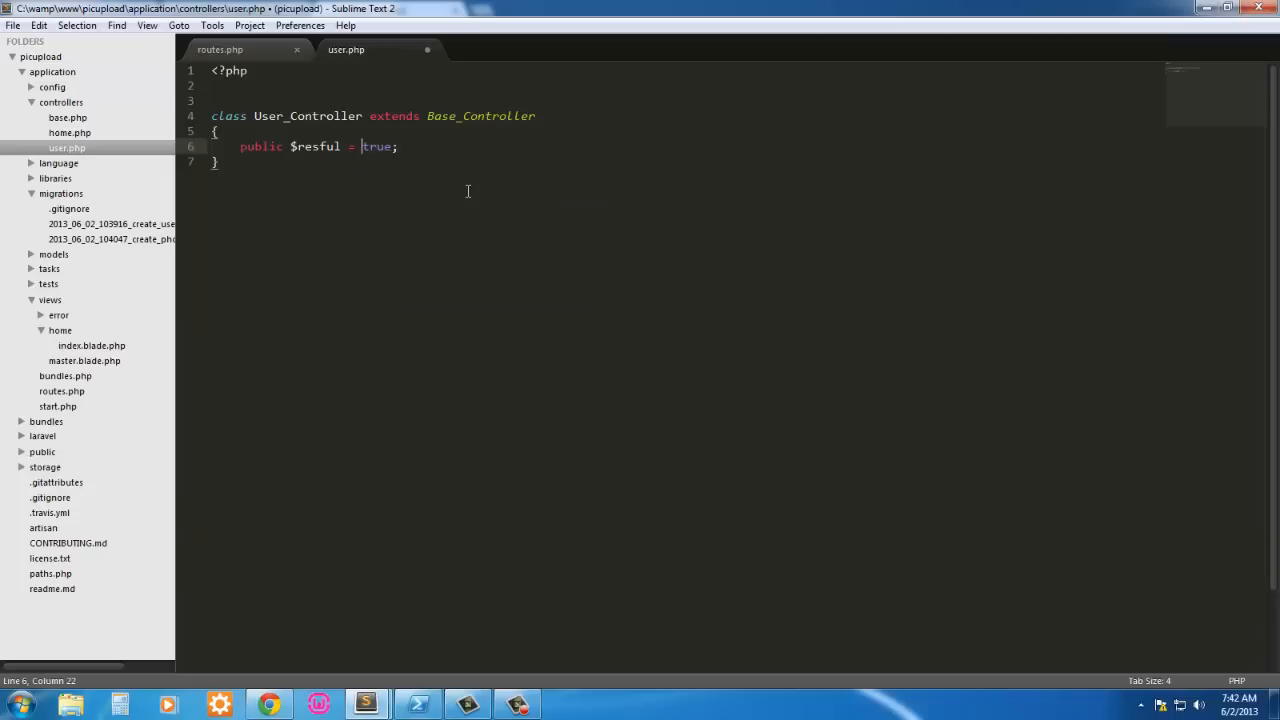
{"action": "left_click", "coordinate": [320, 146]}
{"action": "type", "text": "t"}
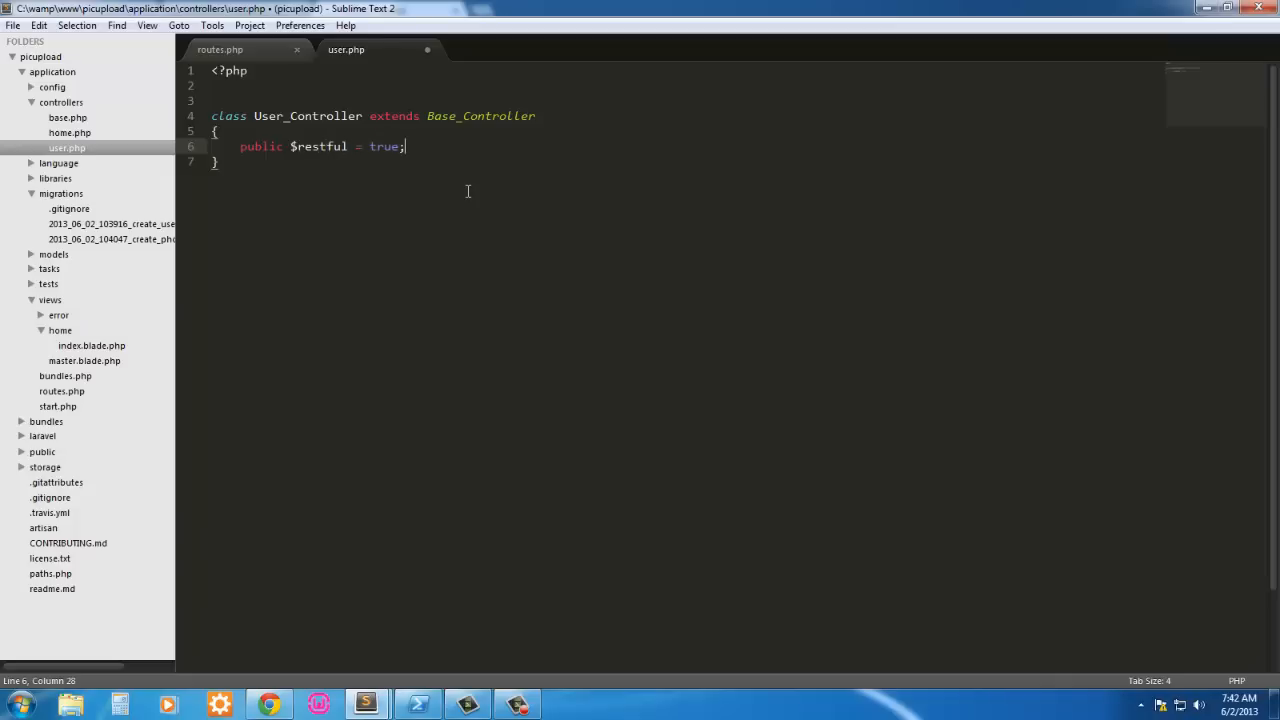
{"action": "key", "text": "Return"}
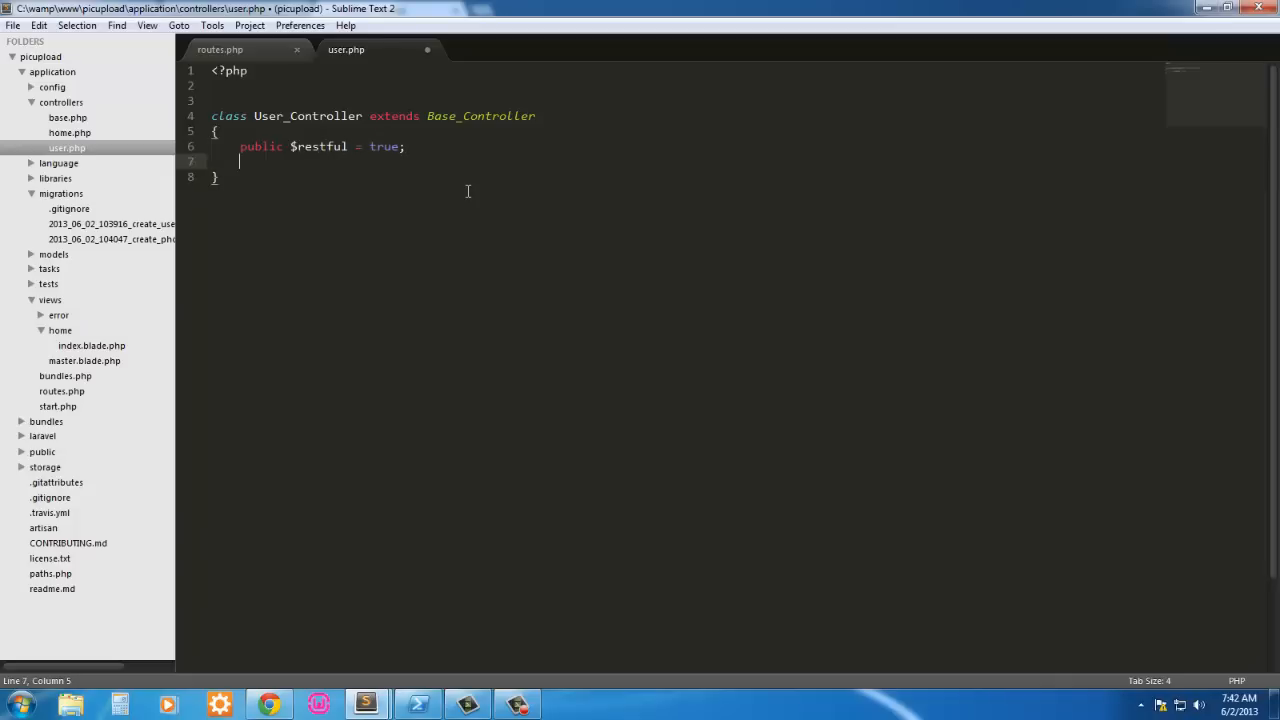
{"action": "key", "text": "Return"}
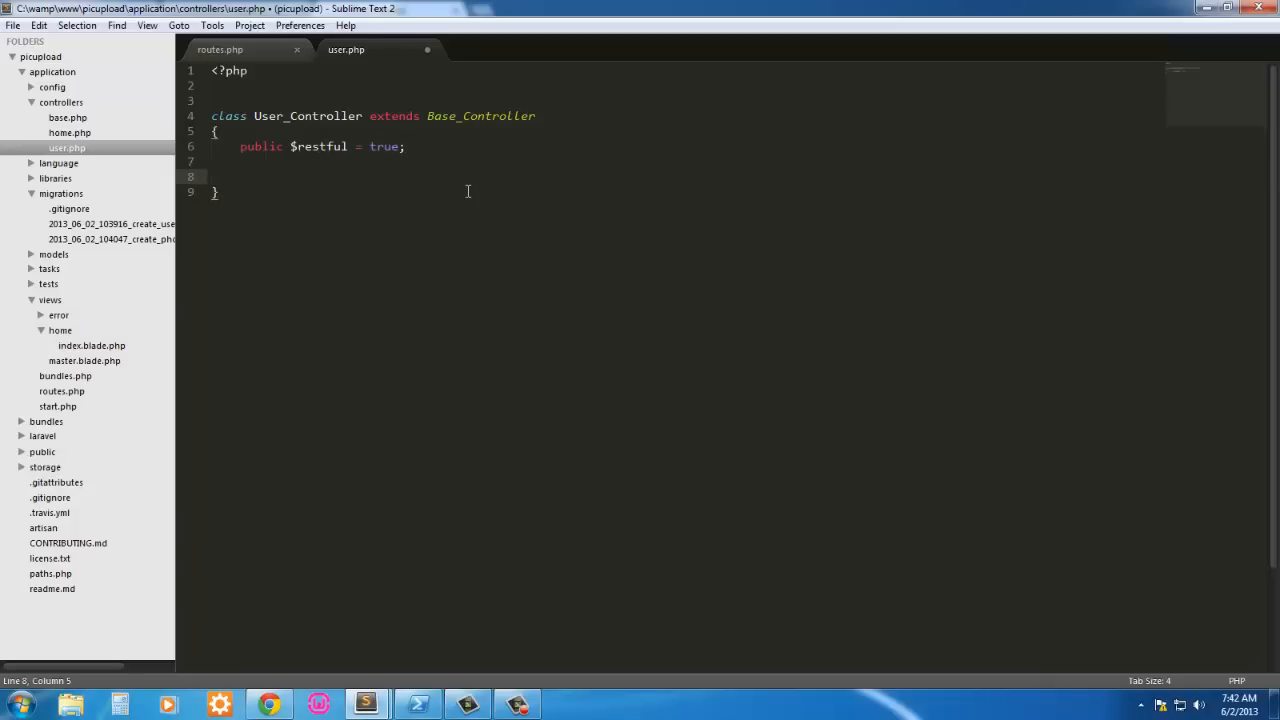
Step: Write public function get_index() with a //get profile comment in its body
{"action": "type", "text": "pub"}
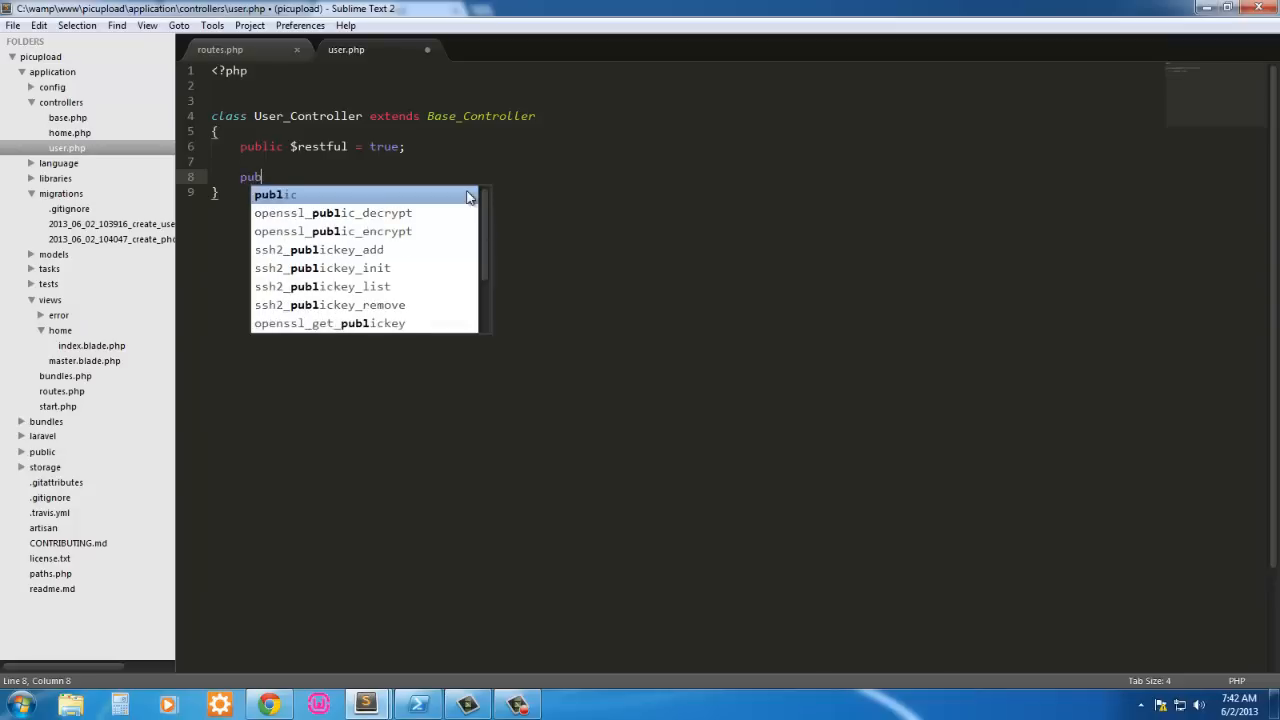
{"action": "type", "text": "lic"}
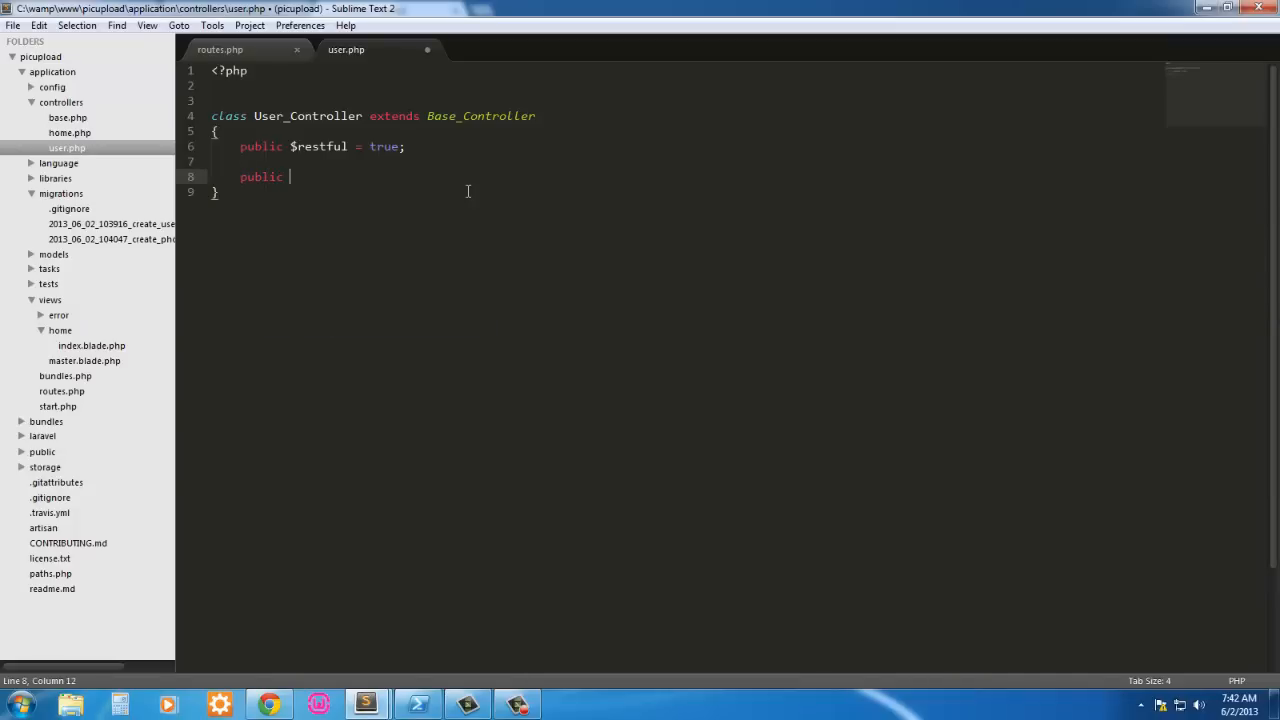
{"action": "type", "text": "function ge"}
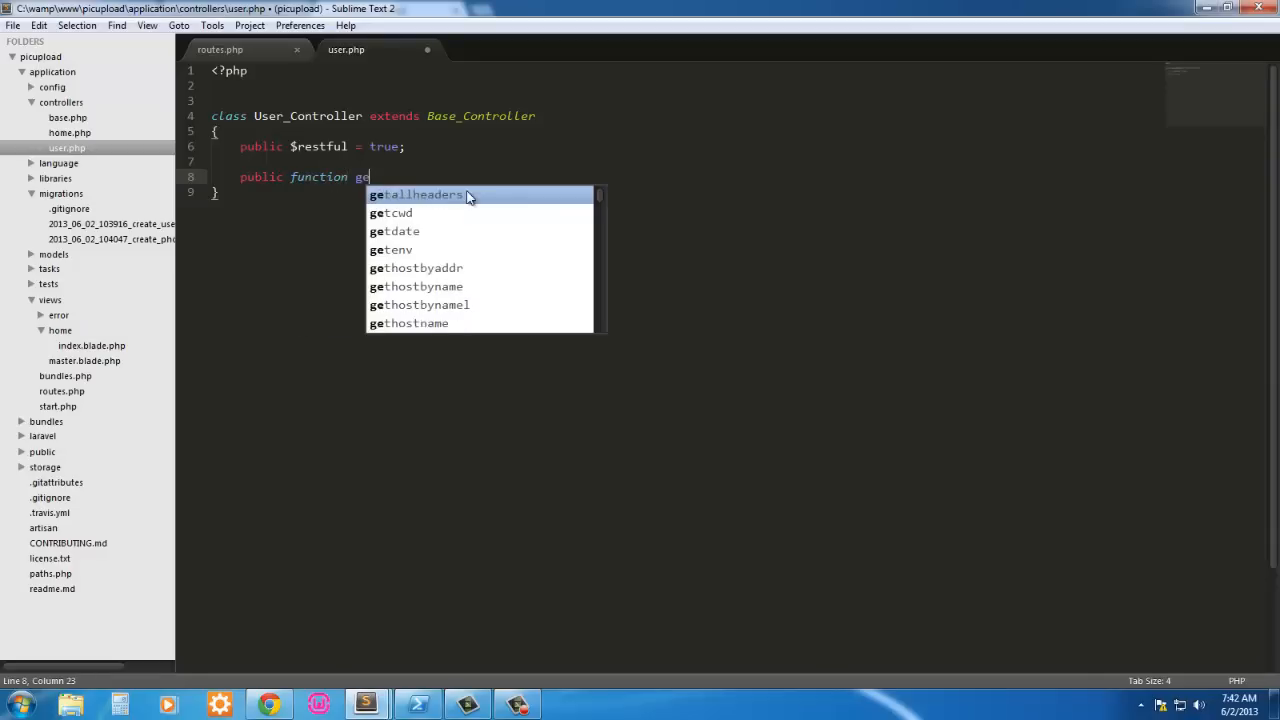
{"action": "type", "text": "t_in"}
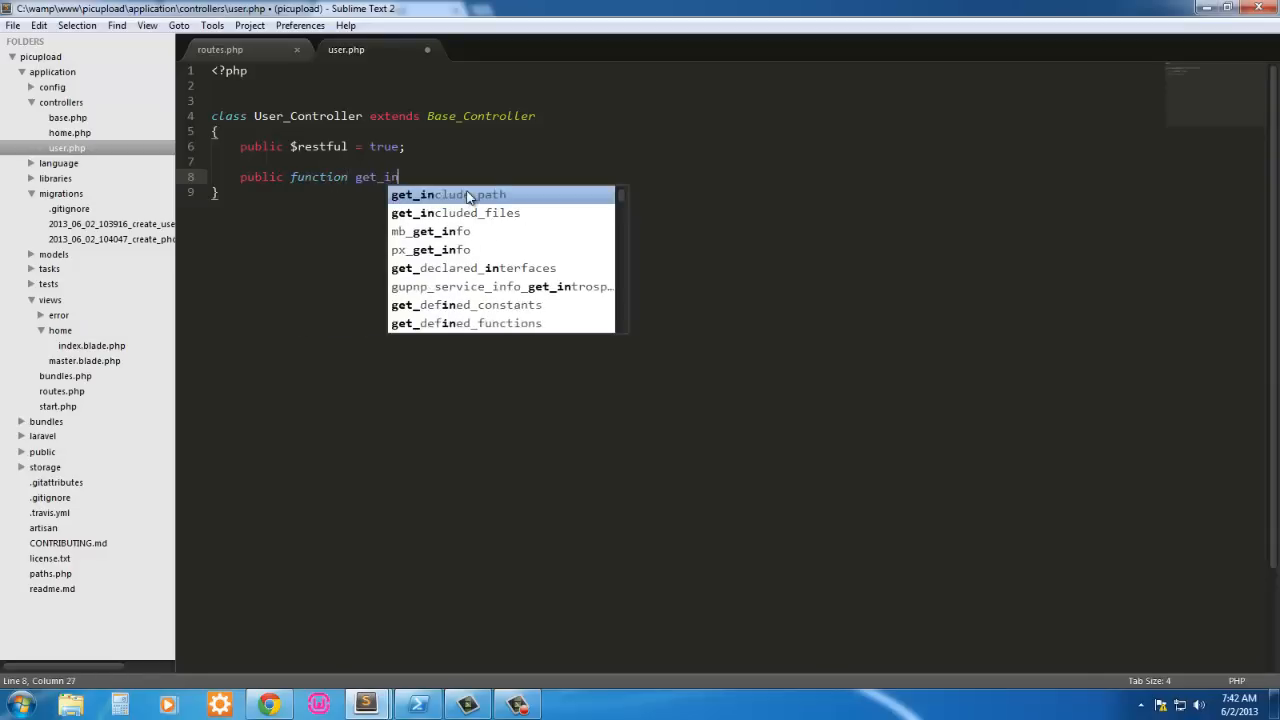
{"action": "type", "text": "dex("}
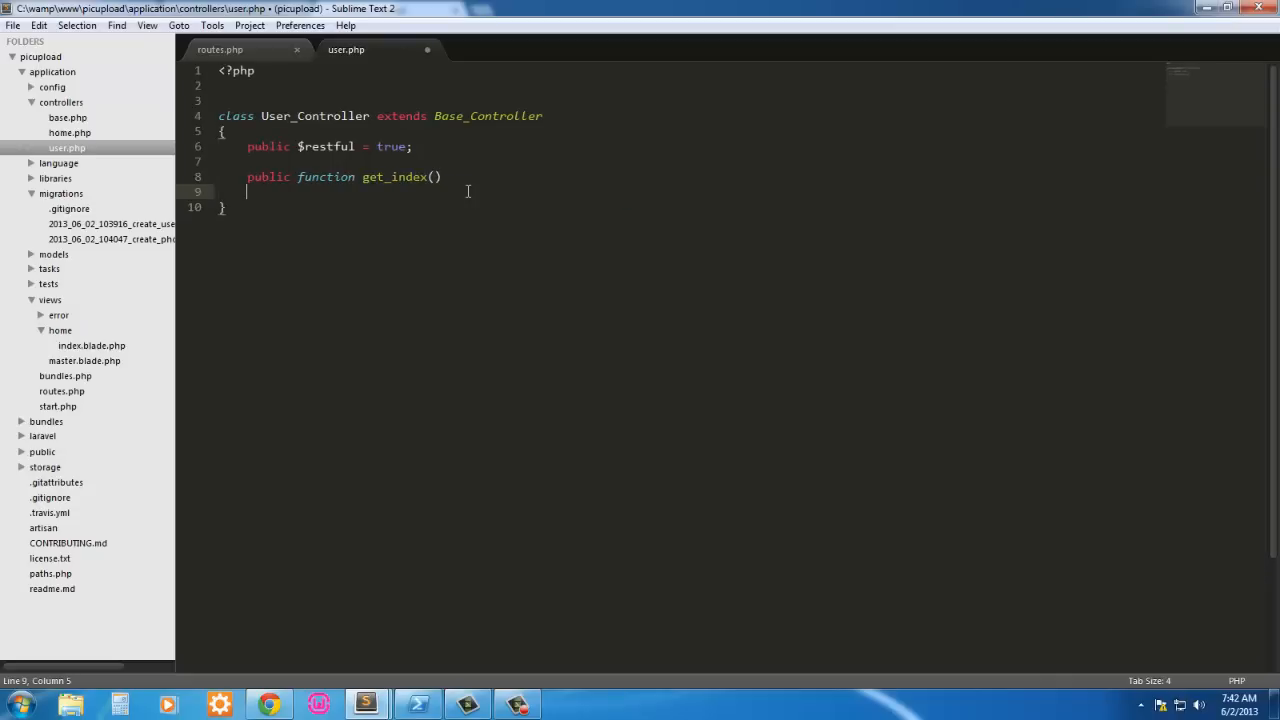
{"action": "type", "text": "{"}
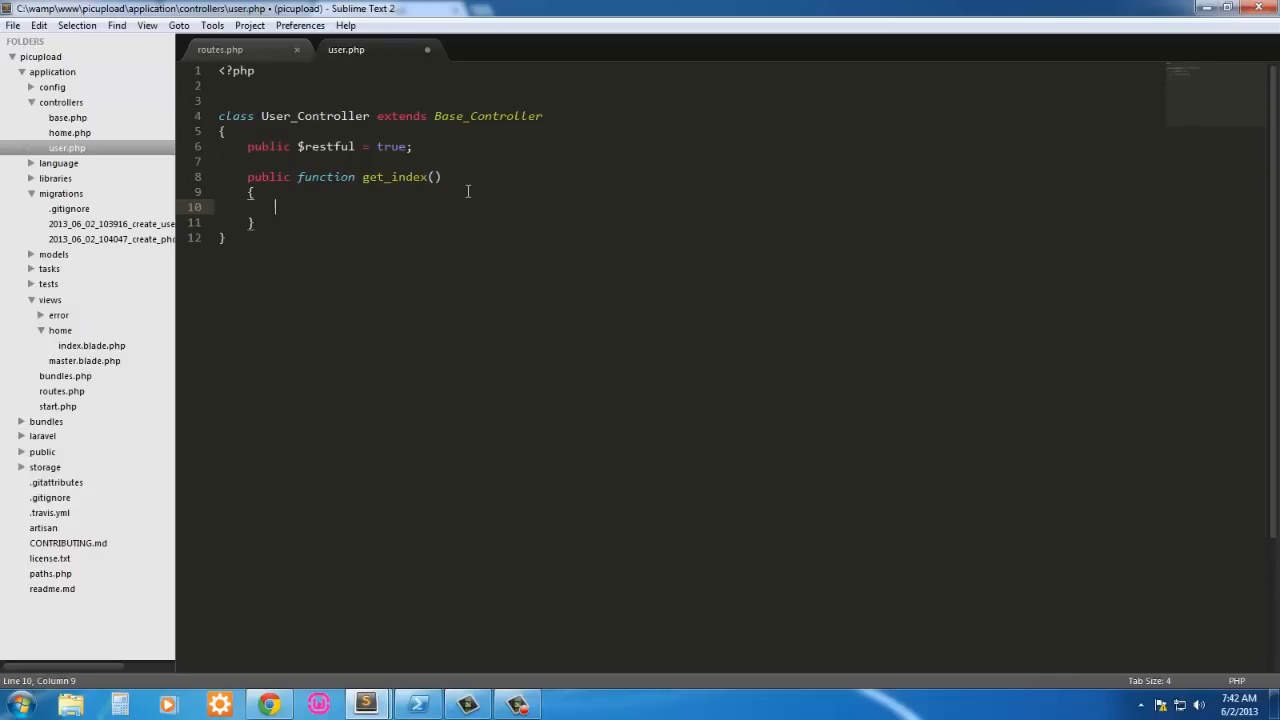
{"action": "type", "text": "//get p"}
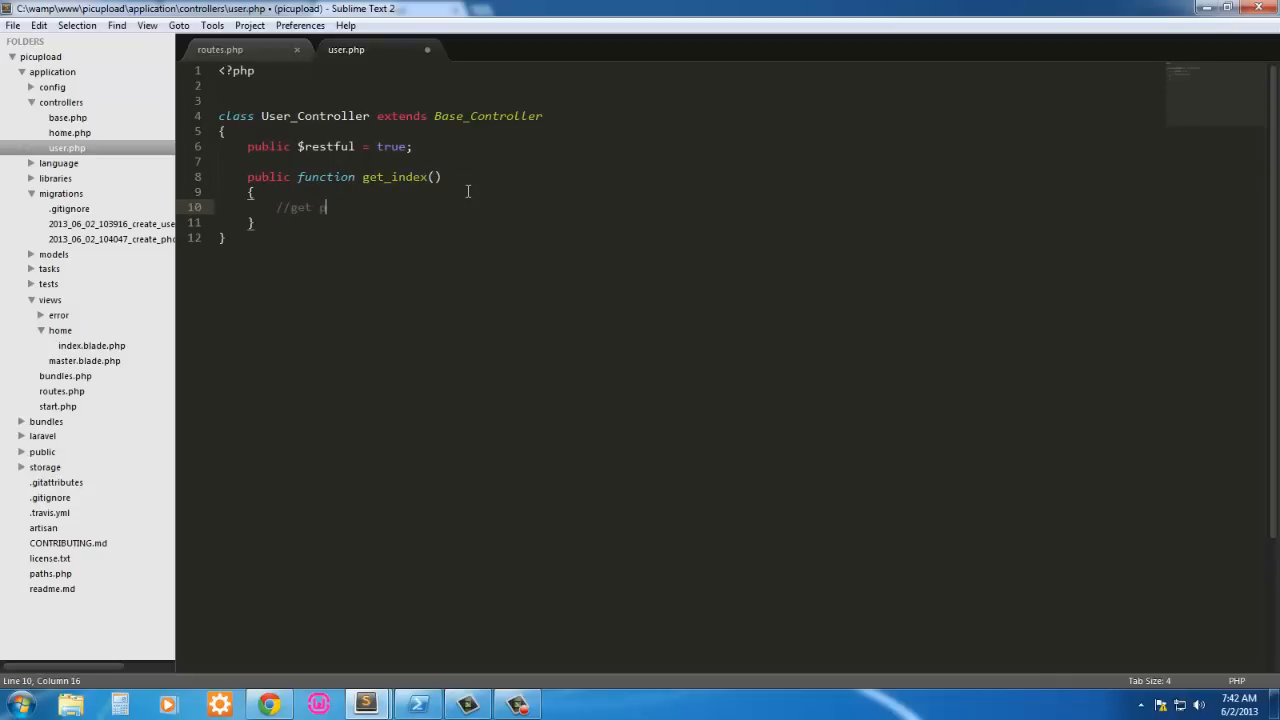
{"action": "type", "text": "rofile"}
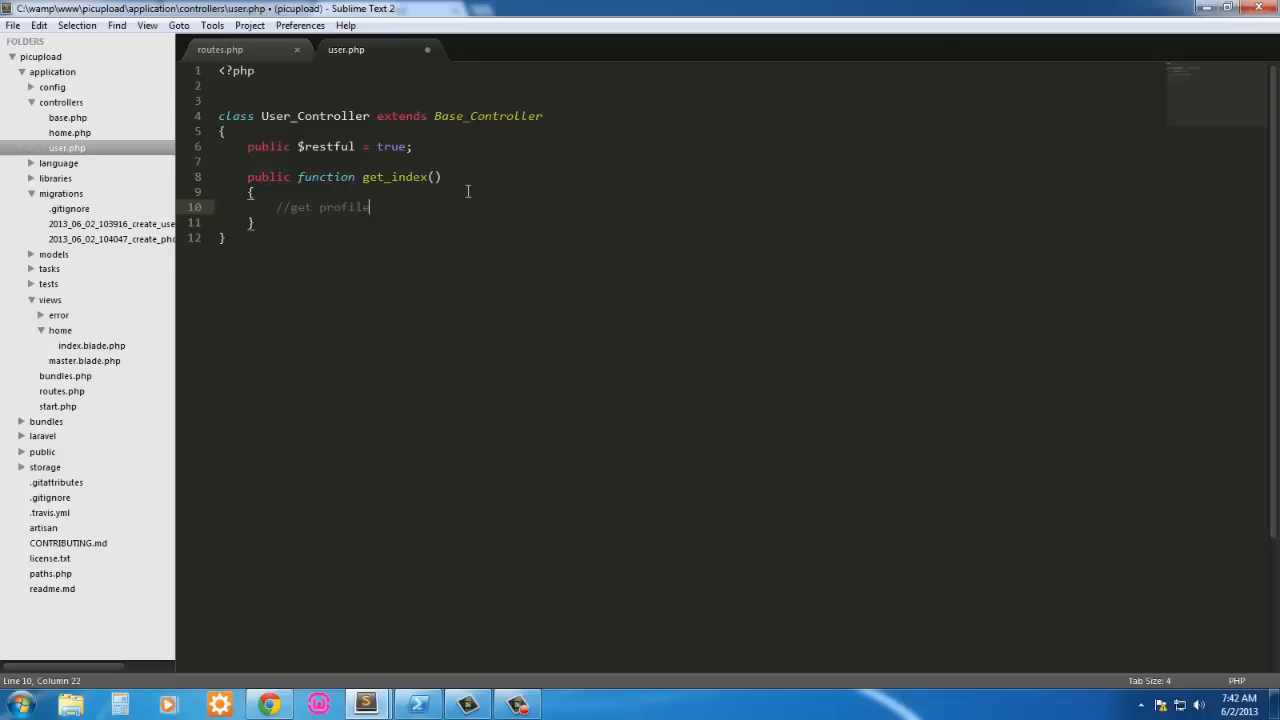
{"action": "key", "text": "Return"}
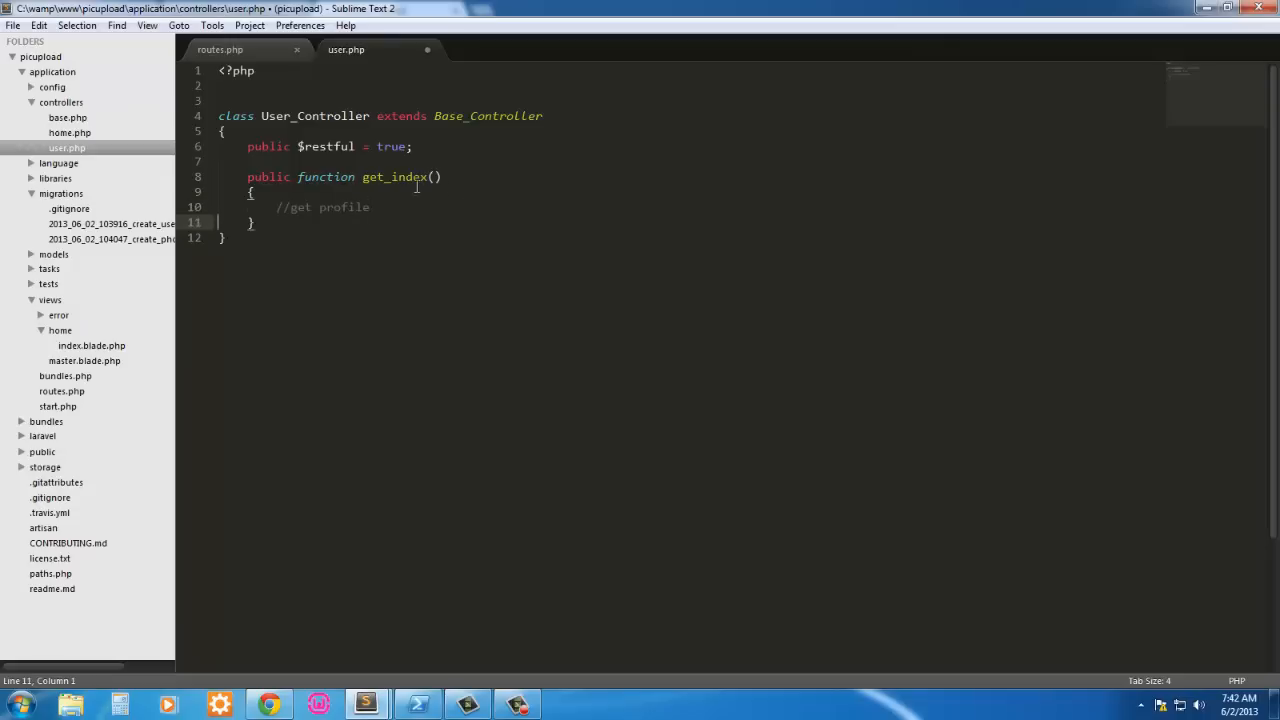
{"action": "key", "text": "enter"}
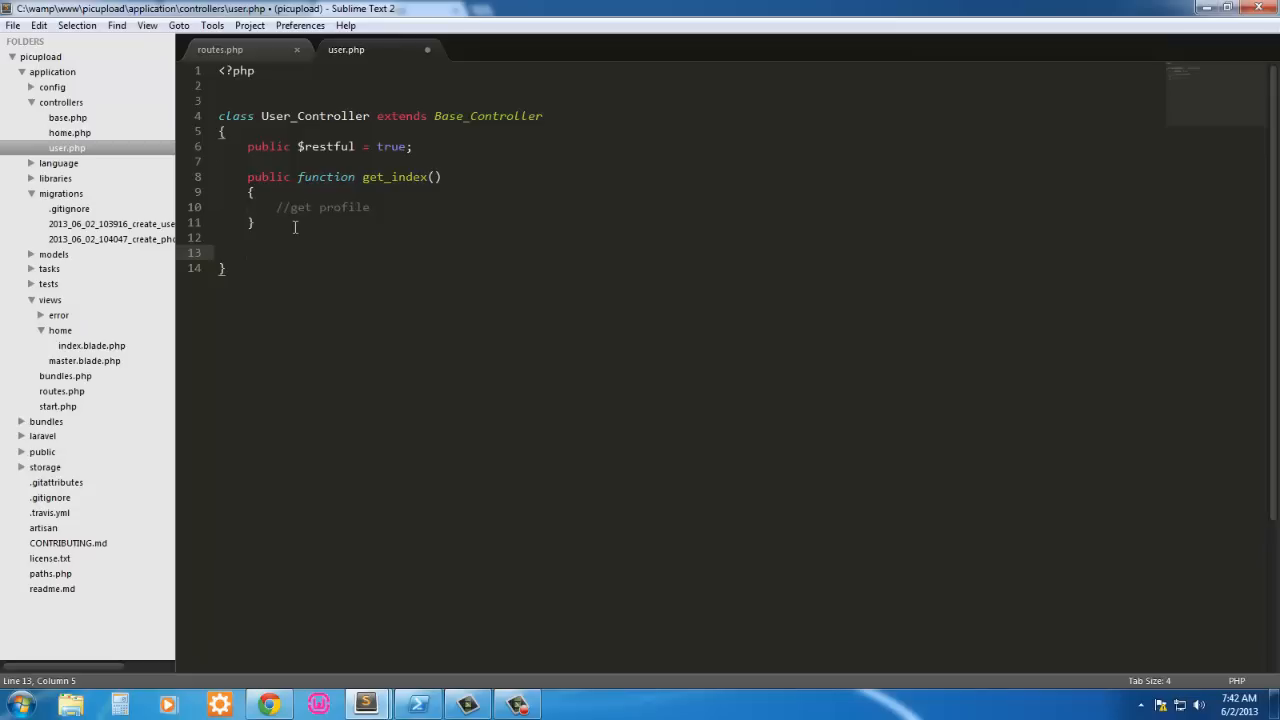
Step: Write public function get_create() commented //show registration, then begin another public function
{"action": "type", "text": "public"}
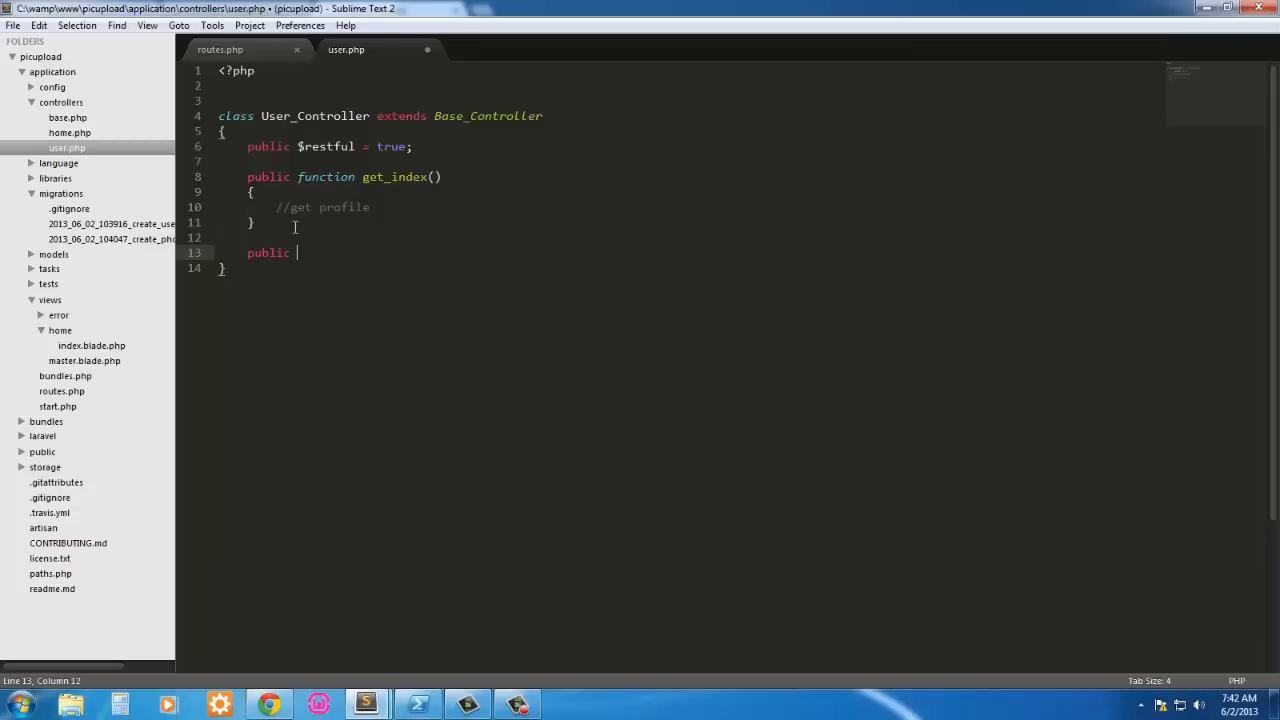
{"action": "type", "text": "function"}
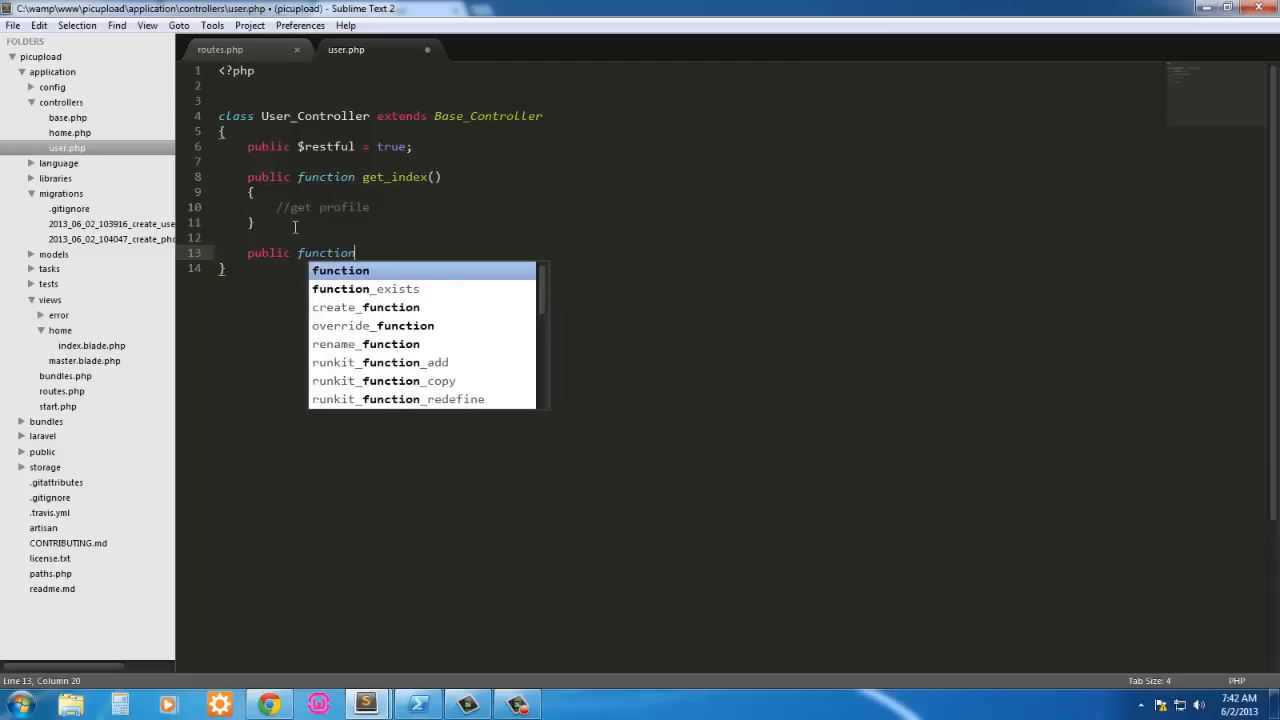
{"action": "type", "text": "get"}
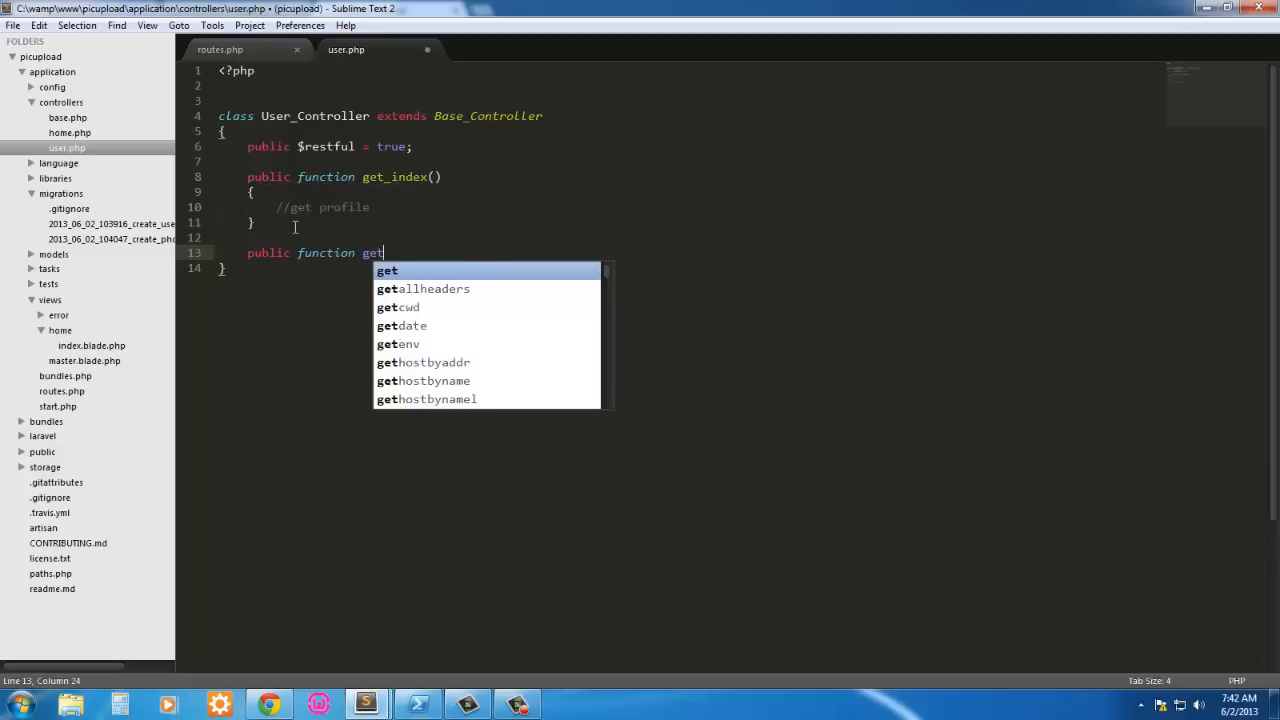
{"action": "type", "text": "_create"}
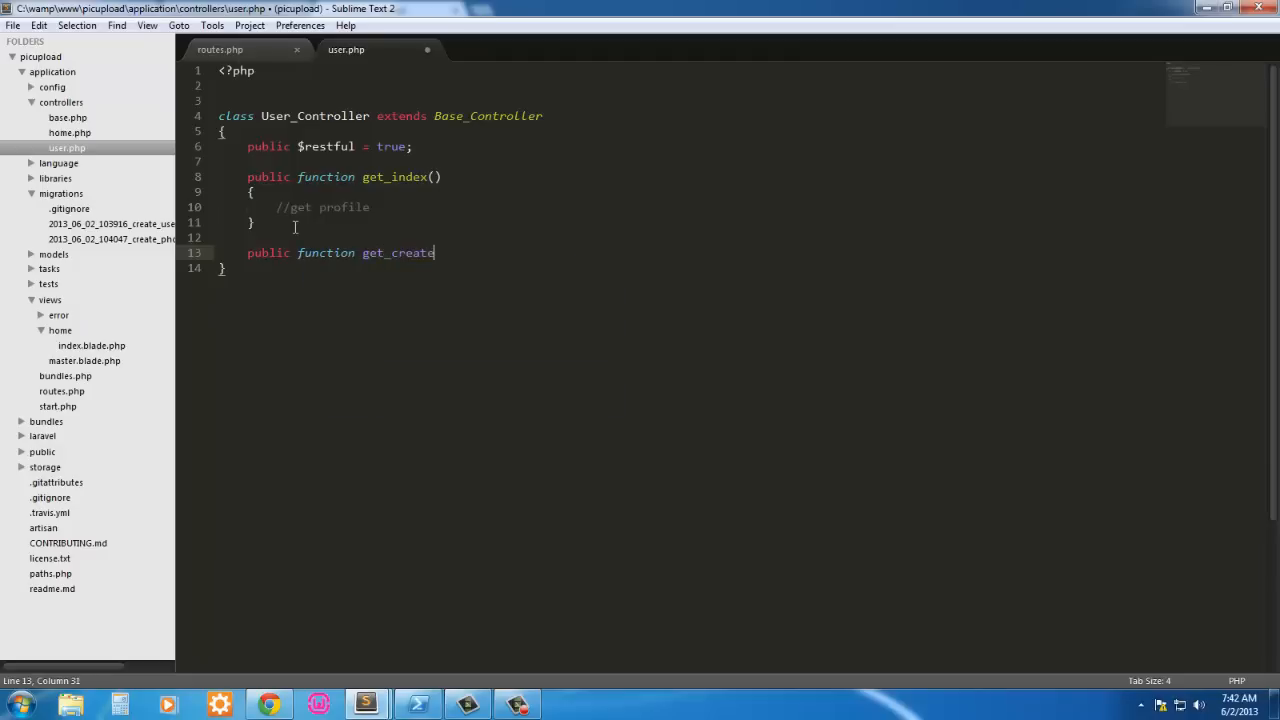
{"action": "type", "text": "()"}
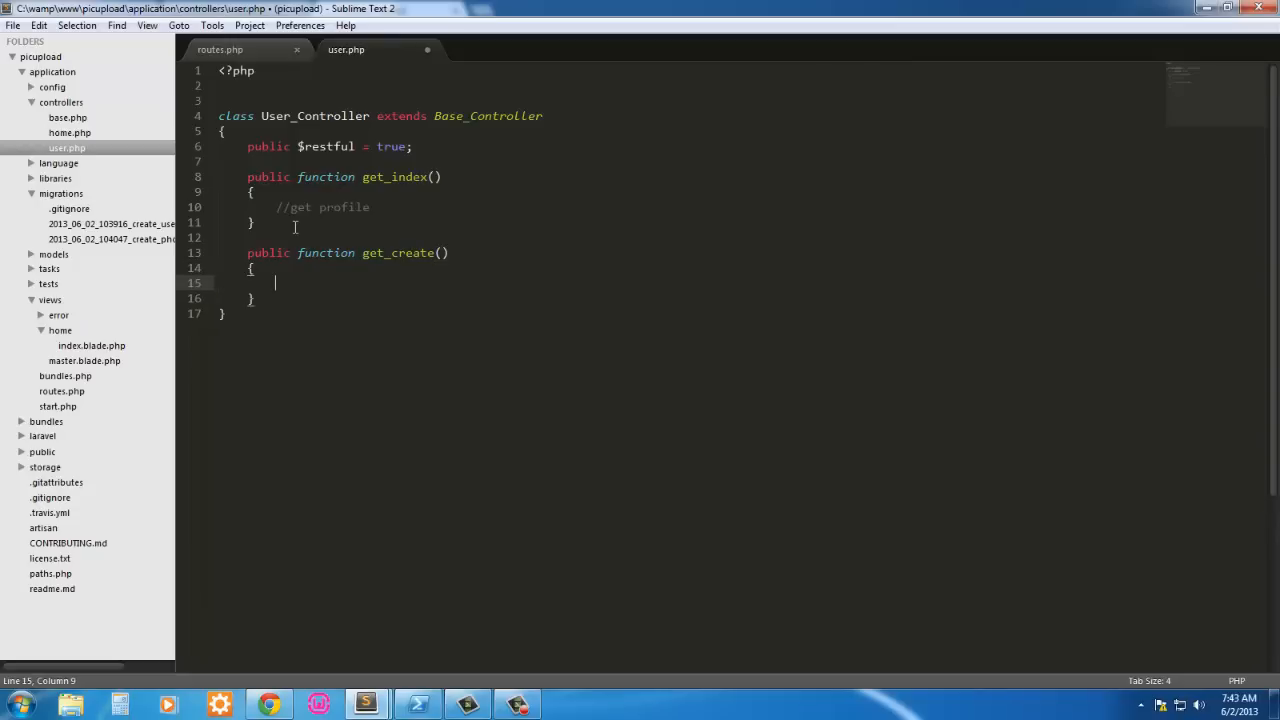
{"action": "type", "text": "s"}
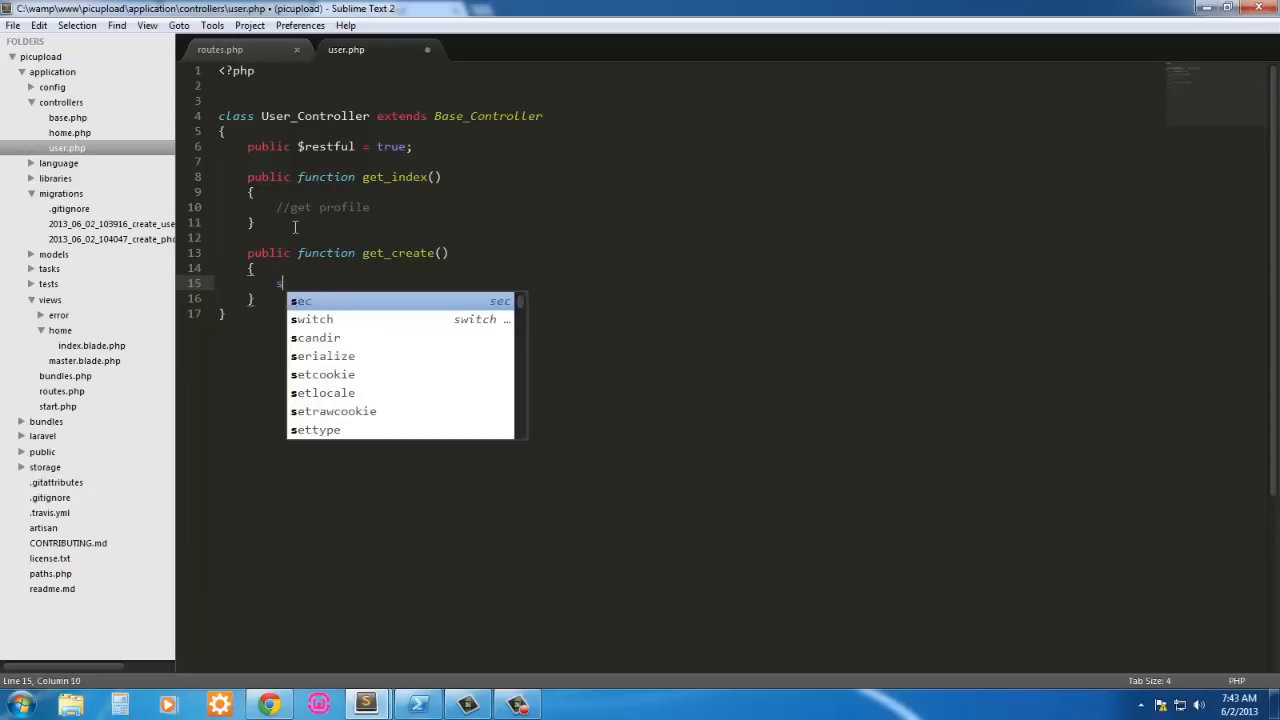
{"action": "type", "text": "//show registratio"}
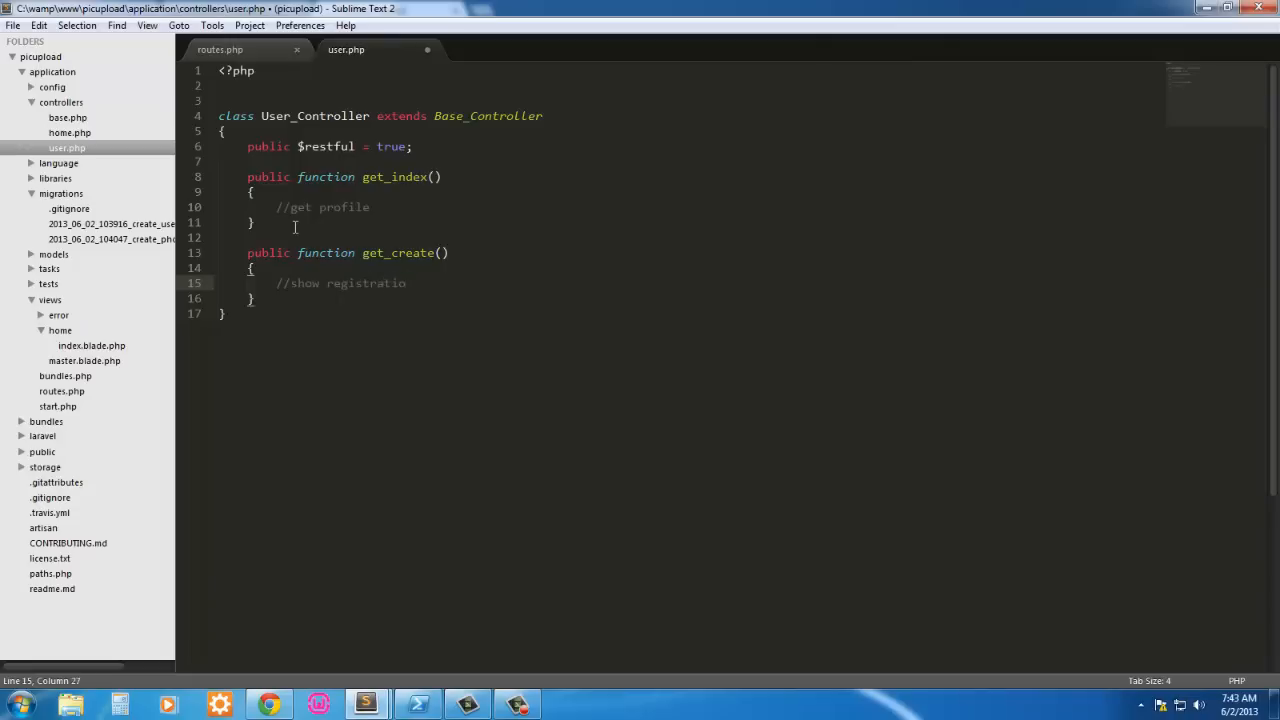
{"action": "type", "text": "n"}
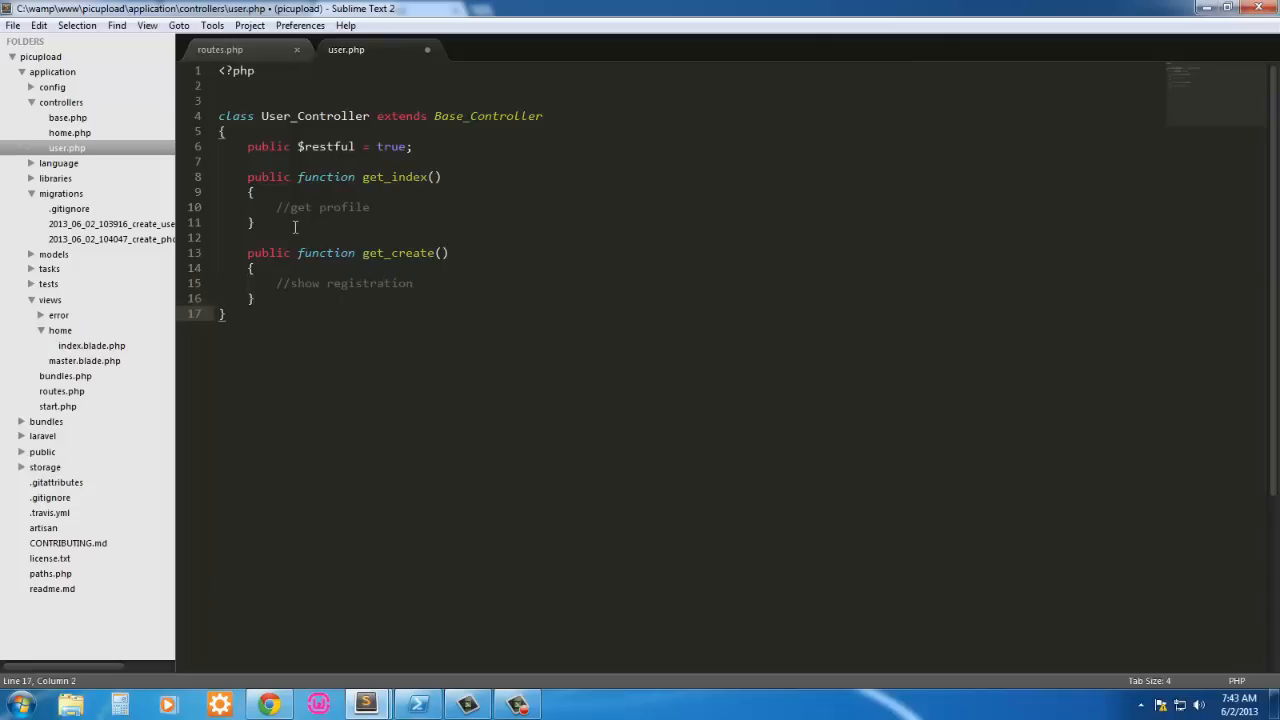
{"action": "key", "text": "Enter"}
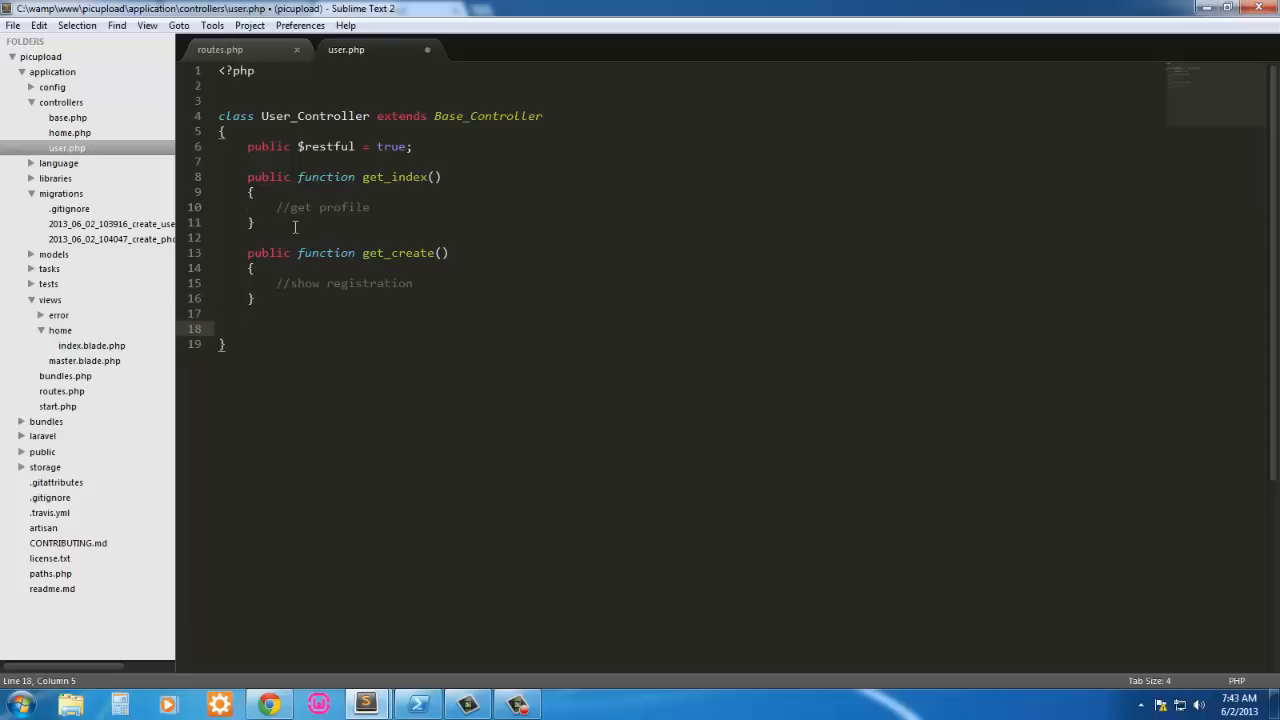
{"action": "type", "text": "public fu"}
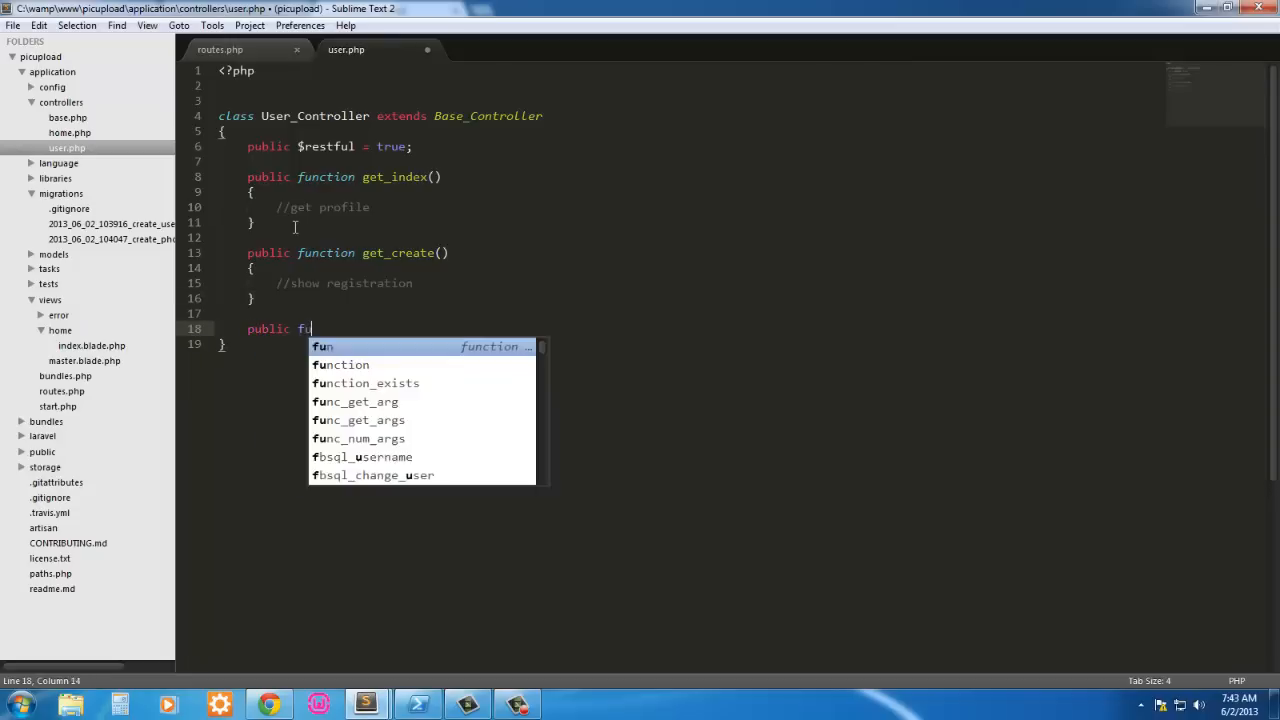
Step: Complete public function post_create() with a //post registration comment inside
{"action": "type", "text": "nction"}
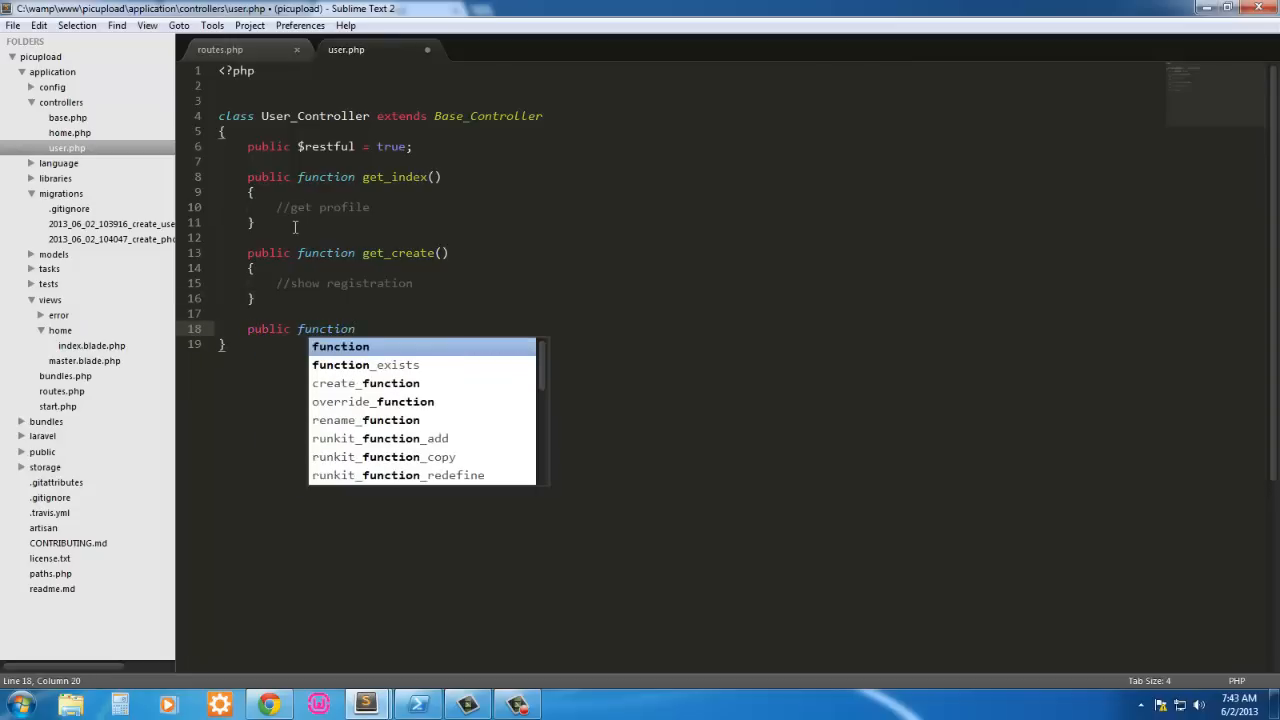
{"action": "type", "text": "post"}
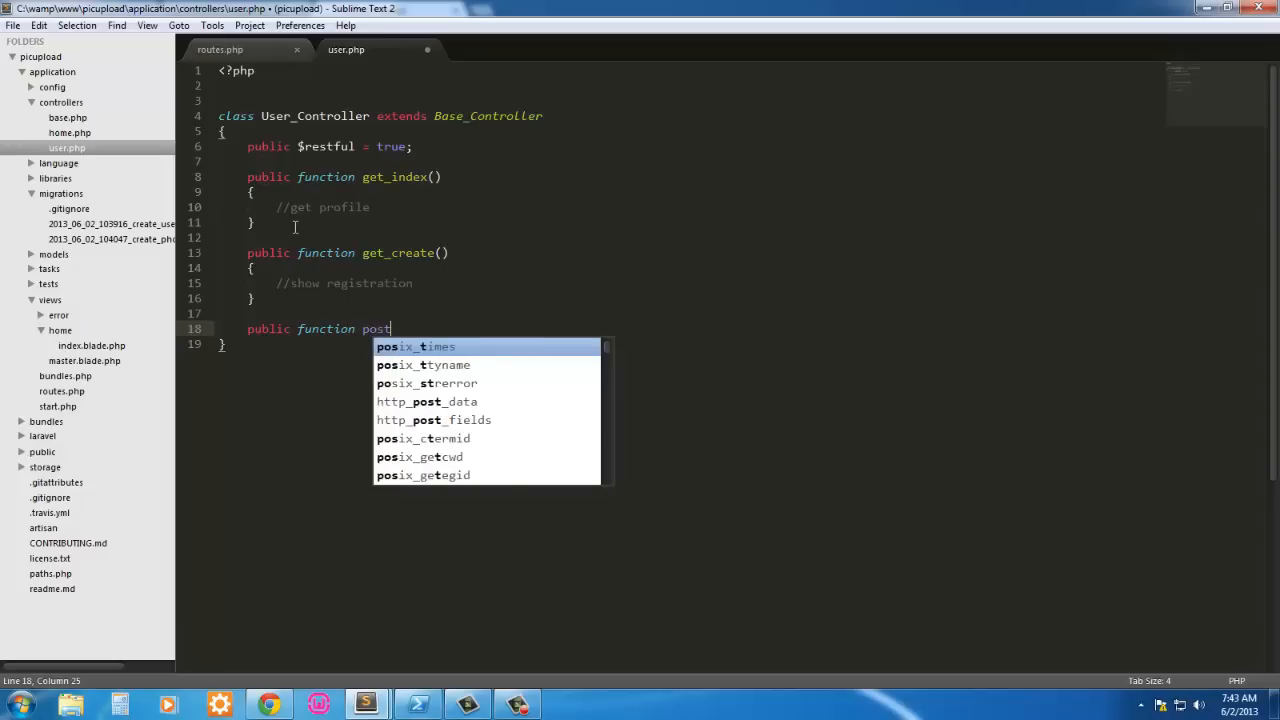
{"action": "type", "text": "_"}
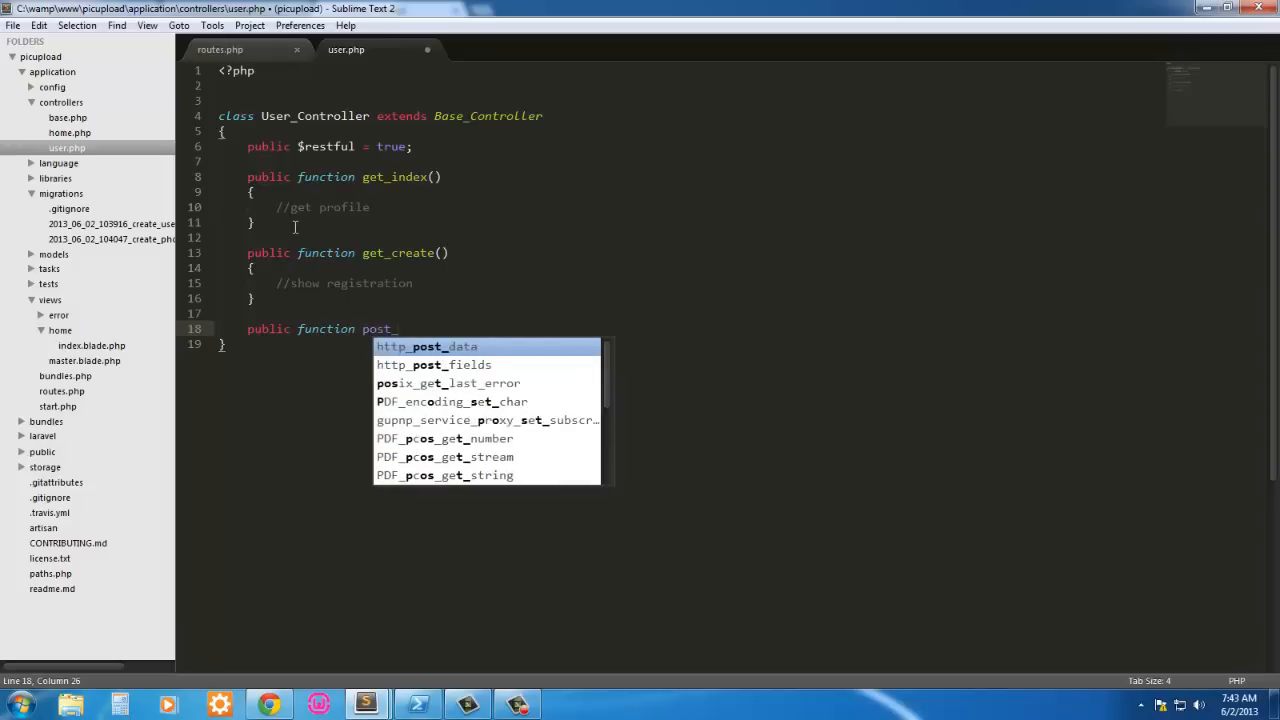
{"action": "type", "text": "crea"}
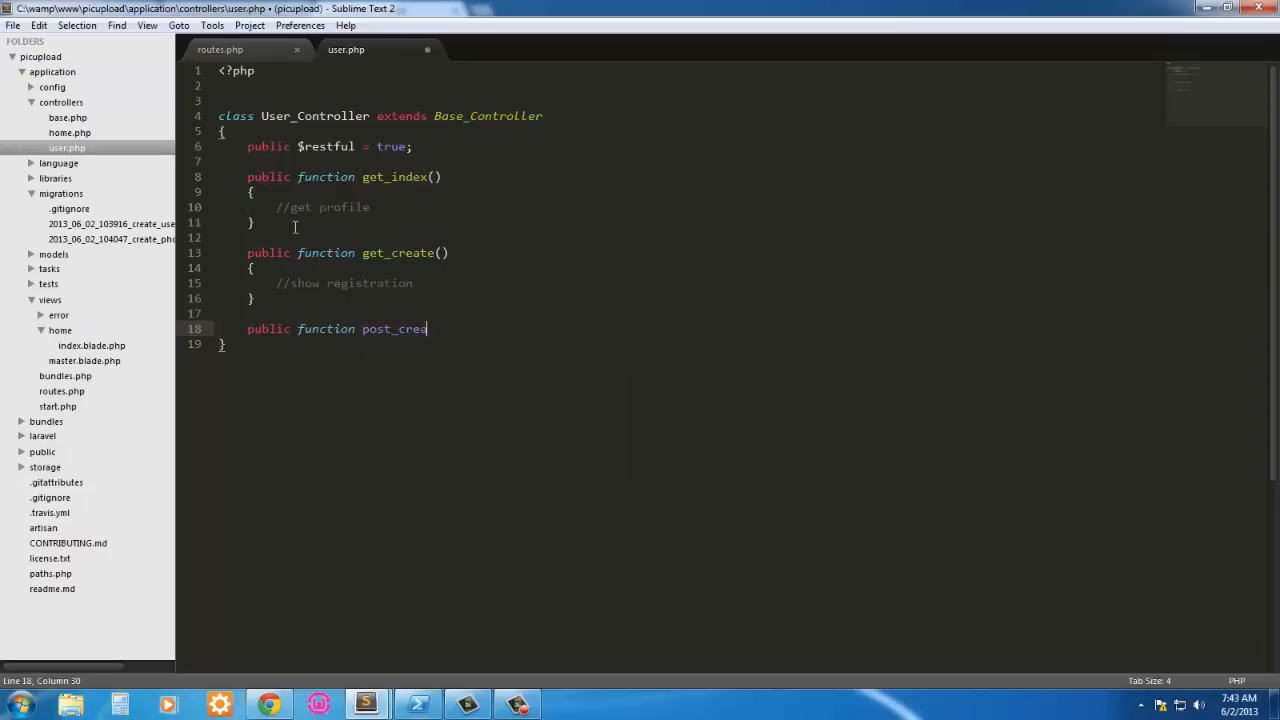
{"action": "type", "text": "te()"}
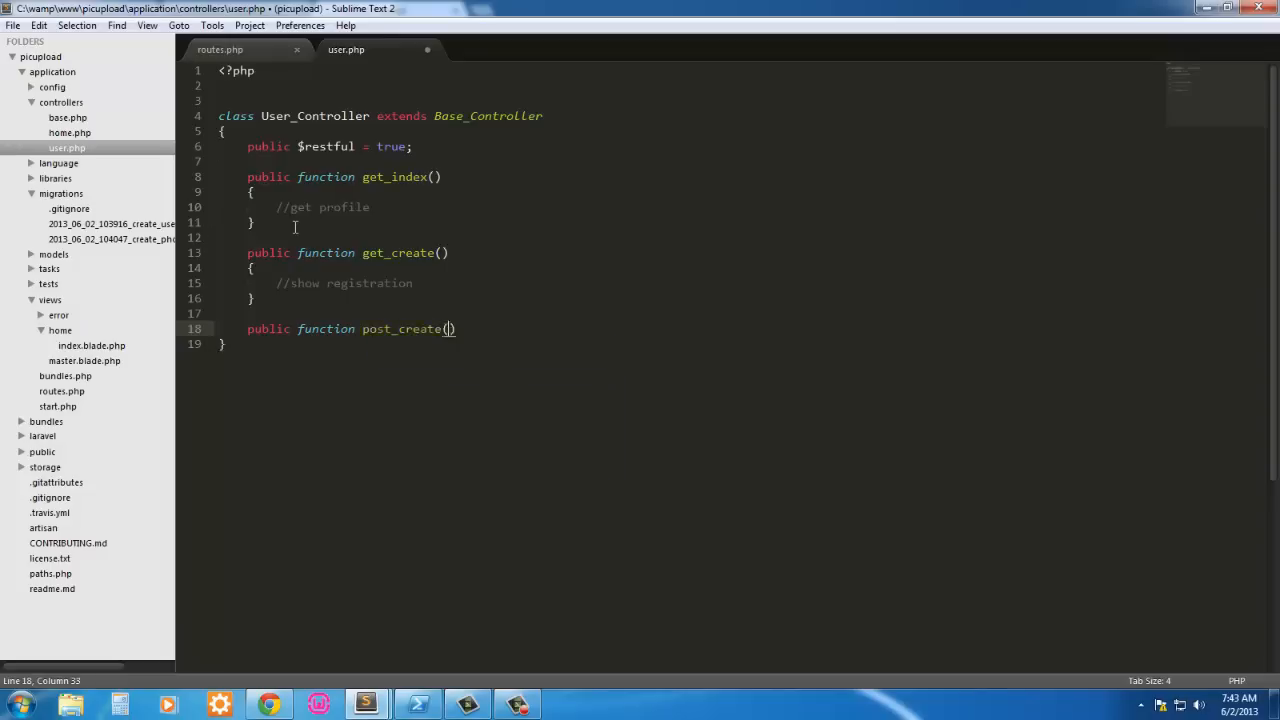
{"action": "key", "text": "Enter"}
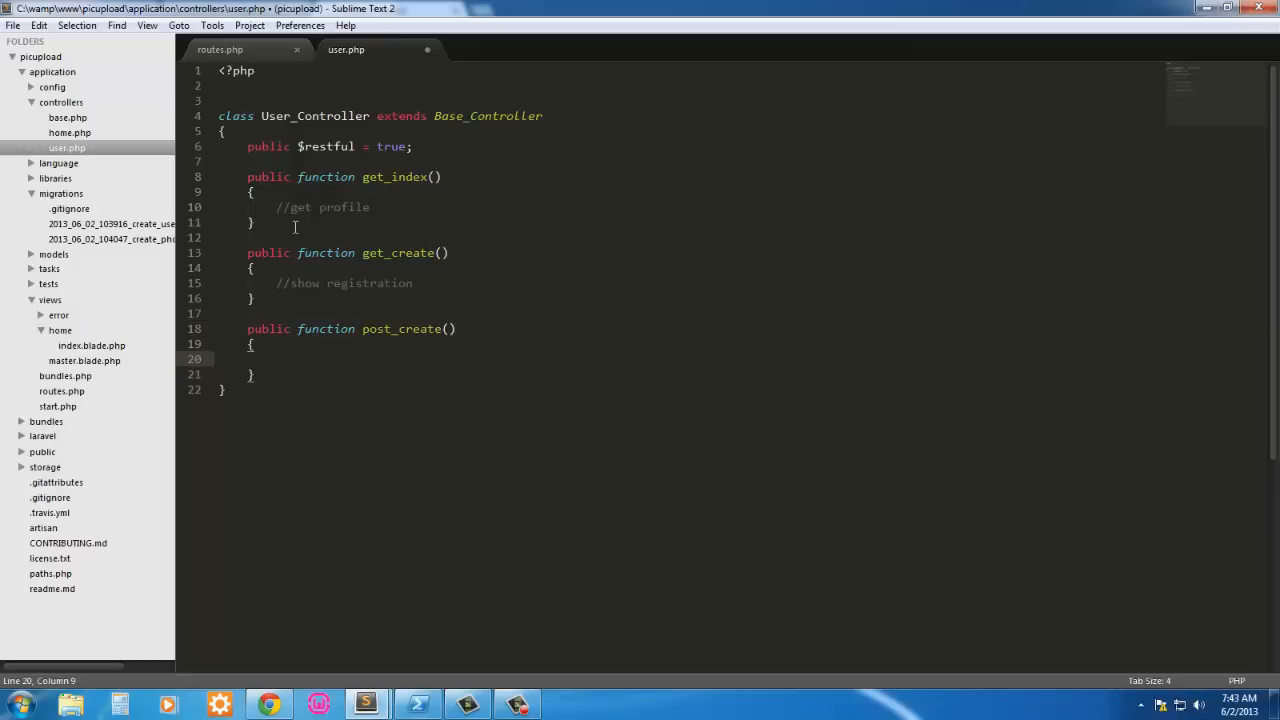
{"action": "type", "text": "//"}
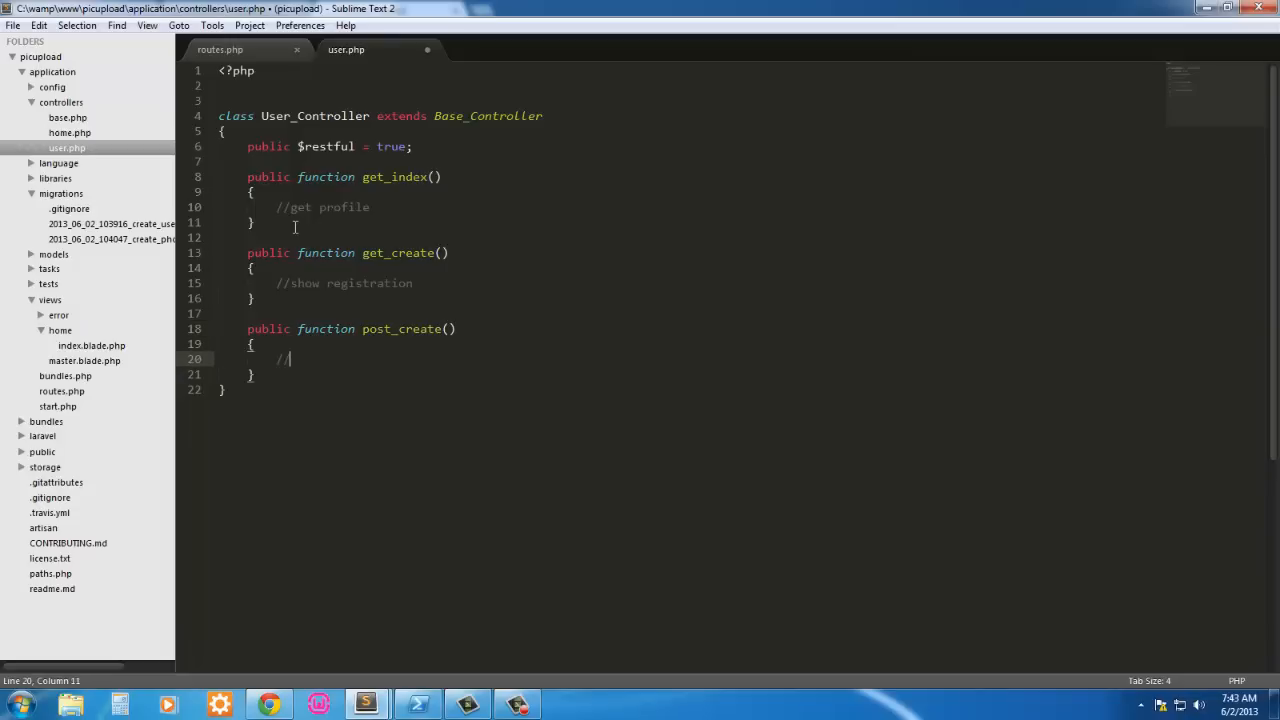
{"action": "type", "text": "post r"}
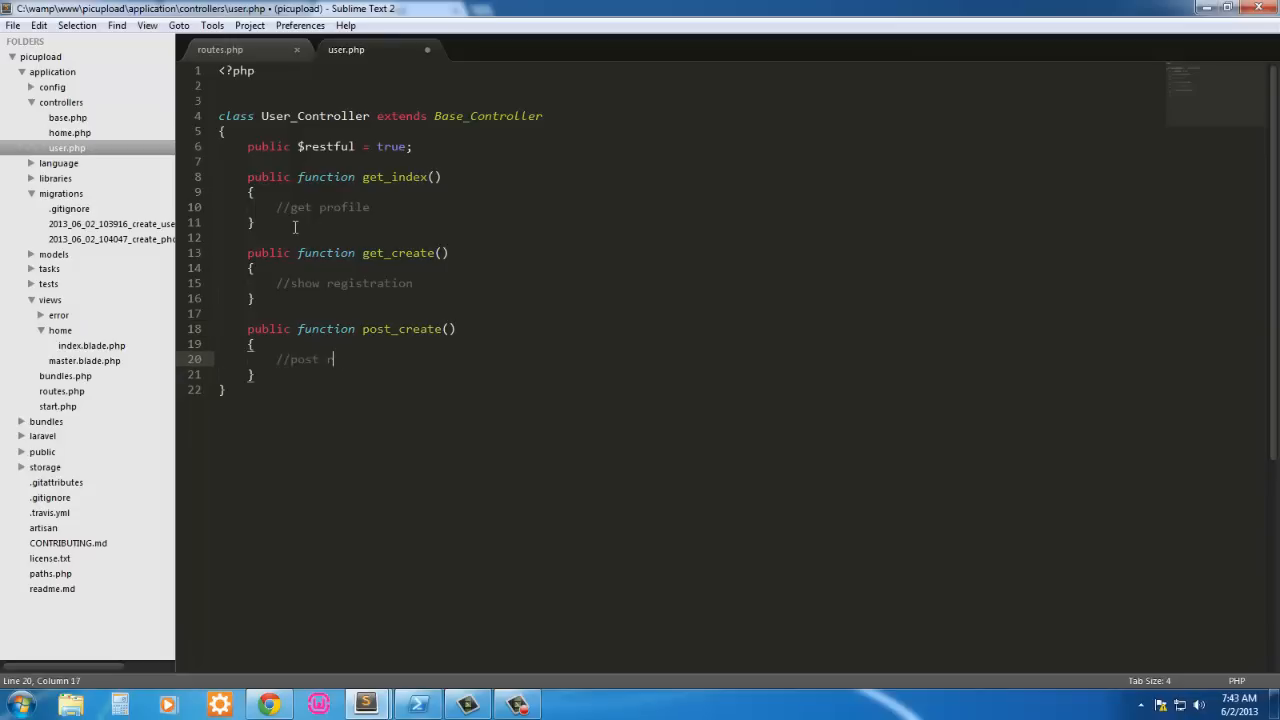
{"action": "type", "text": "egis"}
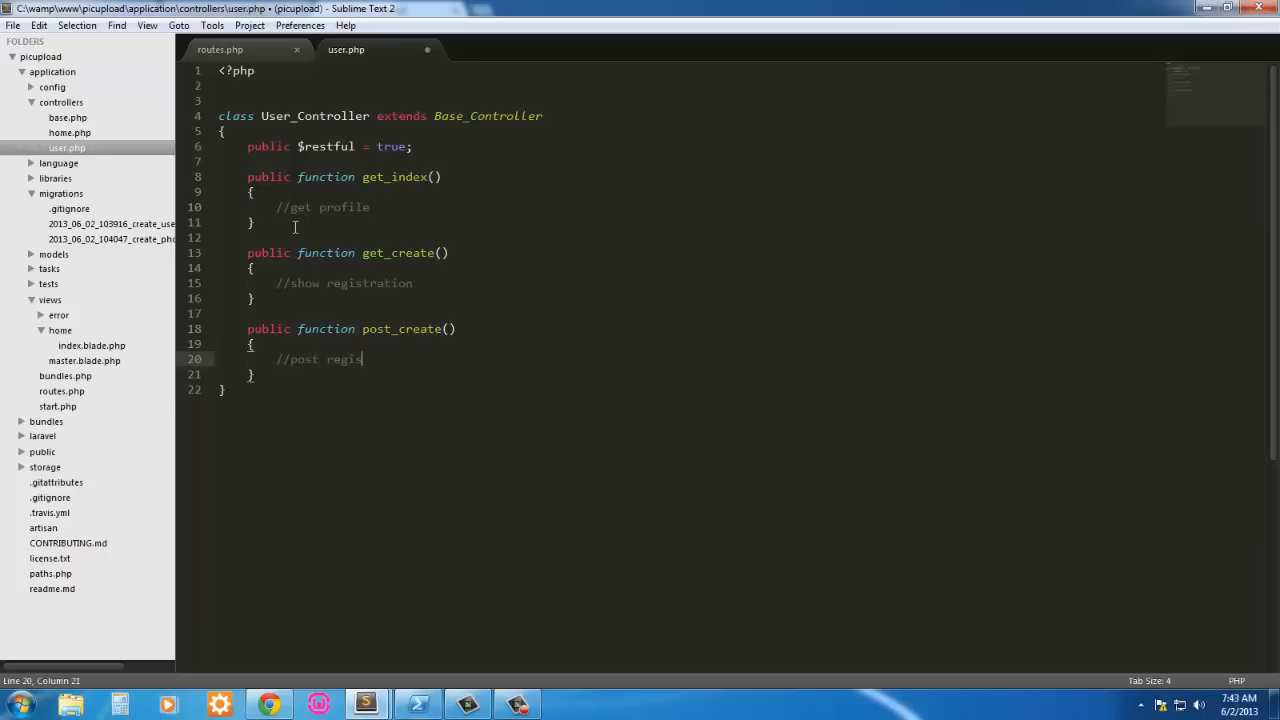
{"action": "type", "text": "tration"}
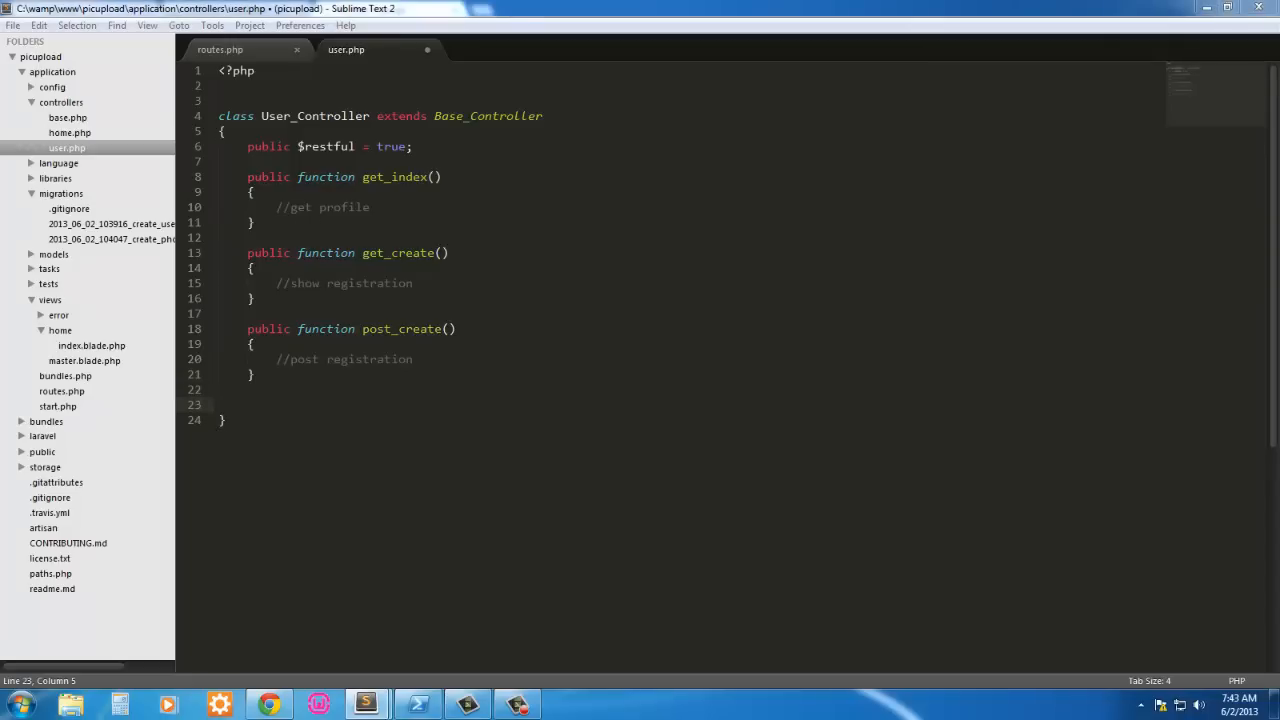
Step: Type public function post_login() and public function get_logout() below post_create
{"action": "left_click", "coordinate": [326, 407]}
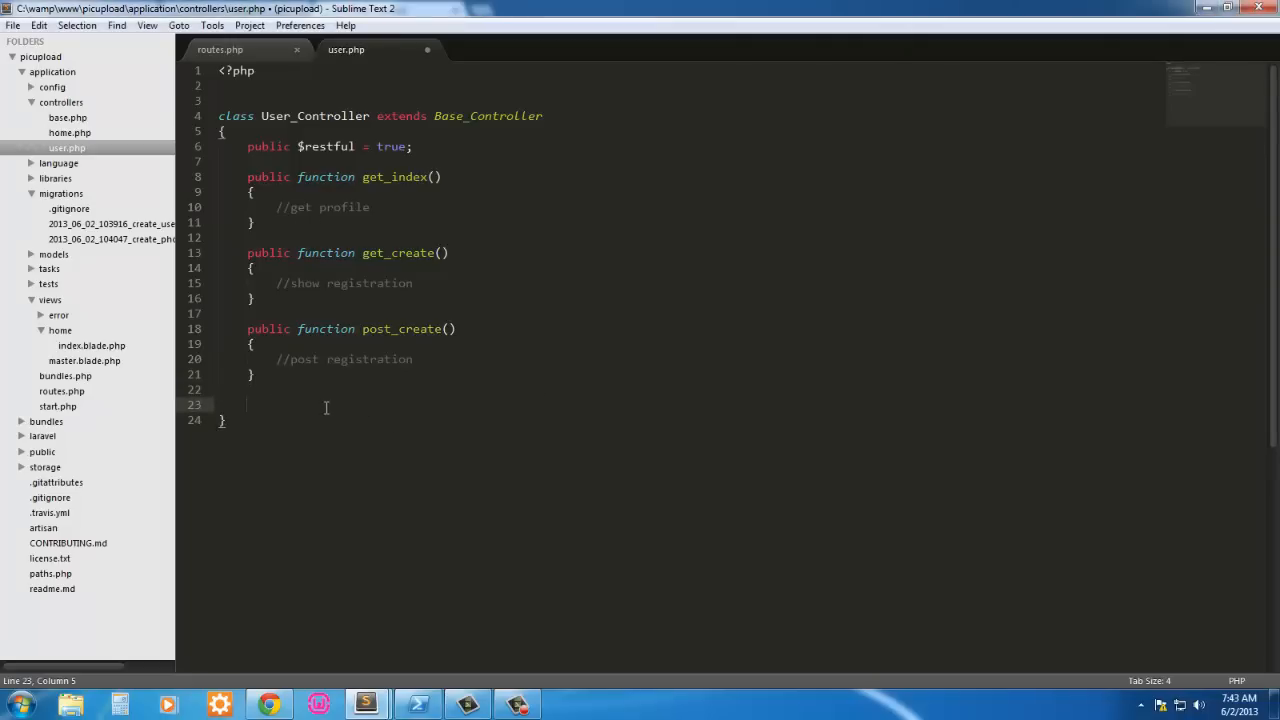
{"action": "type", "text": "fu"}
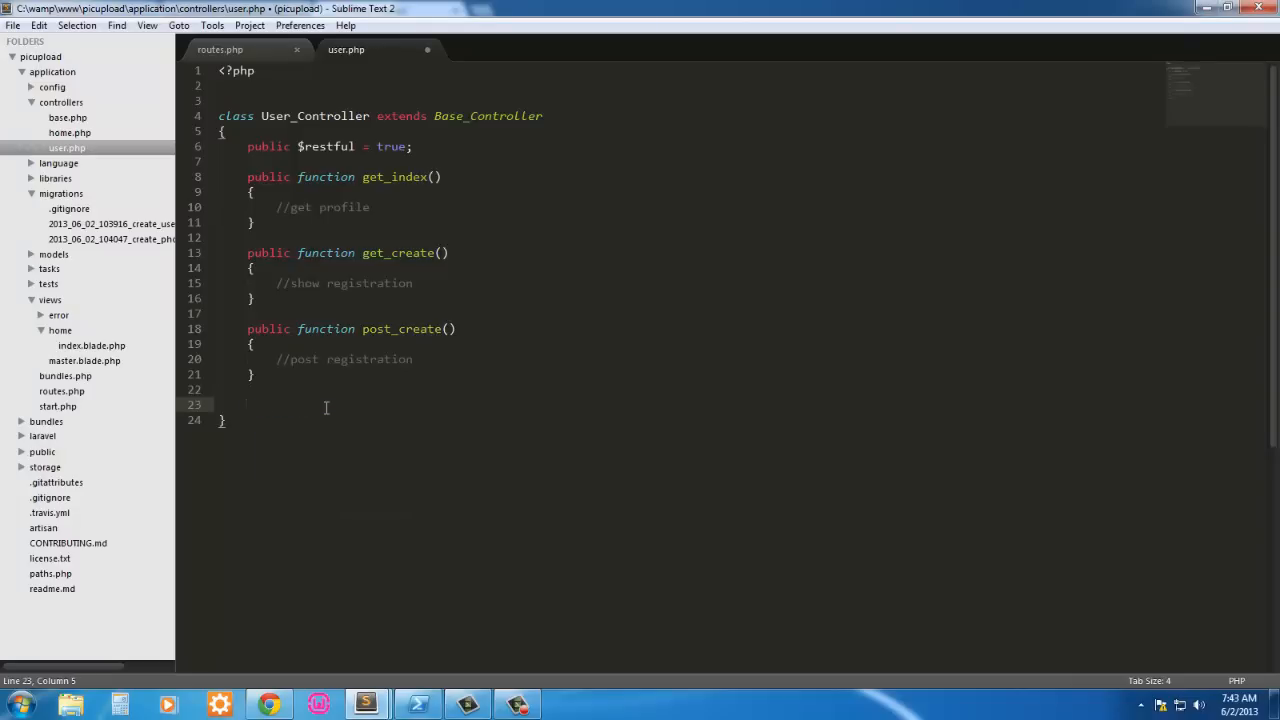
{"action": "type", "text": "public fun"}
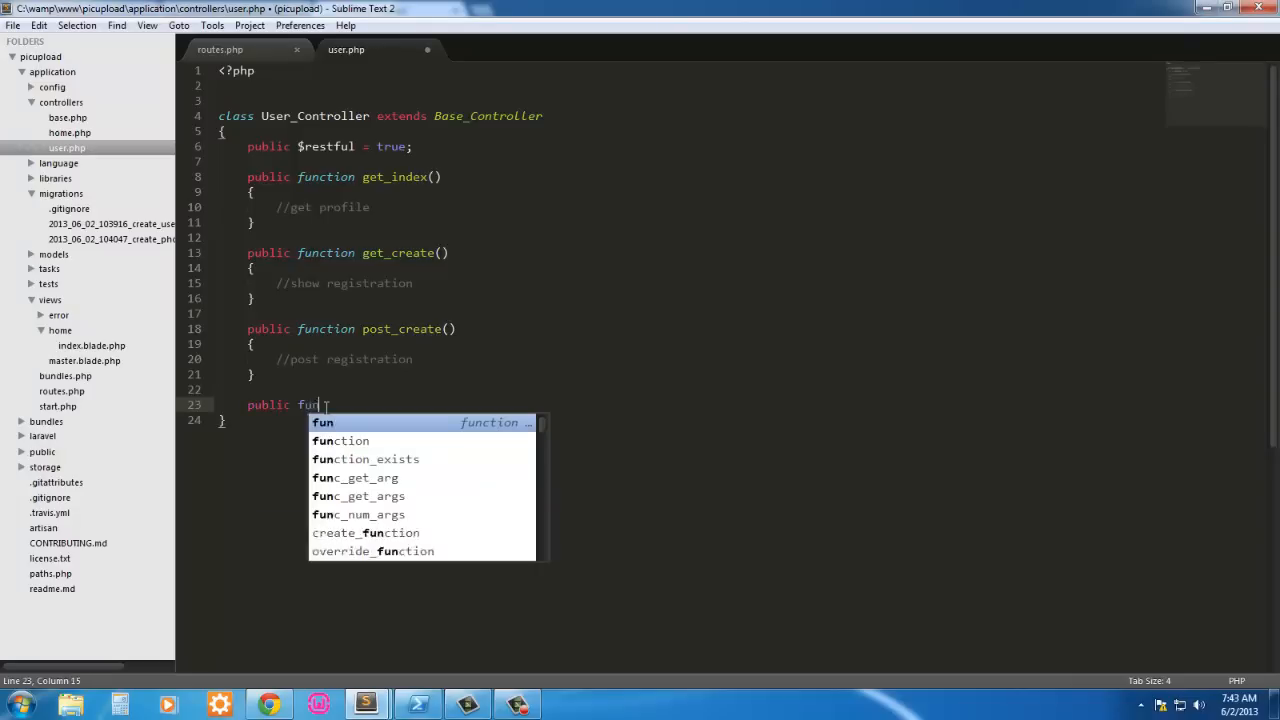
{"action": "type", "text": "ction post"}
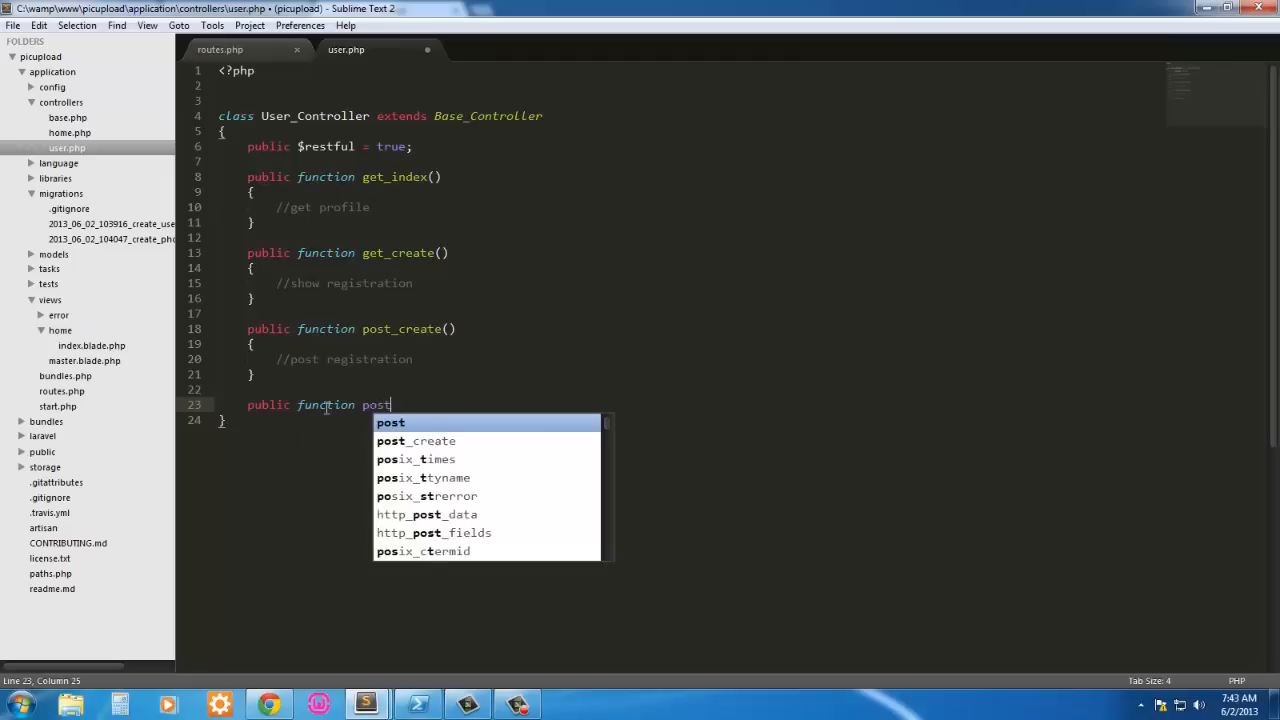
{"action": "type", "text": "_login"}
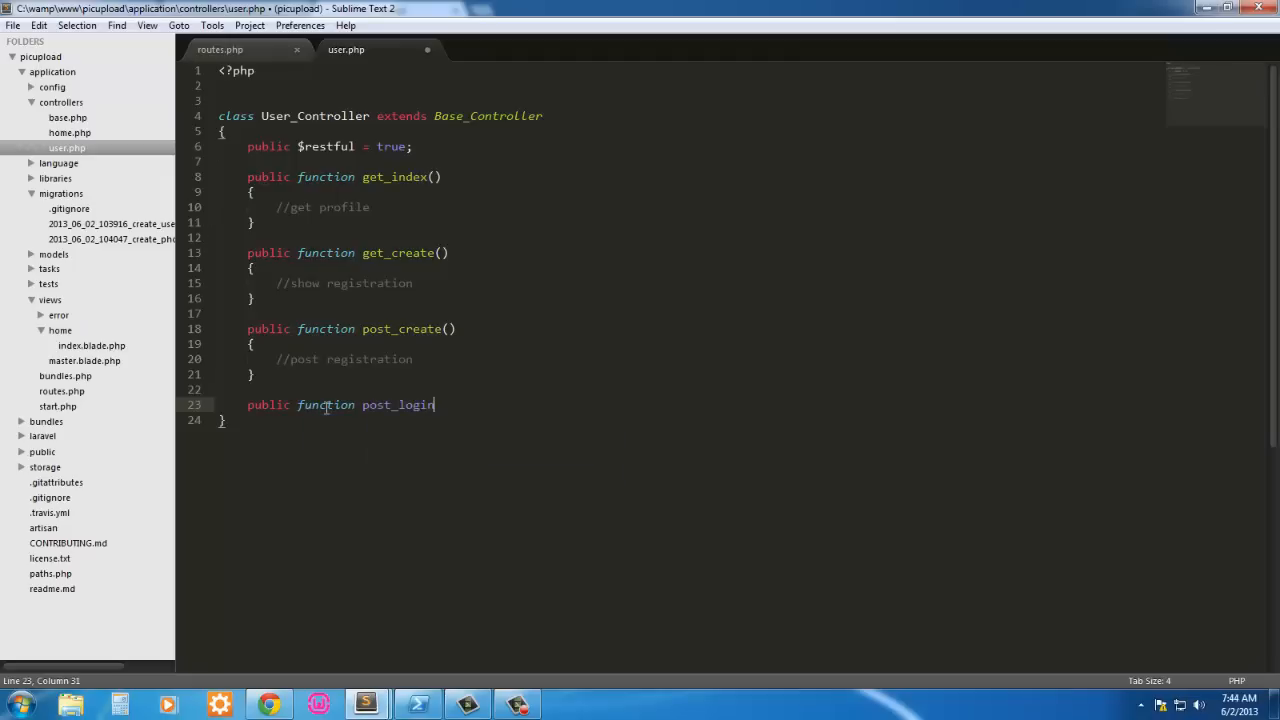
{"action": "type", "text": "()"}
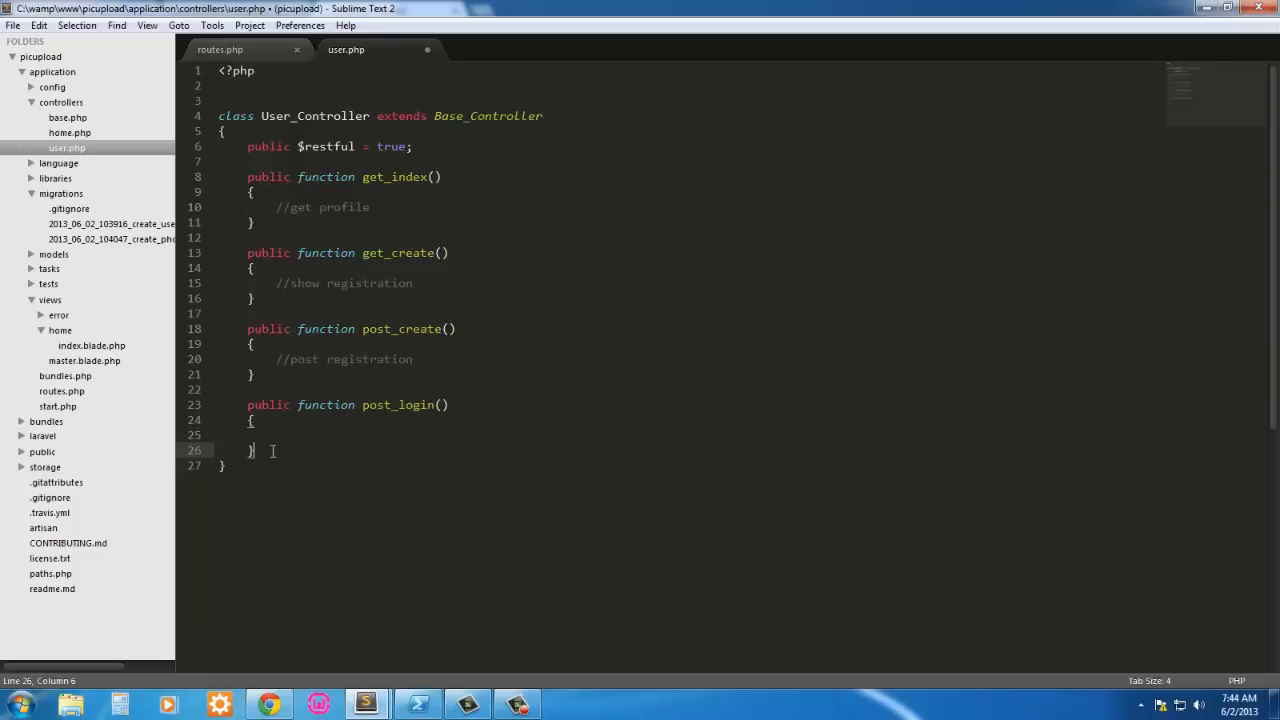
{"action": "key", "text": "Enter"}
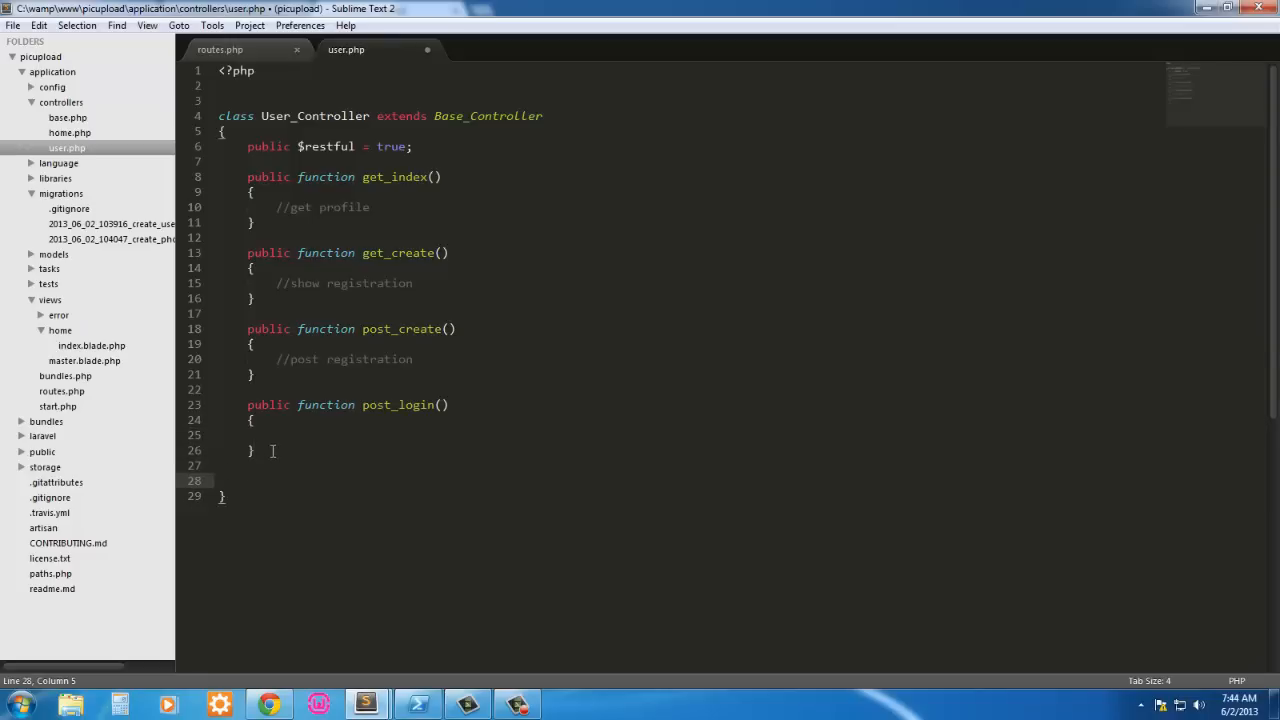
{"action": "type", "text": "public"}
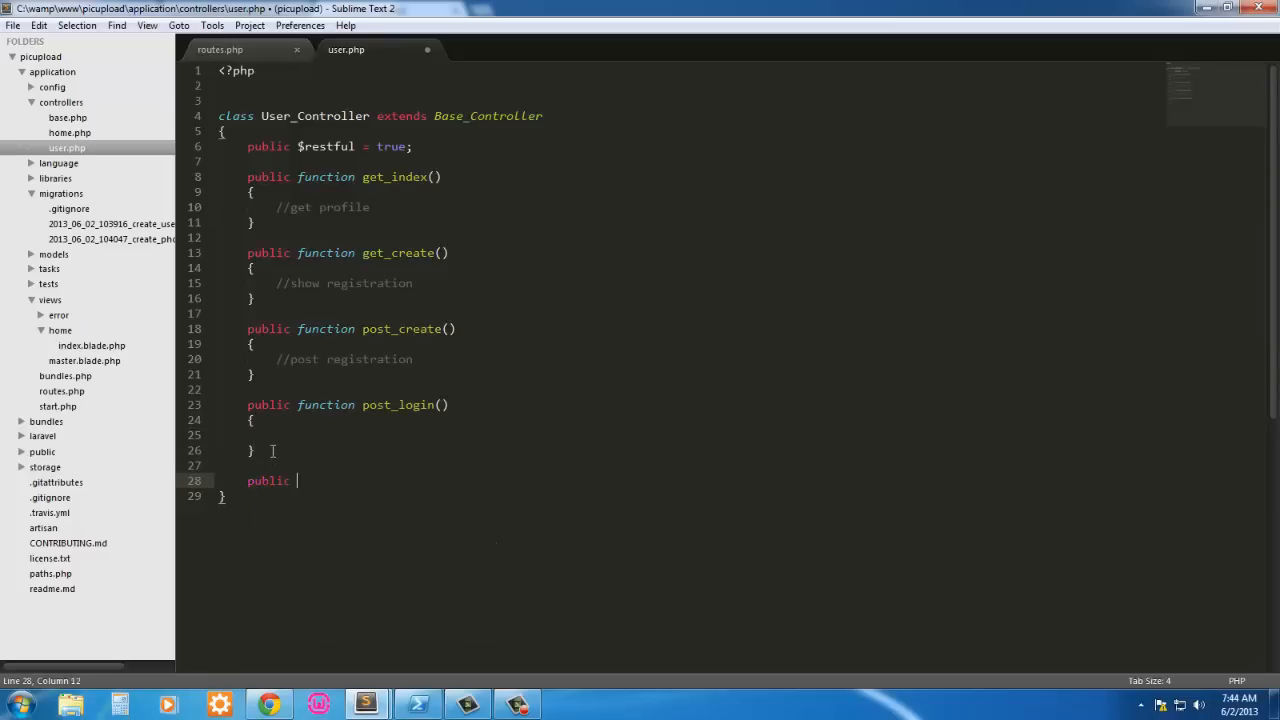
{"action": "type", "text": "function g"}
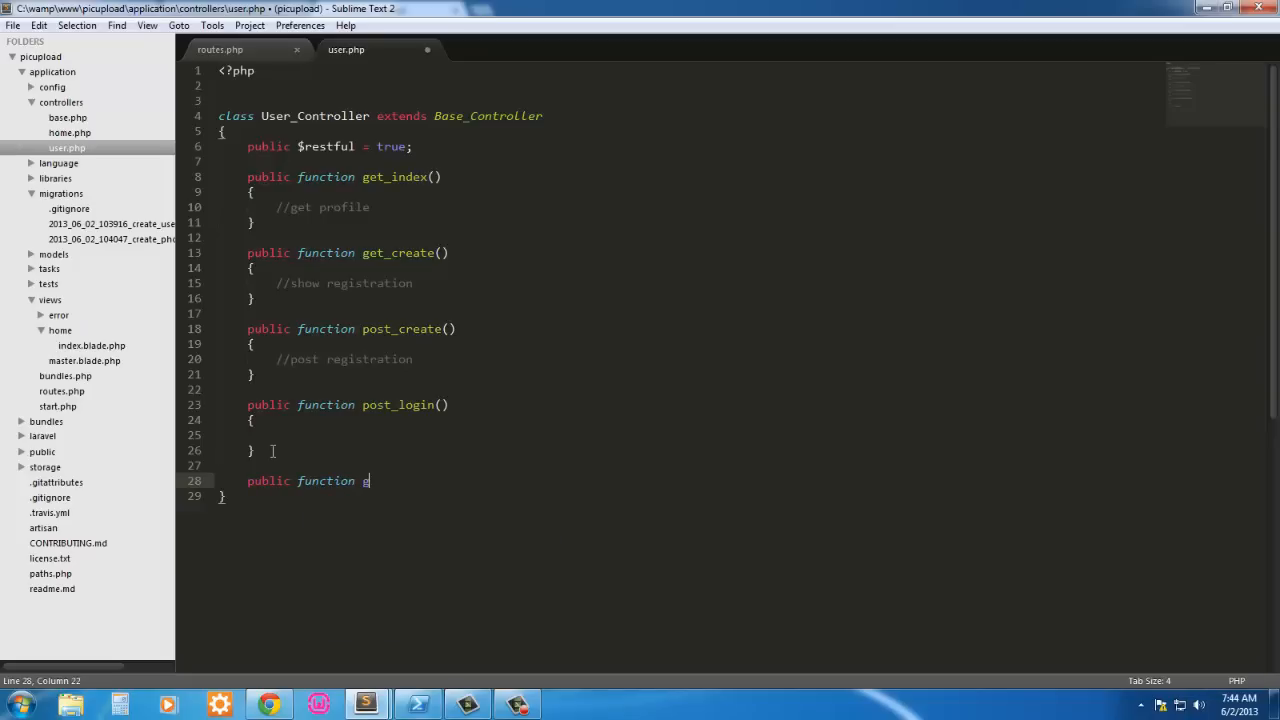
{"action": "type", "text": "et_logout("}
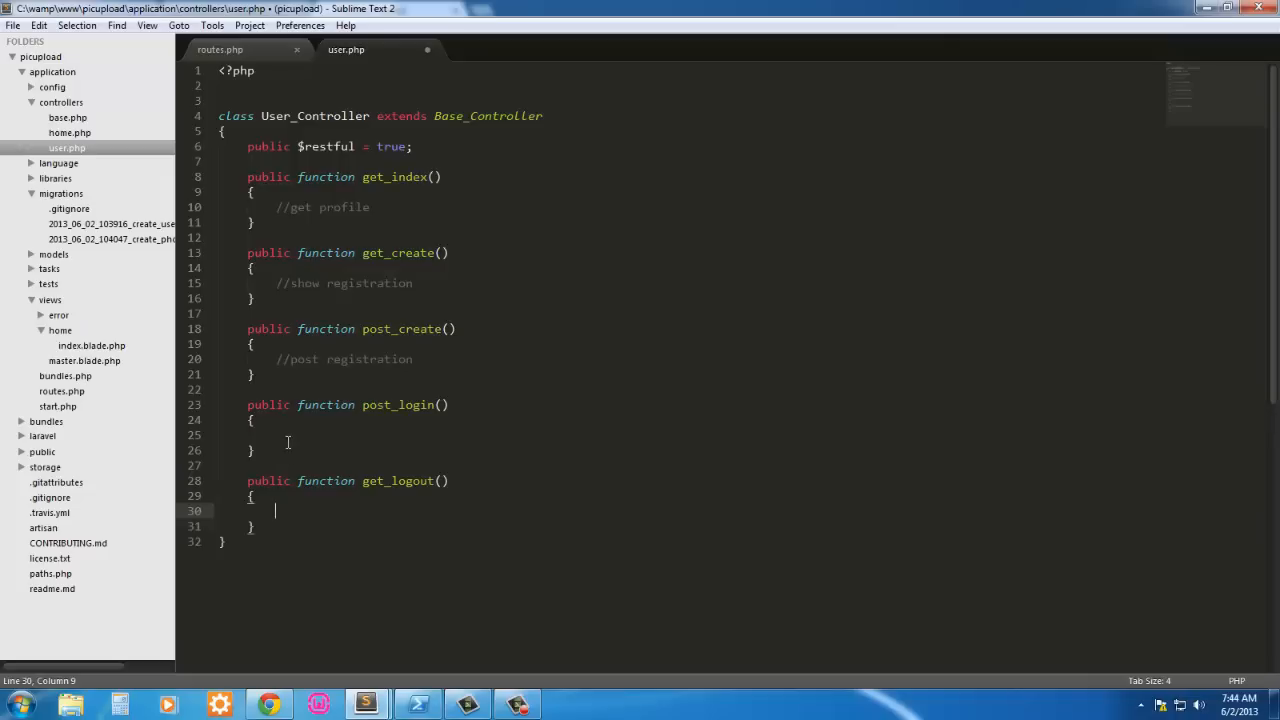
{"action": "left_click", "coordinate": [340, 431]}
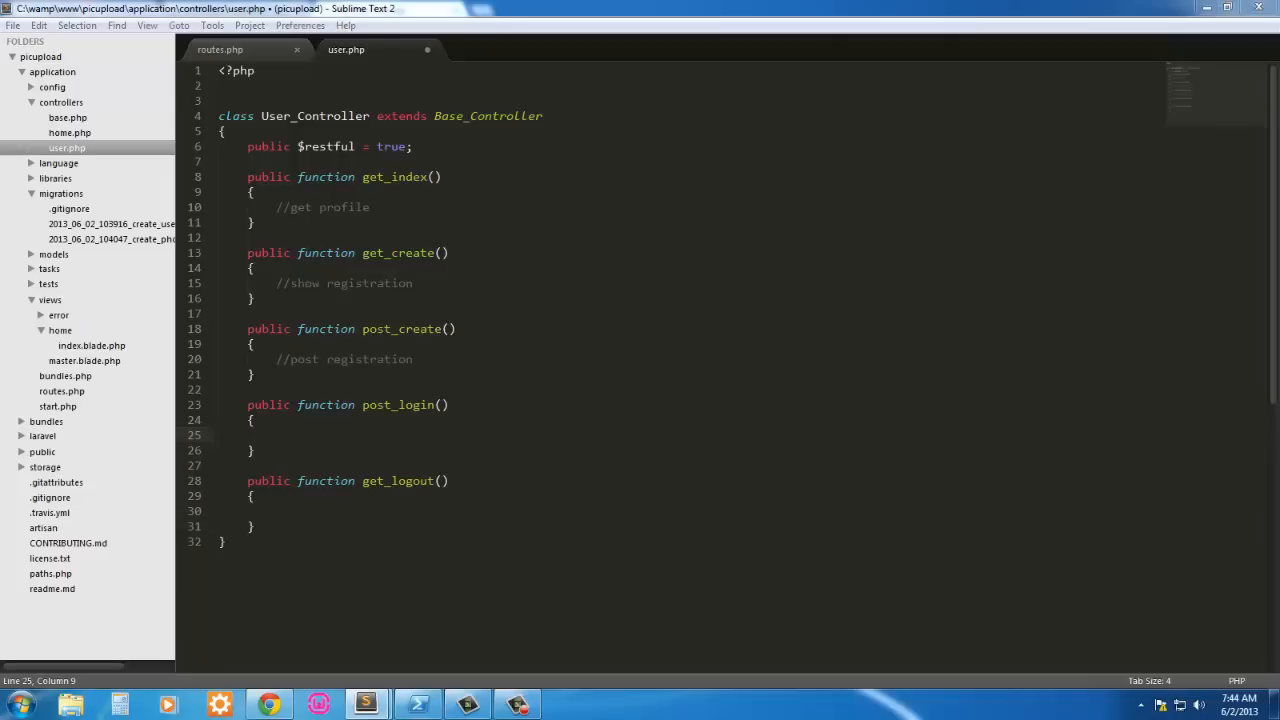
Step: Inside post_login, assign $input = Input::all()
{"action": "left_click", "coordinate": [297, 450]}
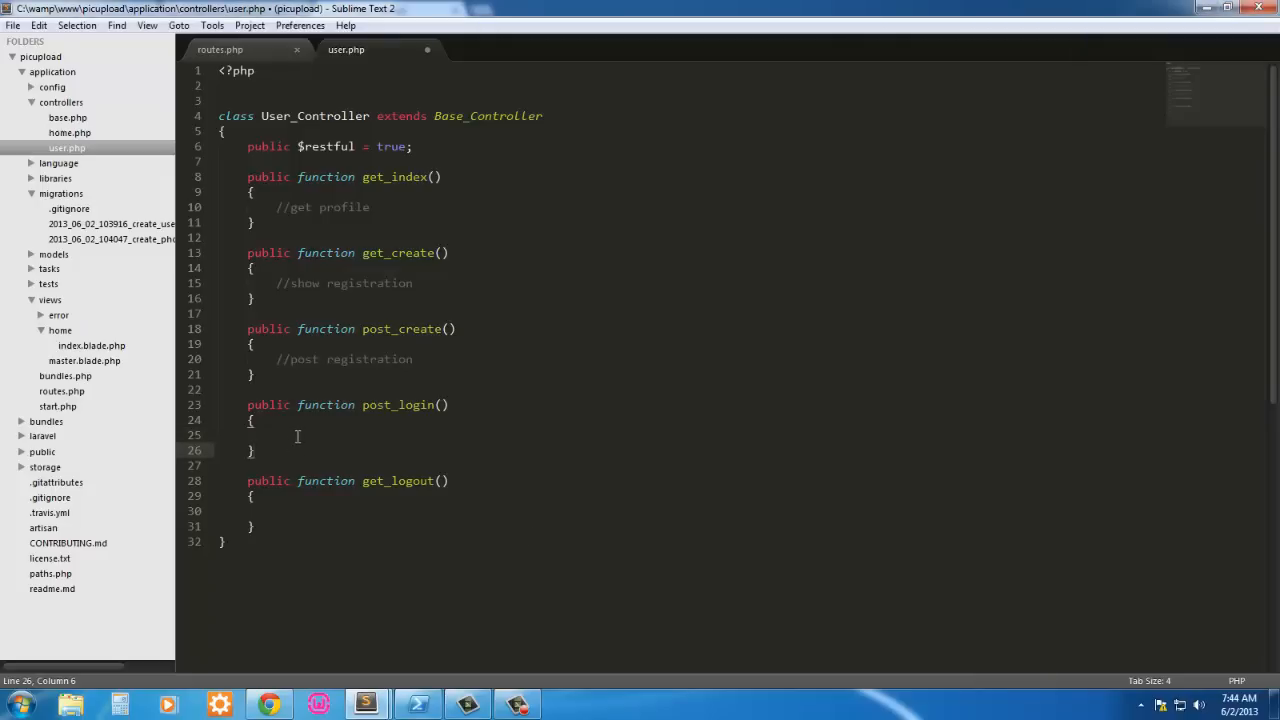
{"action": "left_click", "coordinate": [297, 436]}
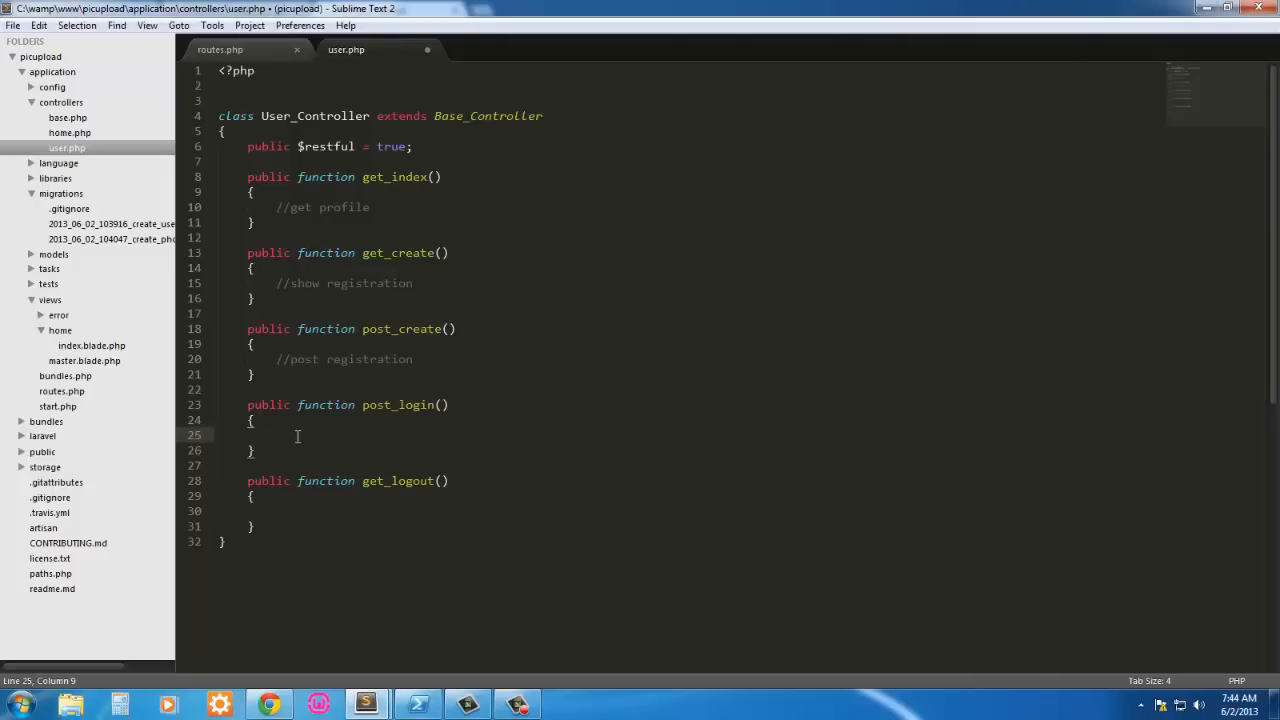
{"action": "type", "text": "$inpu"}
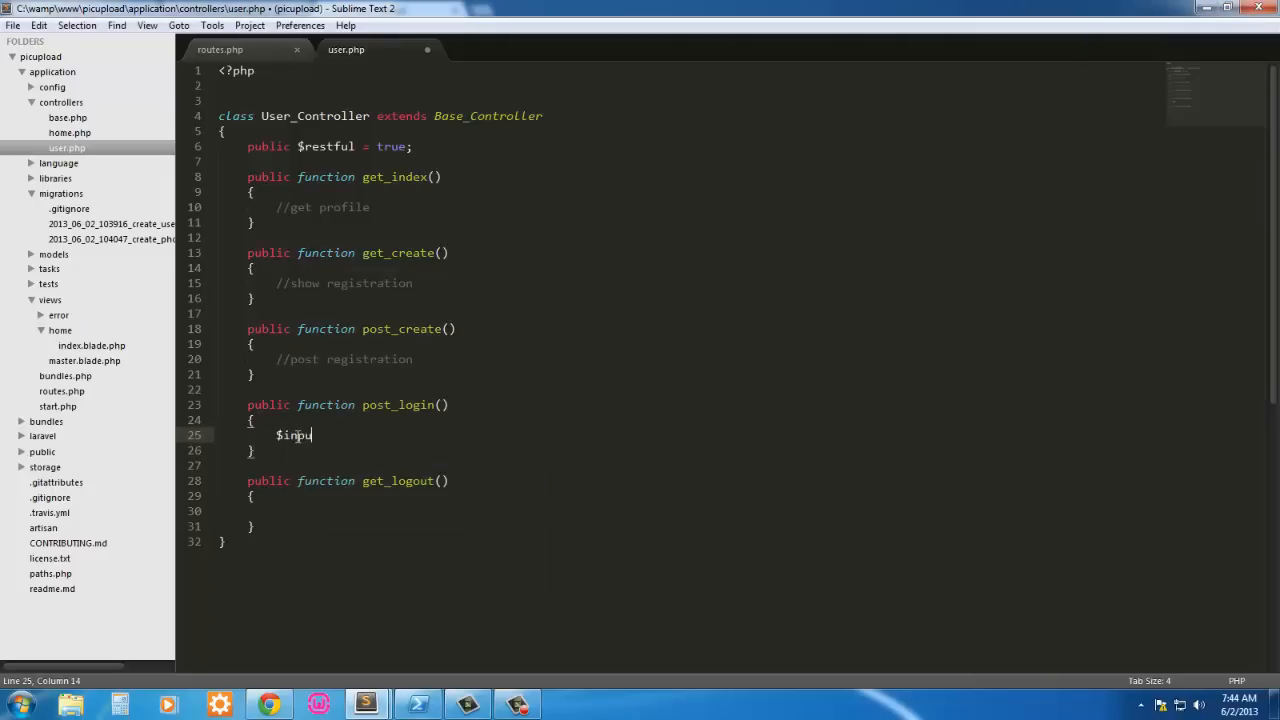
{"action": "type", "text": "t ="}
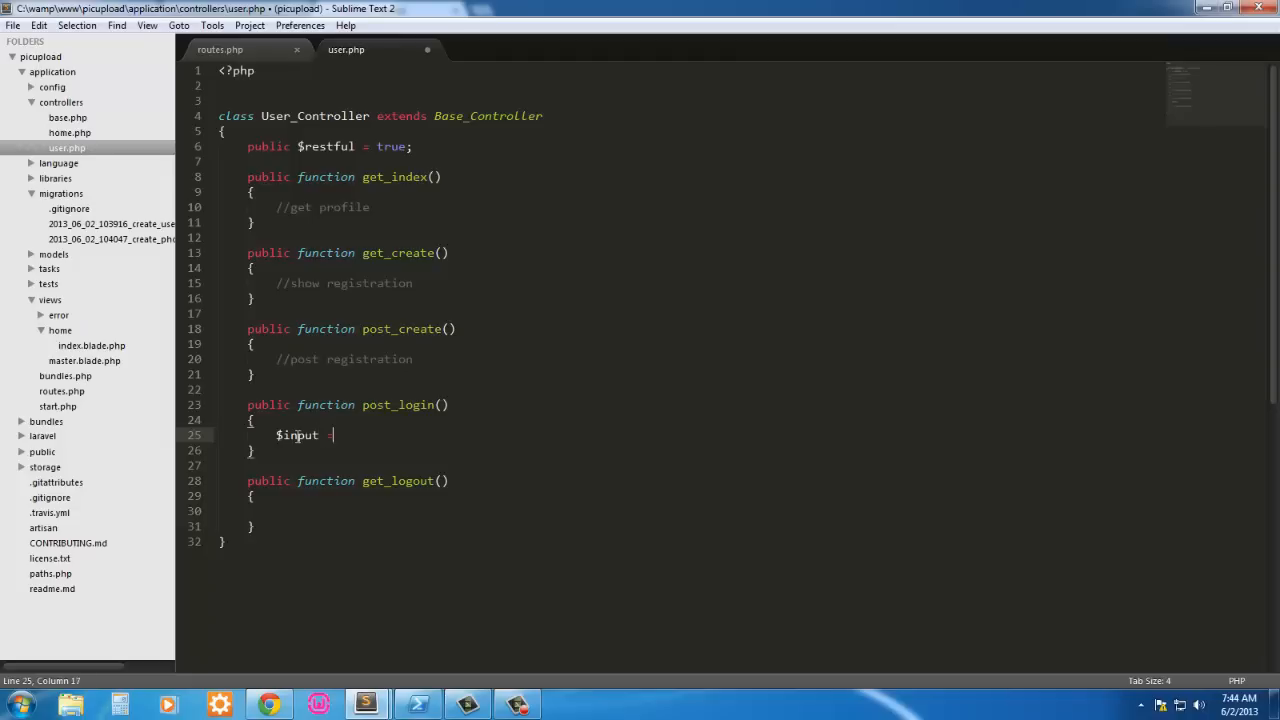
{"action": "type", "text": "= Input::all();"}
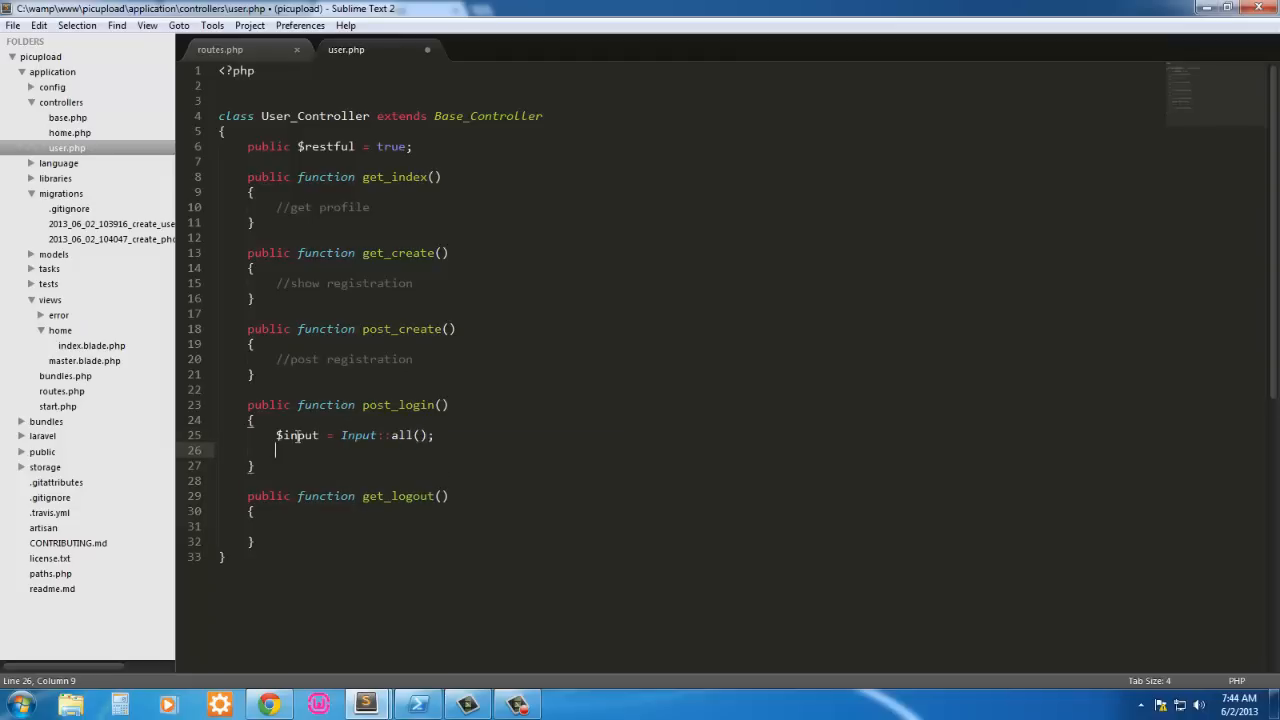
Step: Define $rules = array('email' => 'required|email', 'password' => 'required')
{"action": "type", "text": "$"}
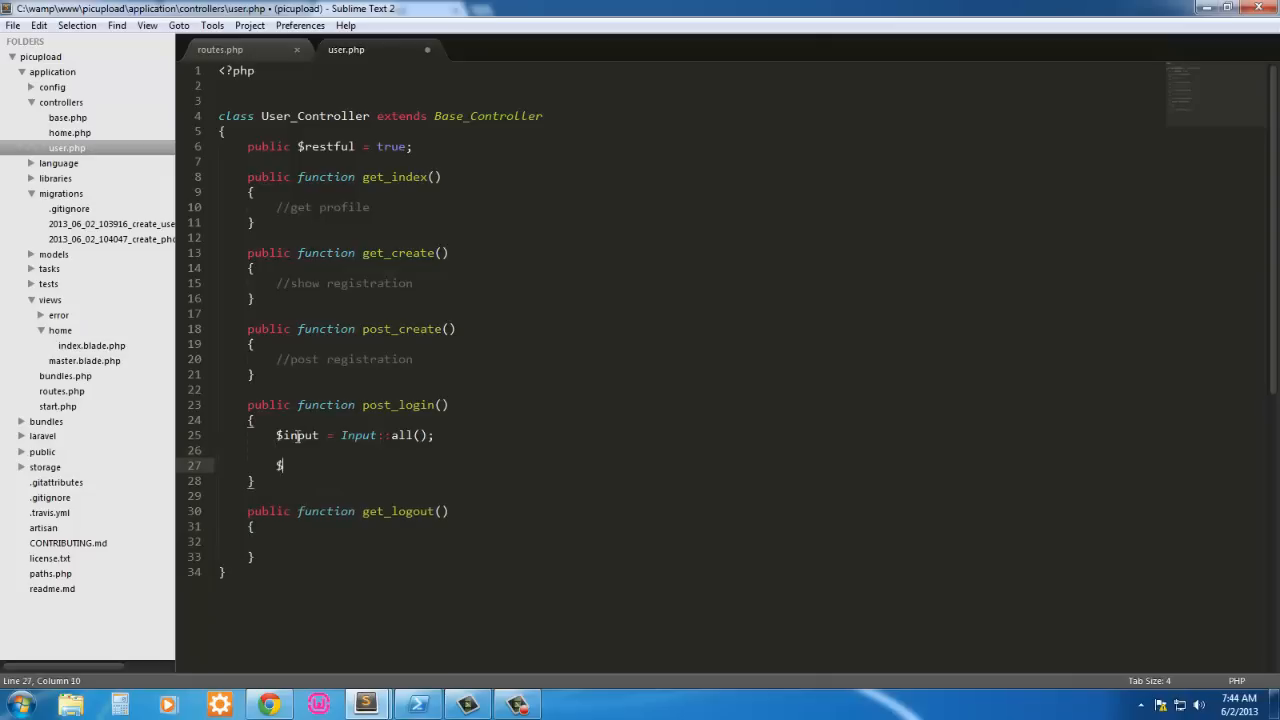
{"action": "type", "text": "$rules"}
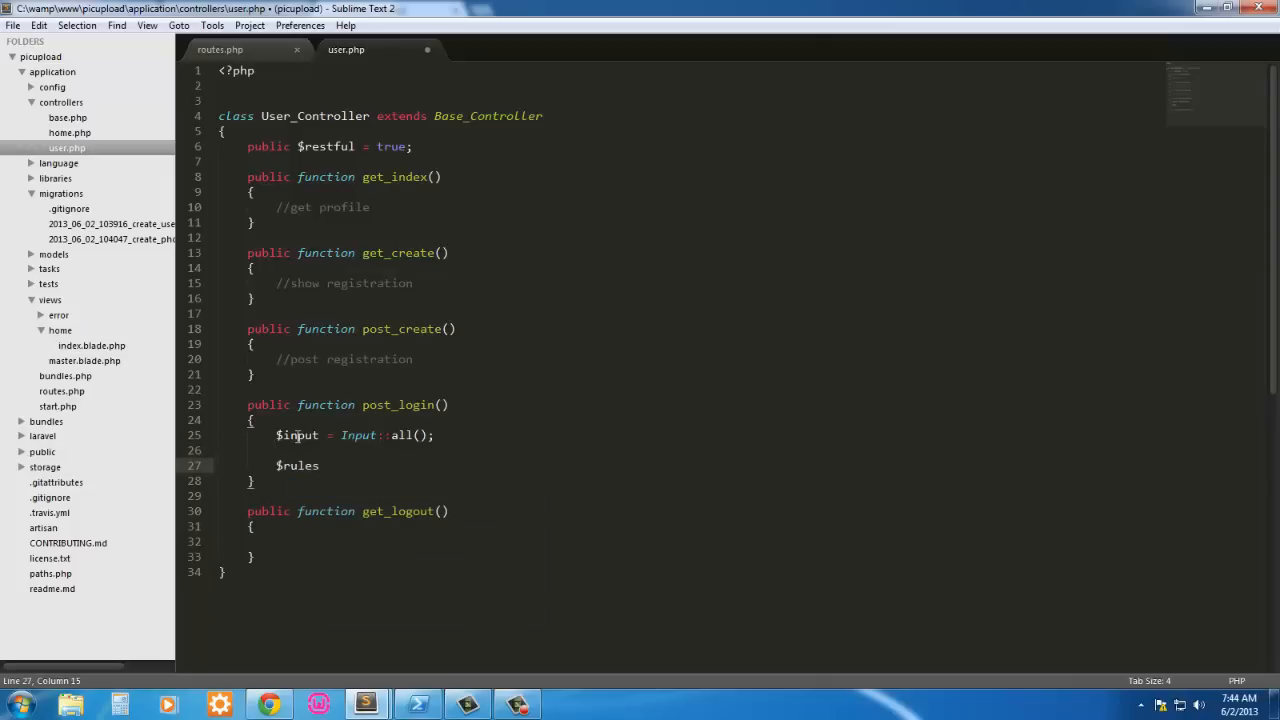
{"action": "type", "text": "= array('"}
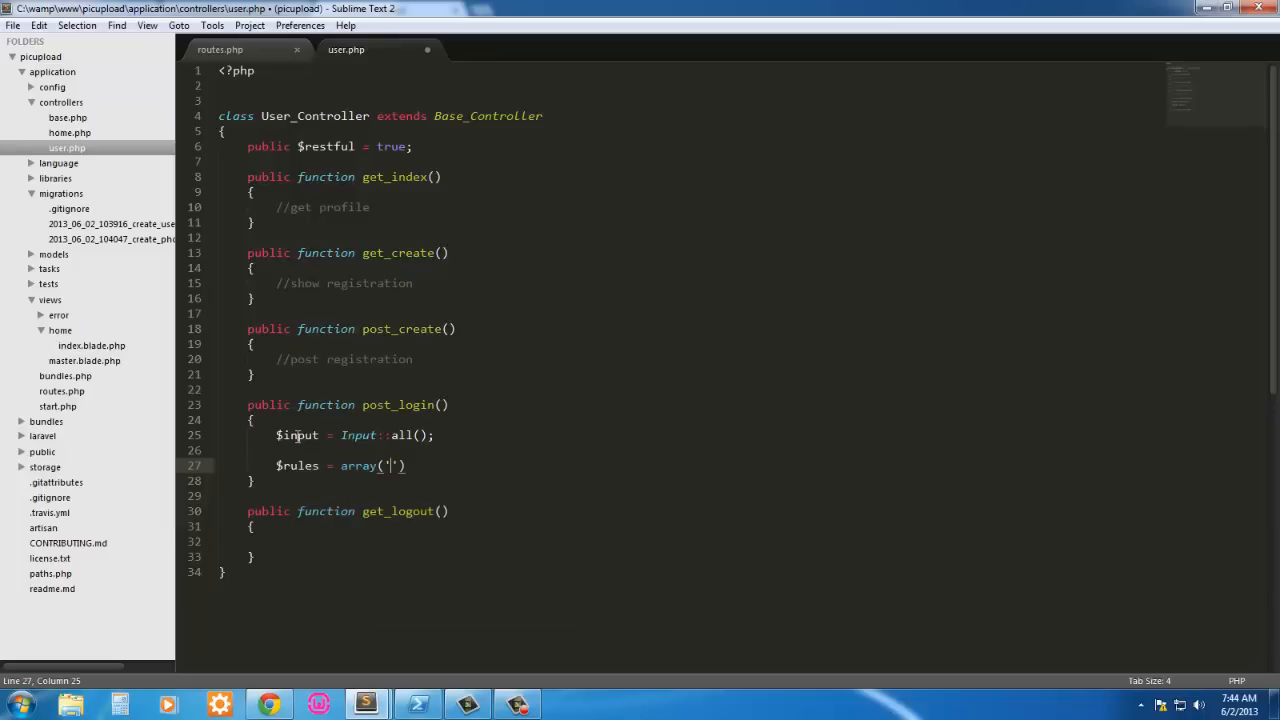
{"action": "type", "text": "email"}
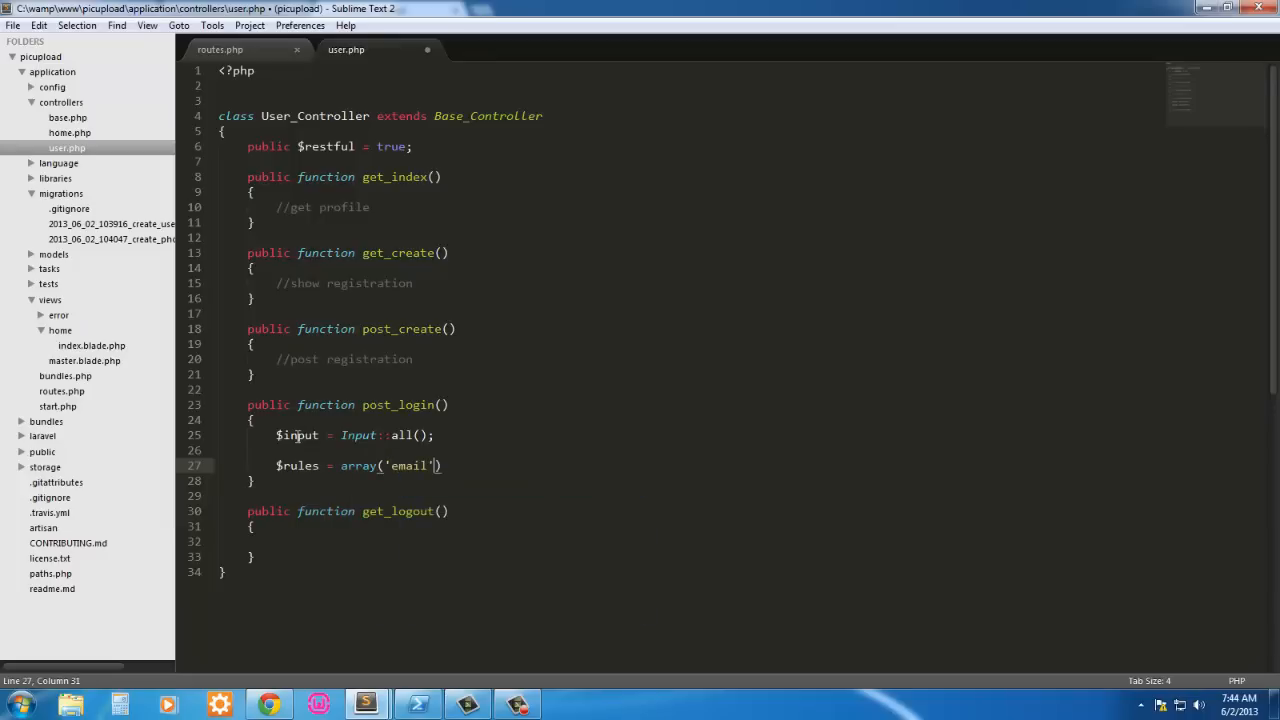
{"action": "type", "text": "=> 'required|email"}
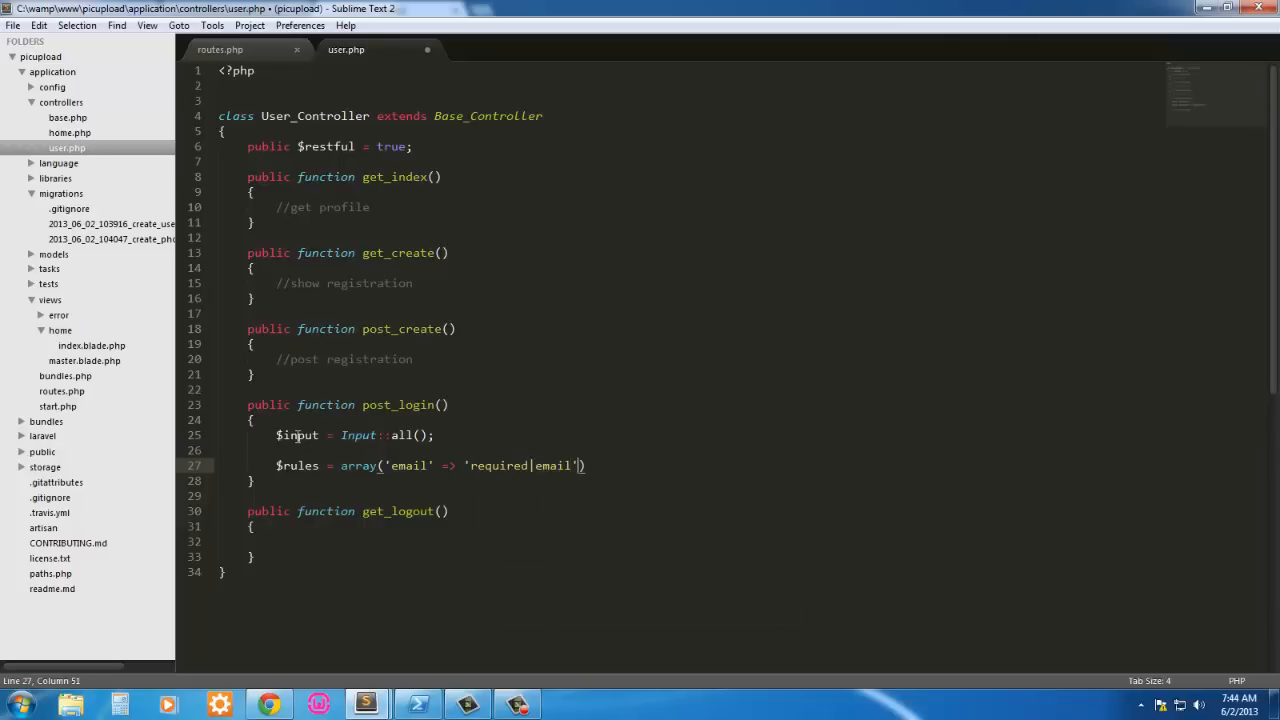
{"action": "type", "text": ","}
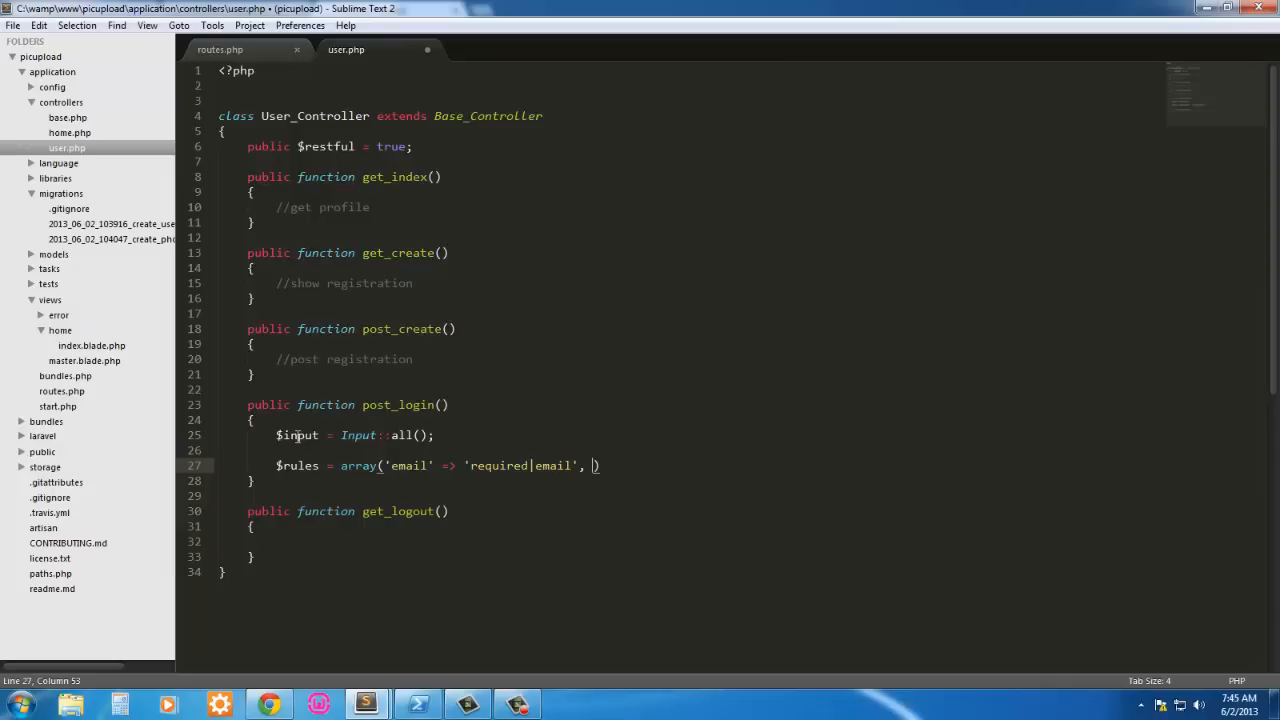
{"action": "type", "text": "'p'"}
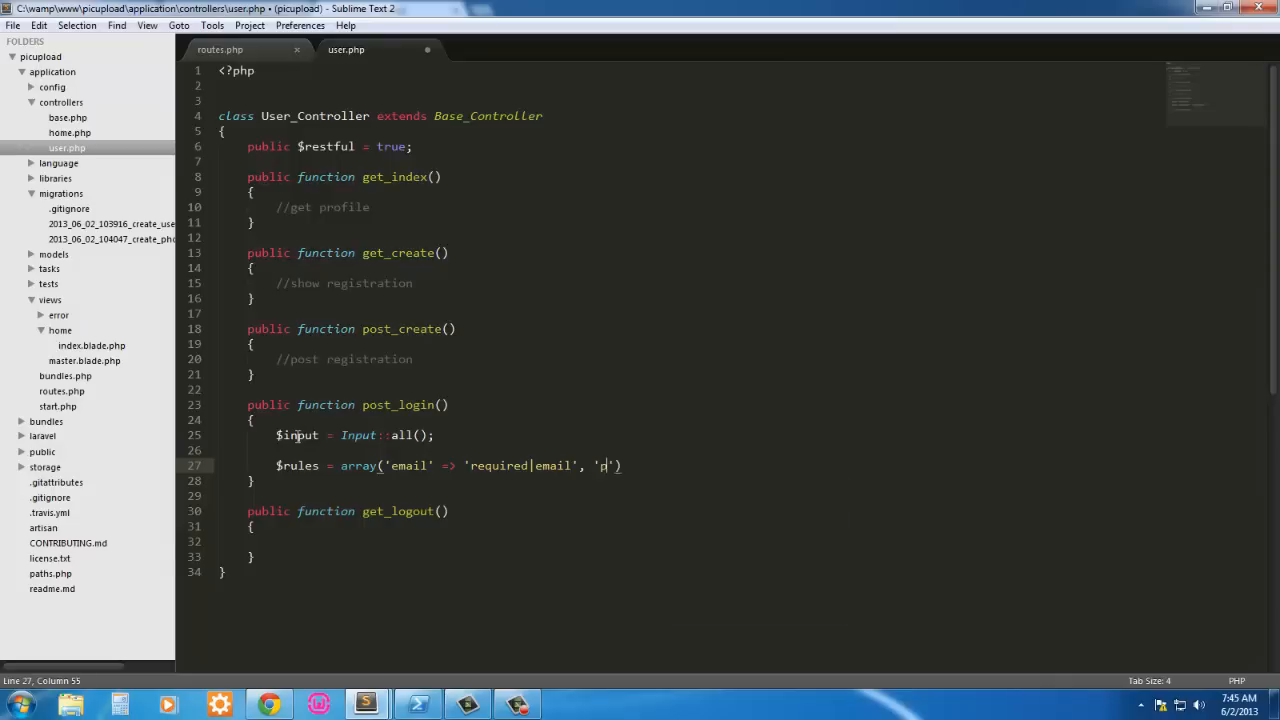
{"action": "type", "text": "assword' => 'required"}
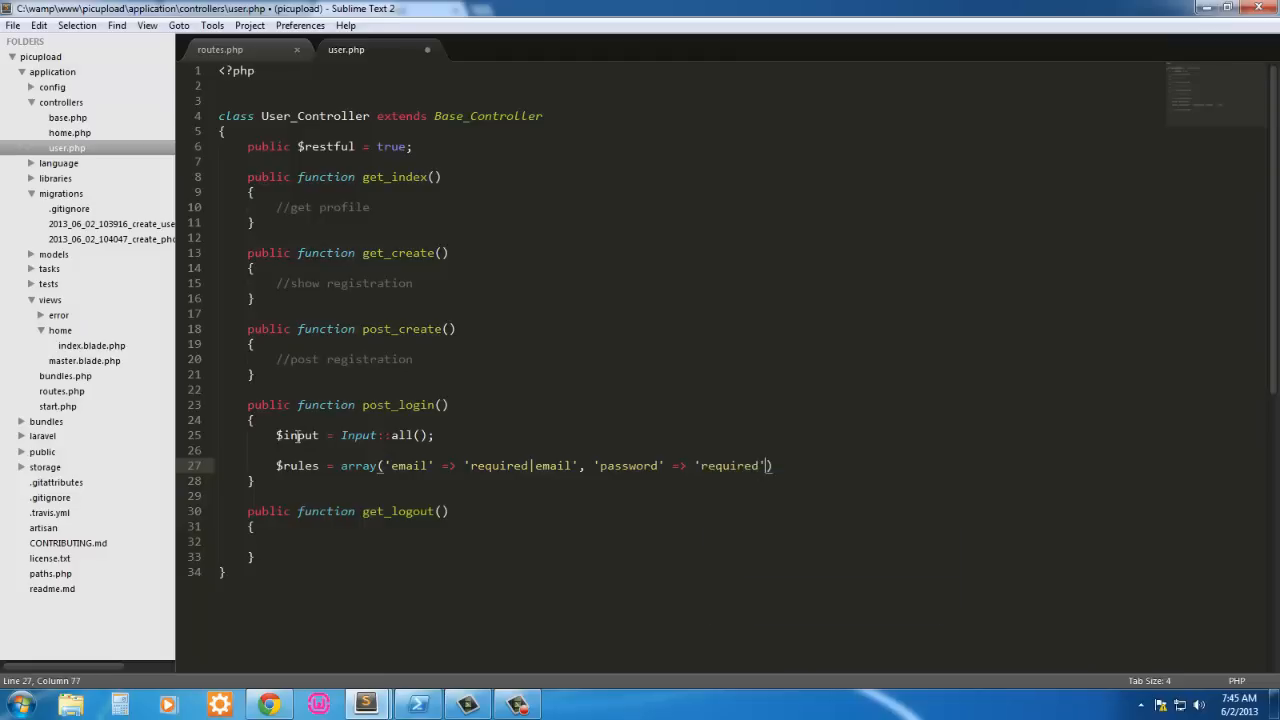
{"action": "type", "text": ";"}
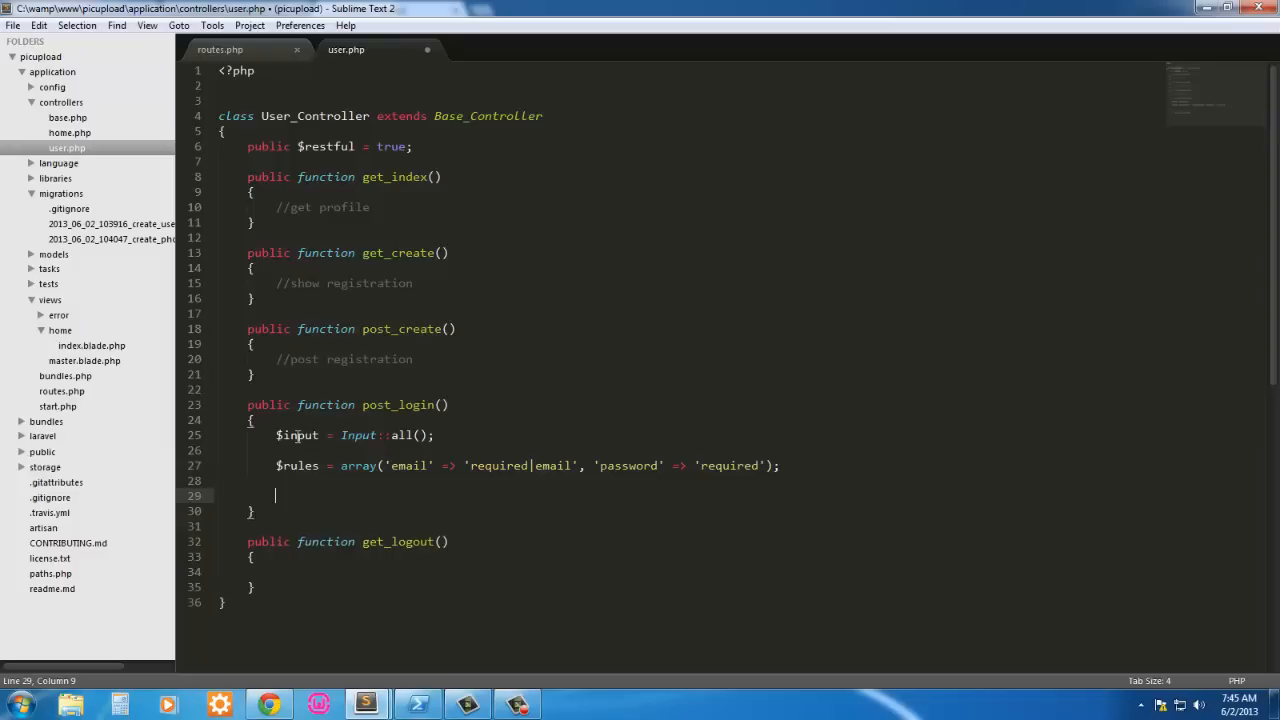
Step: Create the validator $v = Validator::make($input, $rules)
{"action": "type", "text": "$v = Val"}
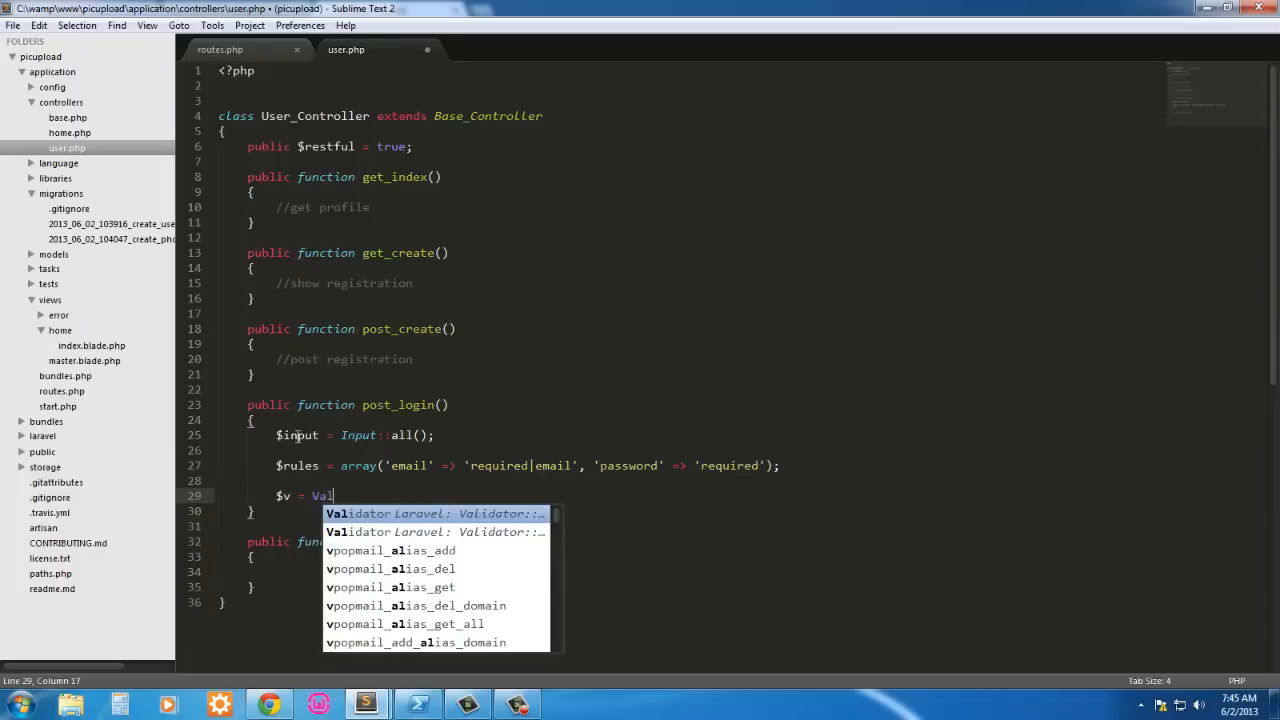
{"action": "type", "text": "idator::make("}
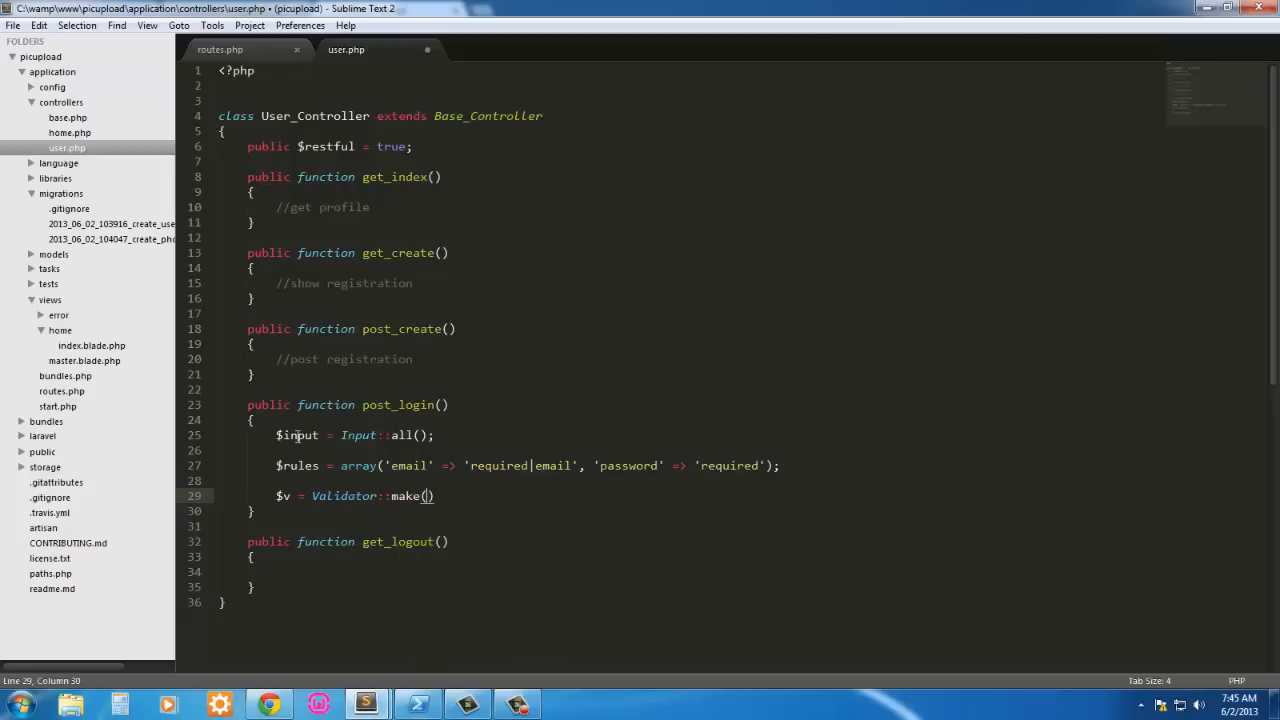
{"action": "type", "text": "$input"}
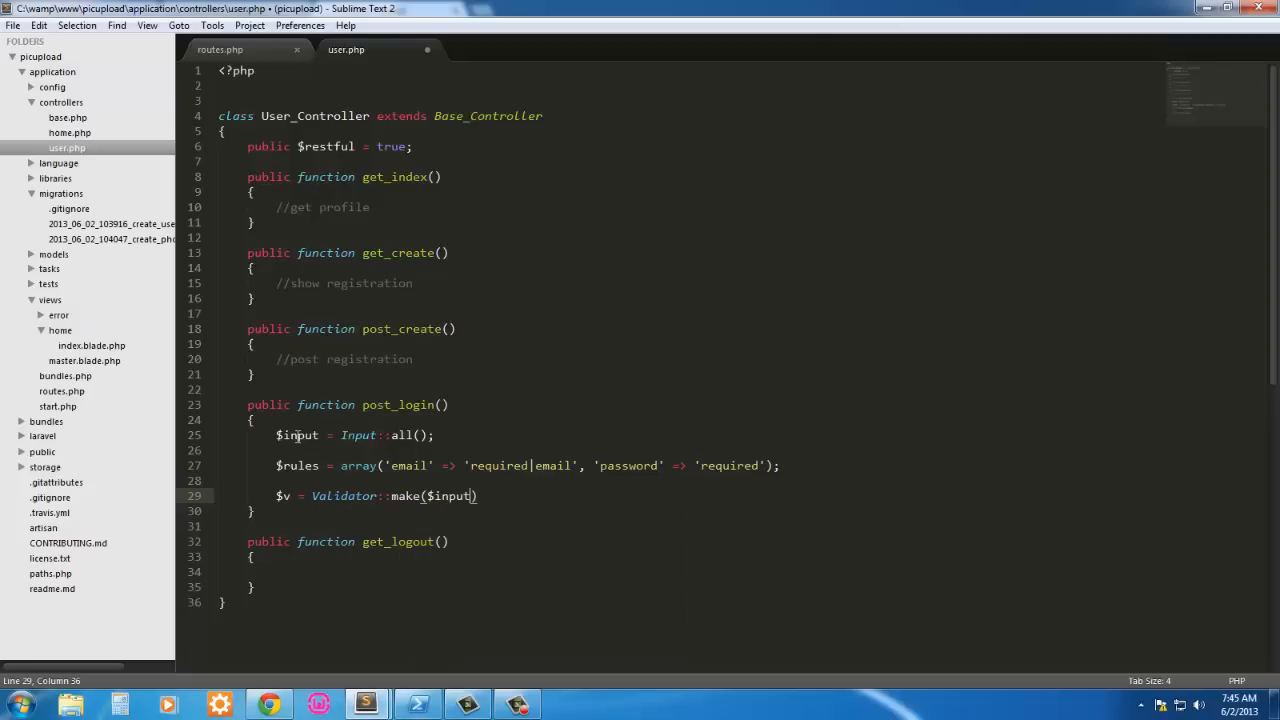
{"action": "type", "text": ","}
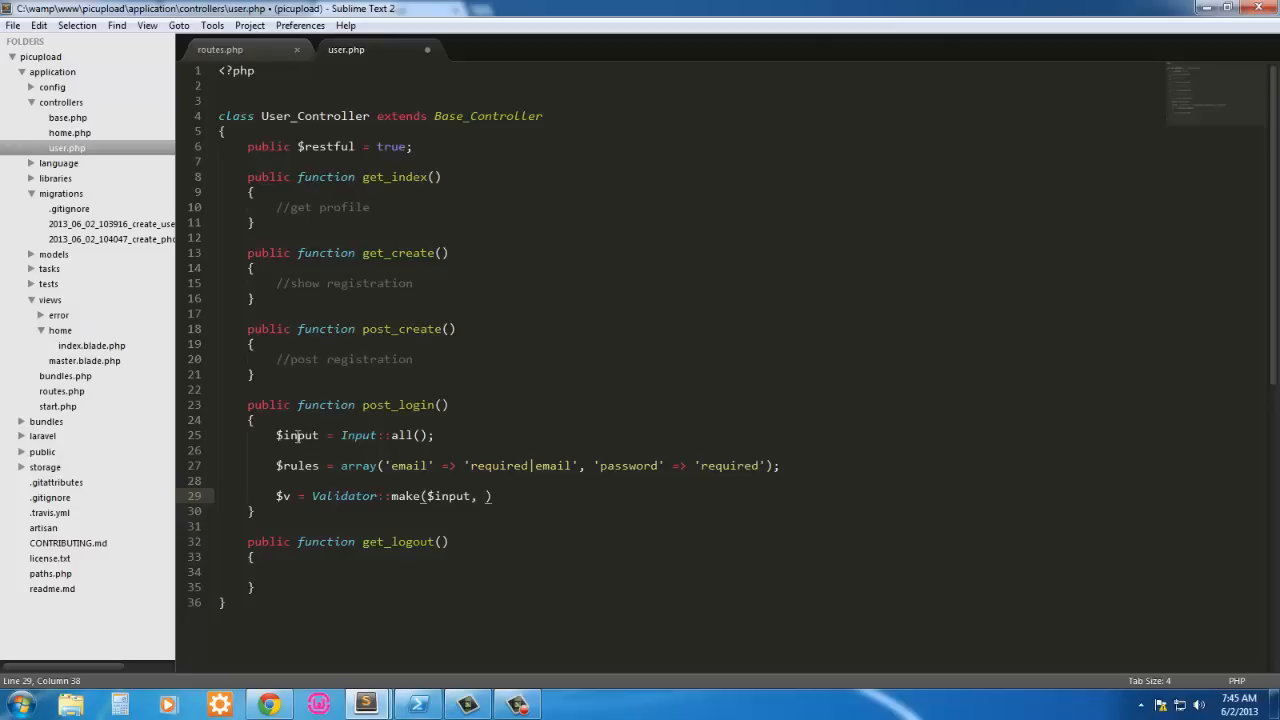
{"action": "type", "text": "$rules"}
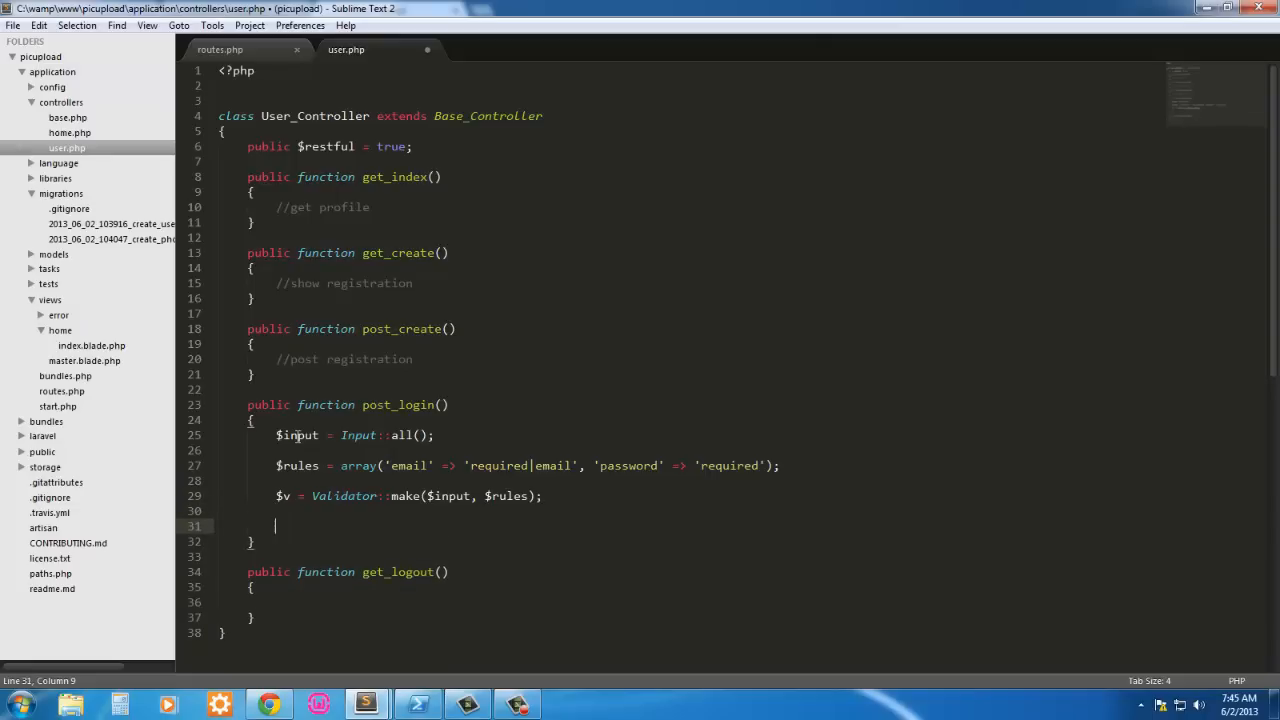
Step: Add if ($v->fails()) return Redirect::to('/')->with_errors($v)
{"action": "type", "text": "if"}
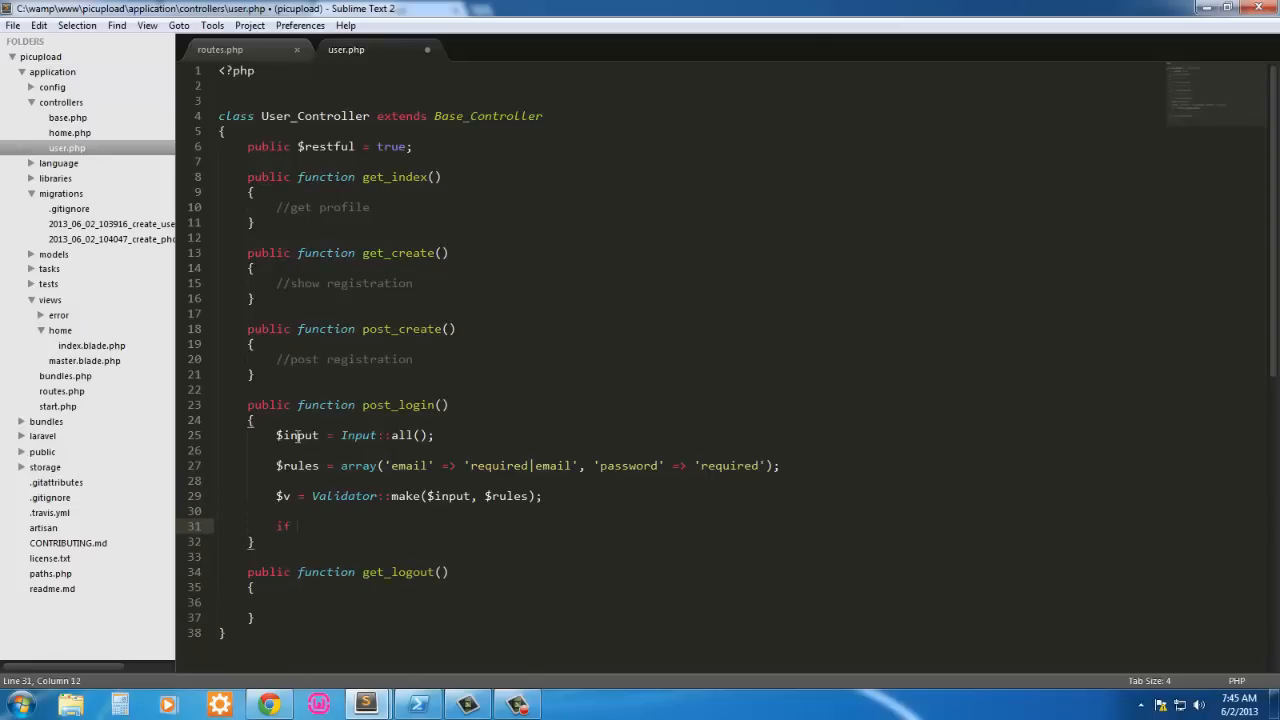
{"action": "type", "text": "($v"}
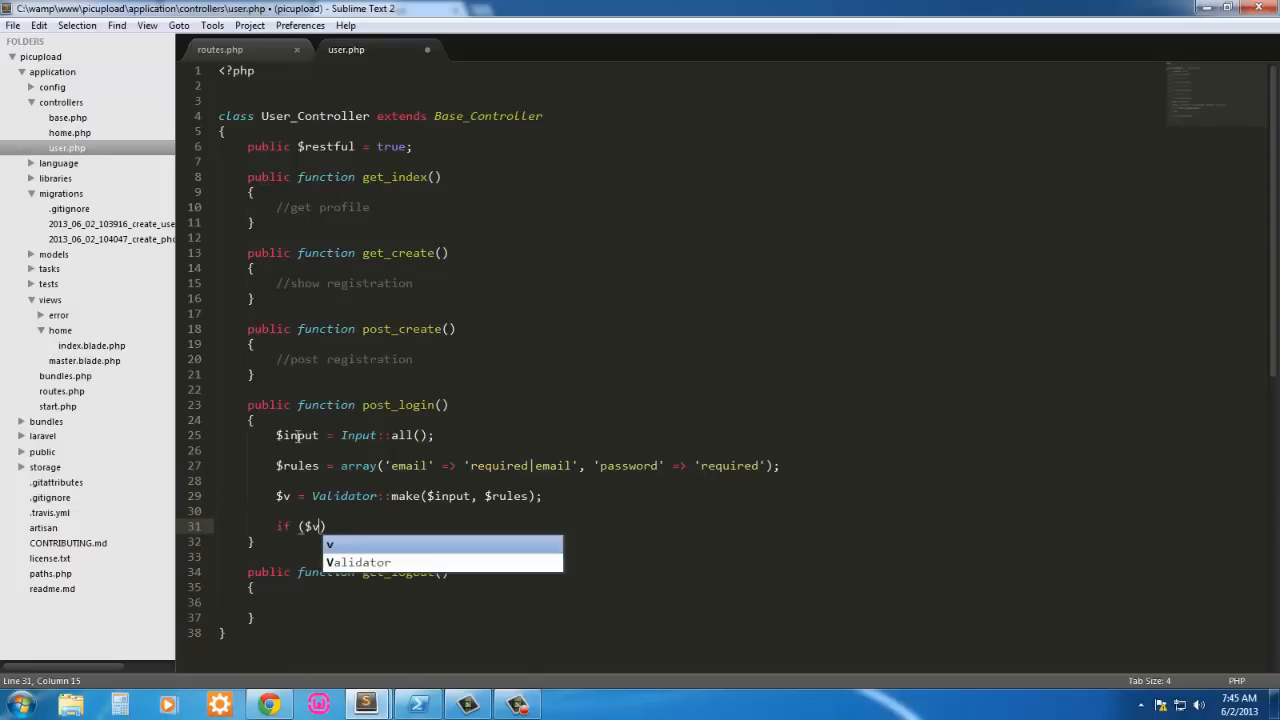
{"action": "type", "text": "->fails("}
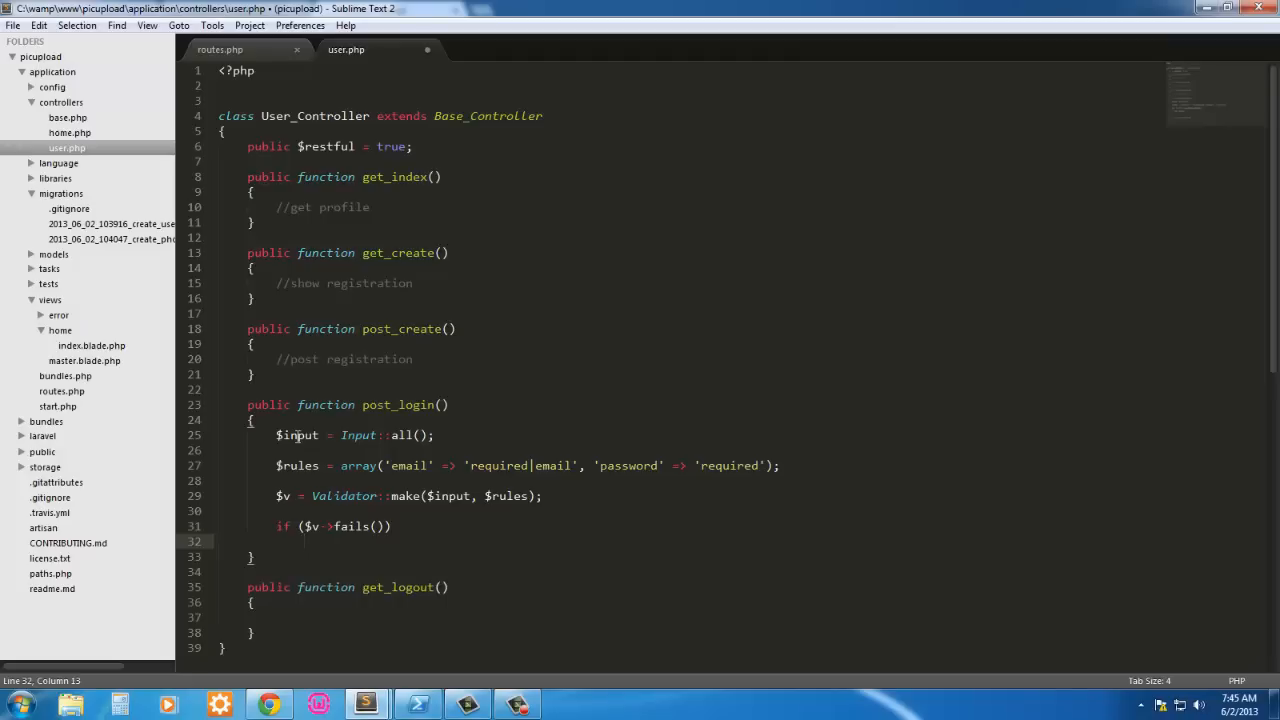
{"action": "type", "text": "return"}
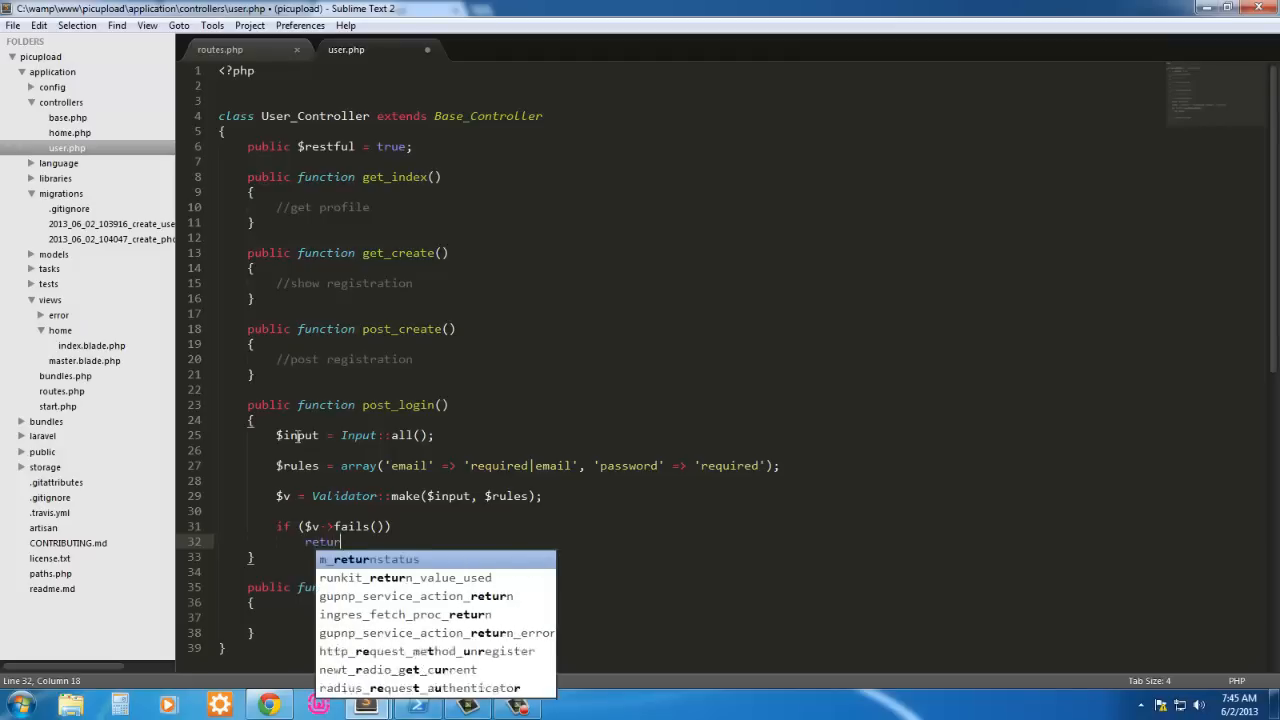
{"action": "type", "text": "n"}
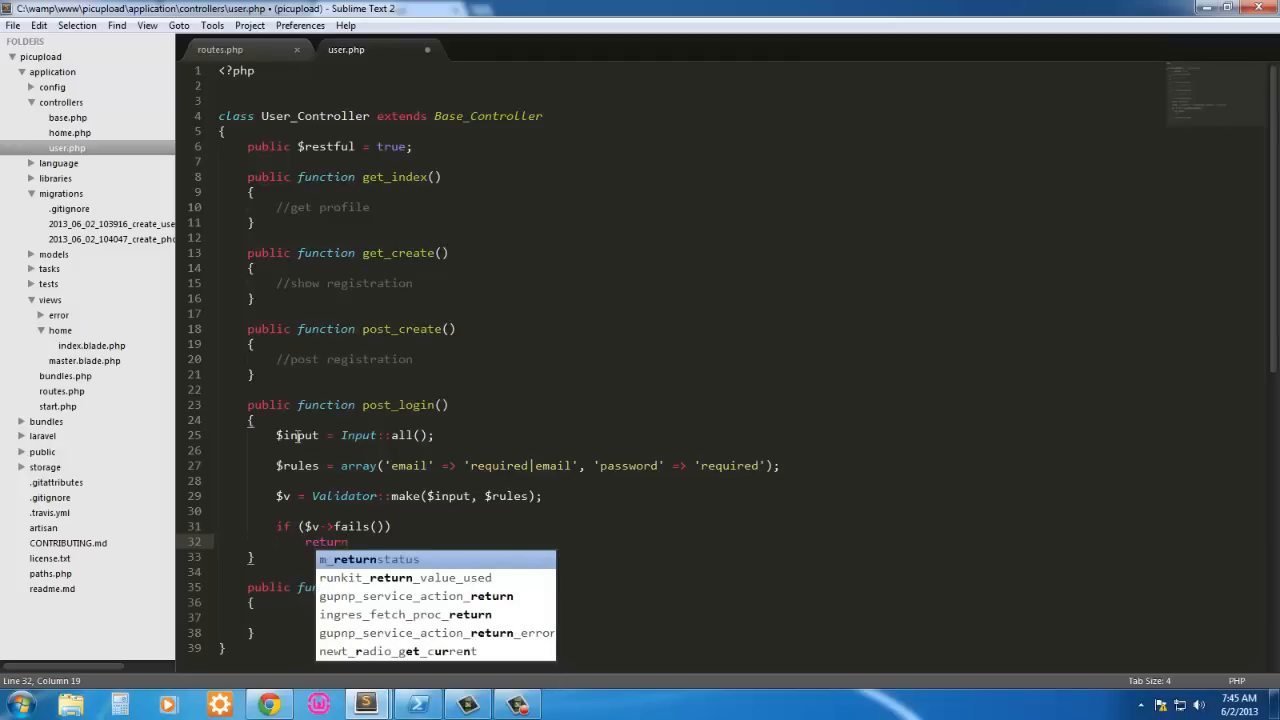
{"action": "type", "text": "Redit"}
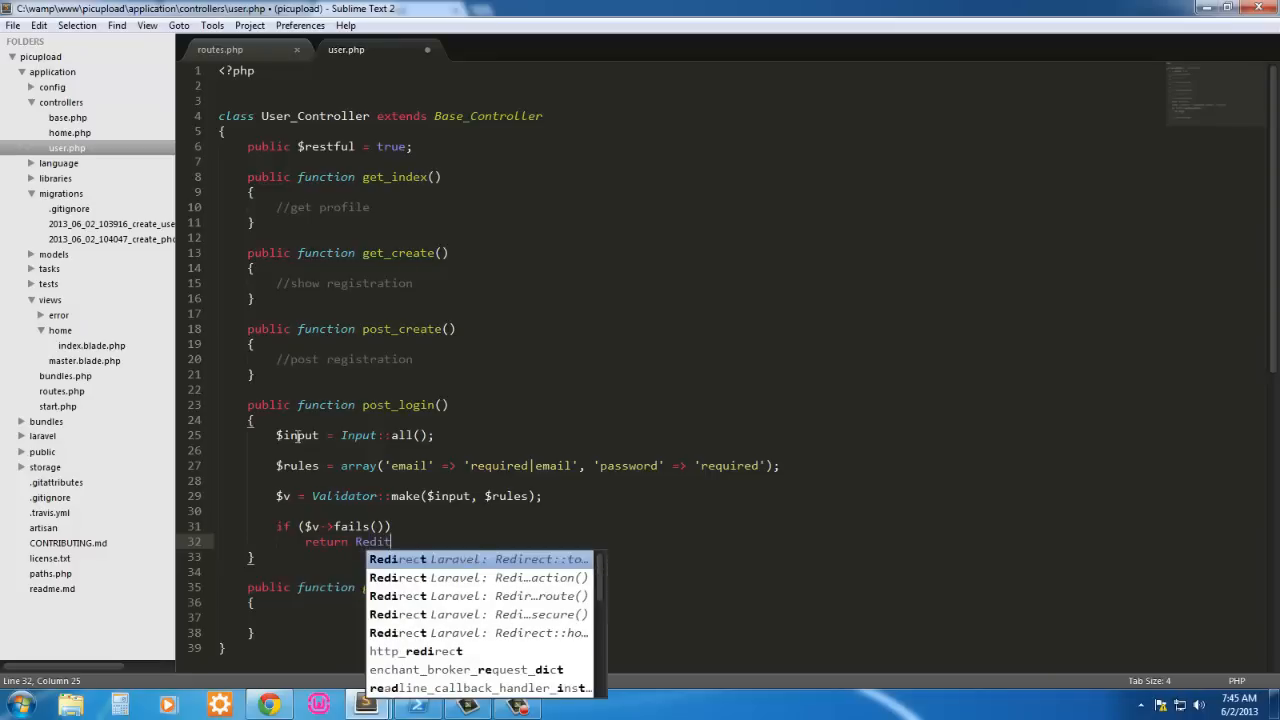
{"action": "type", "text": "ect::"}
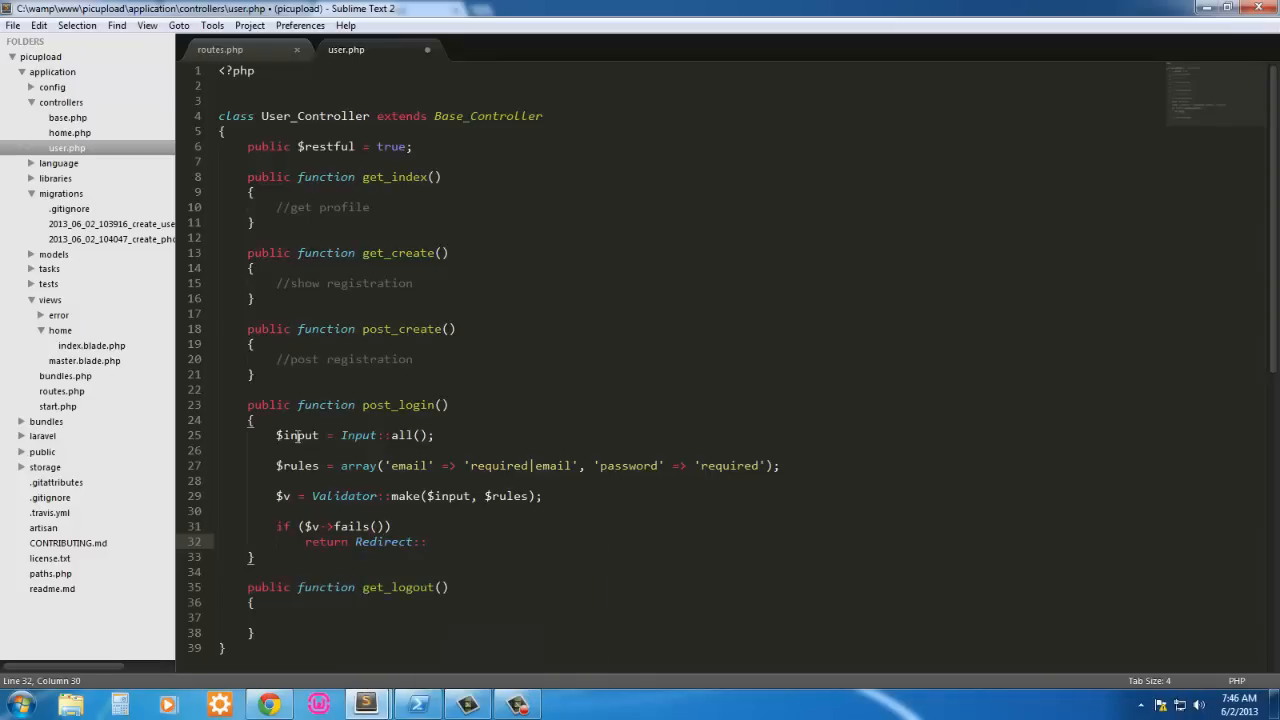
{"action": "type", "text": "to"}
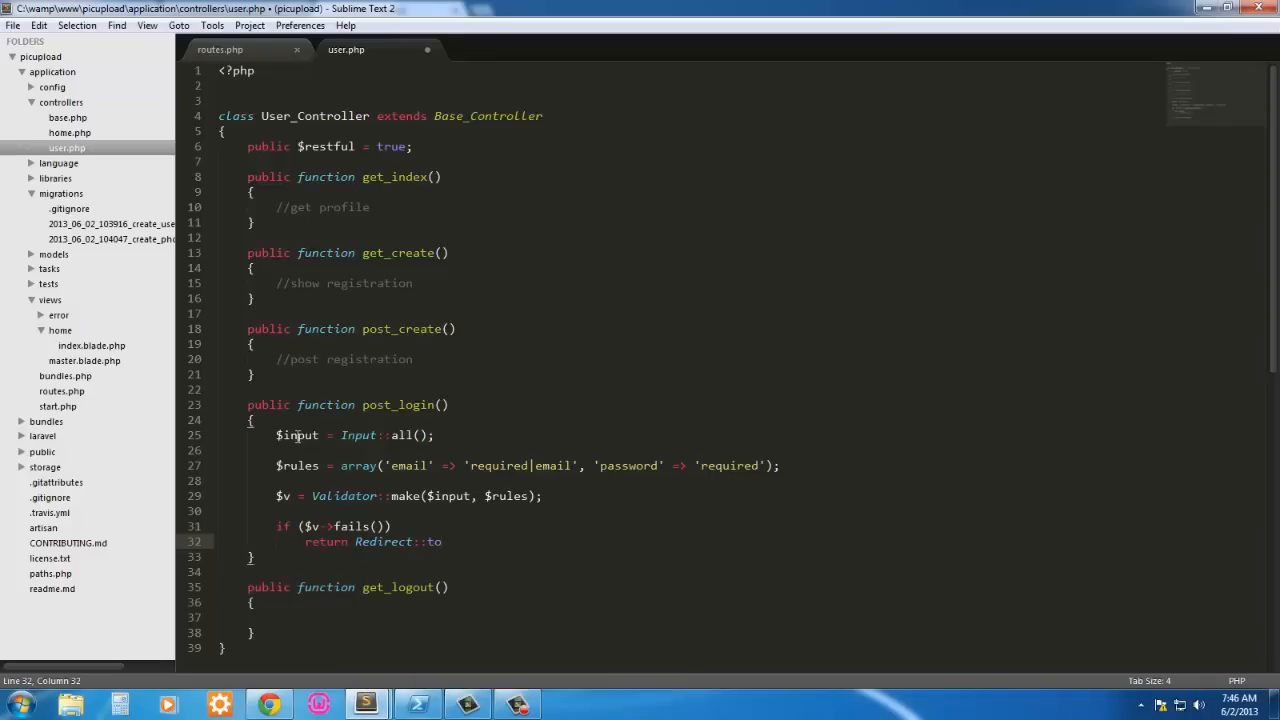
{"action": "type", "text": "('/')"}
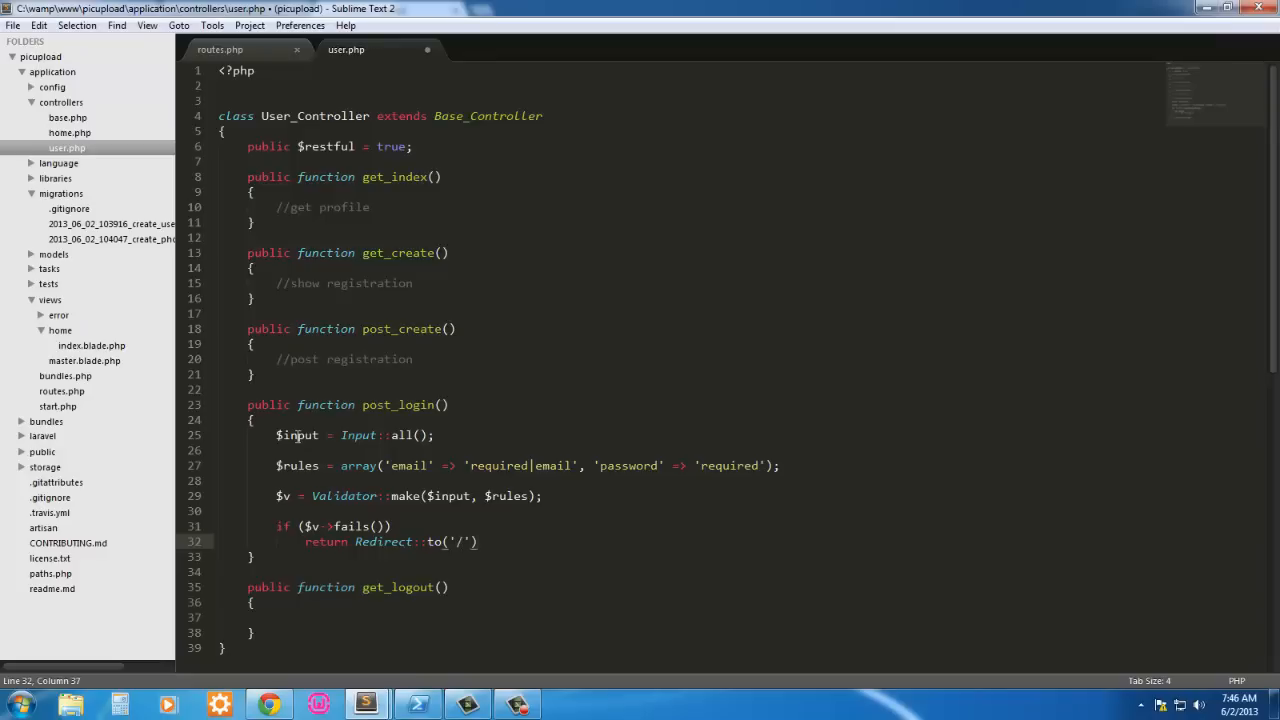
{"action": "type", "text": "->with_"}
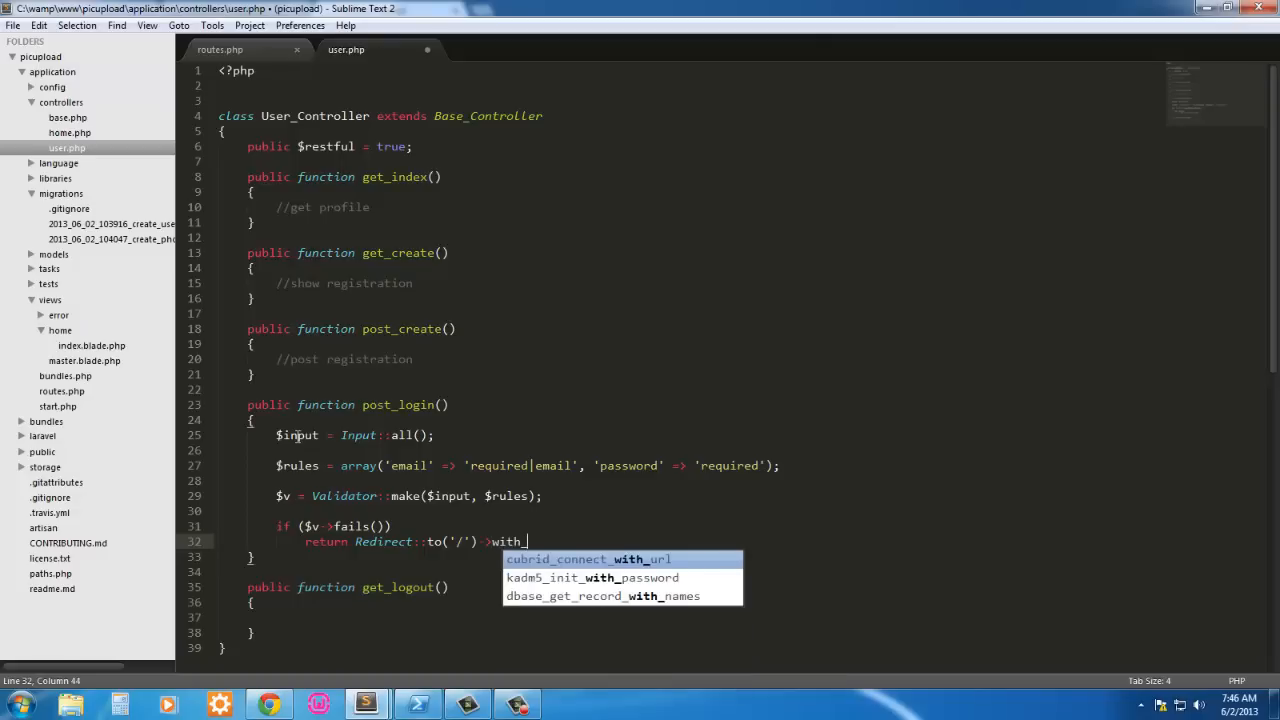
{"action": "type", "text": "erro"}
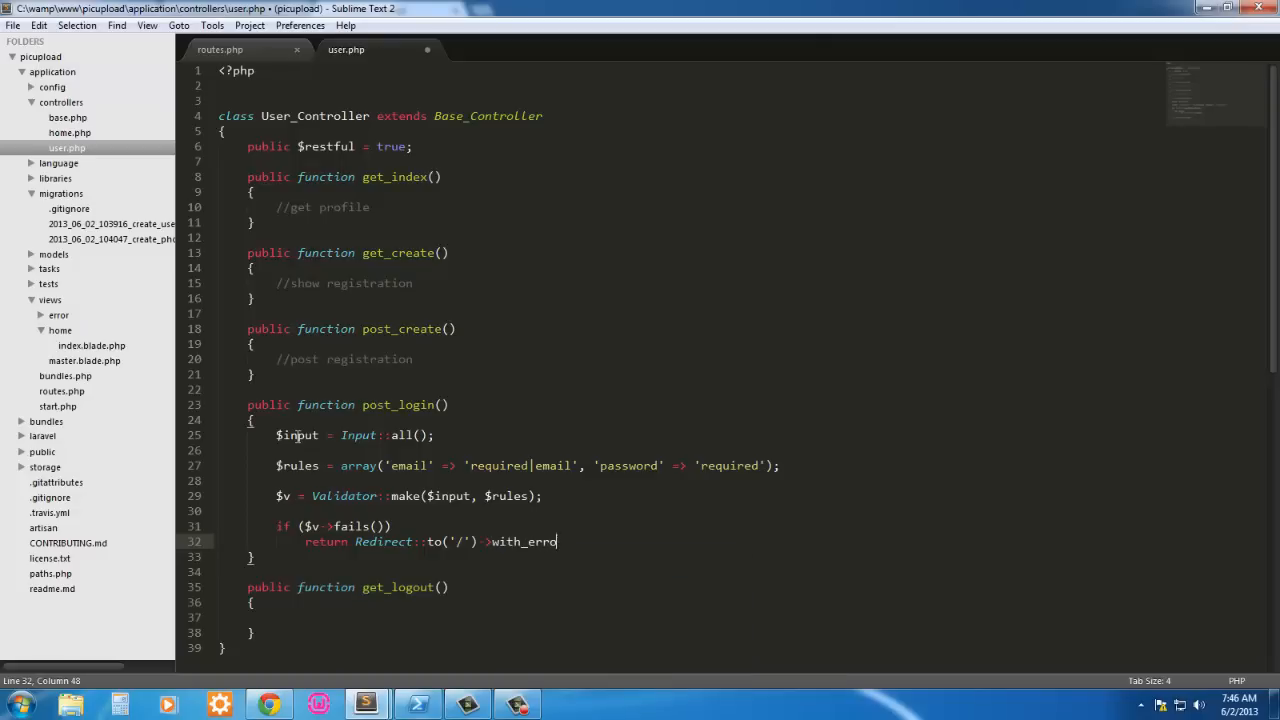
{"action": "type", "text": "rs()"}
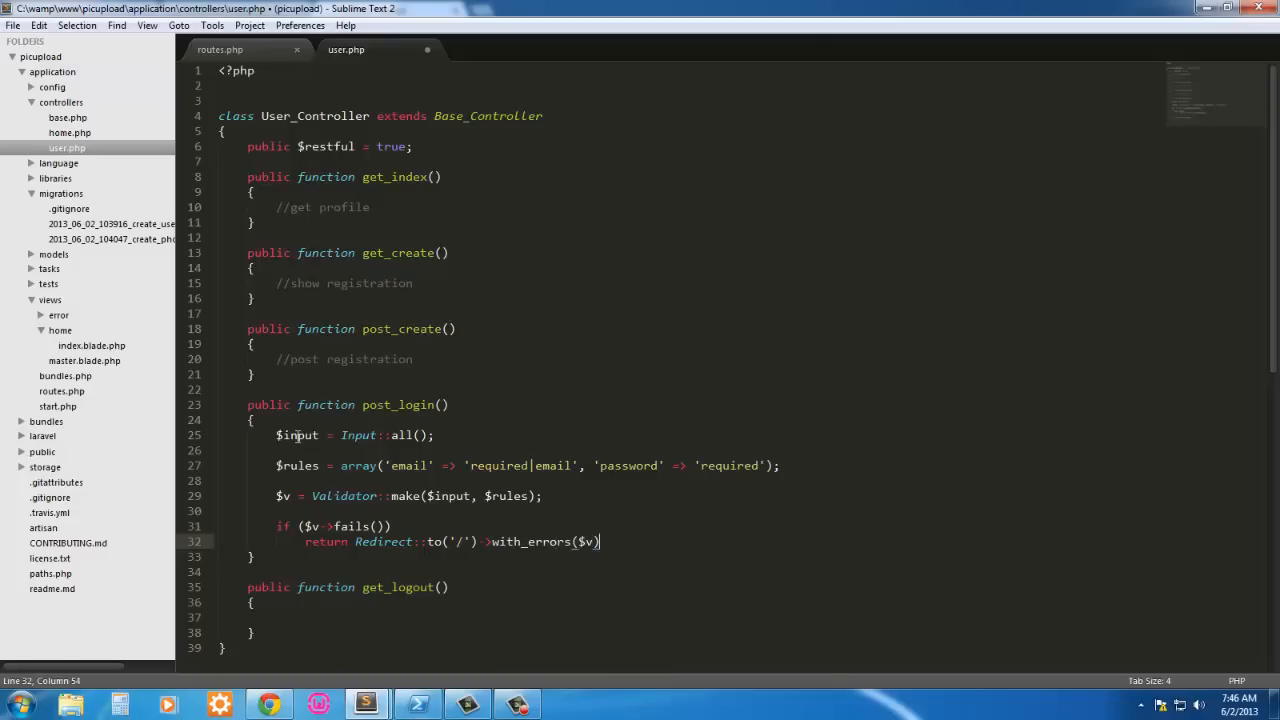
{"action": "type", "text": ";"}
{"action": "key", "text": "Enter"}
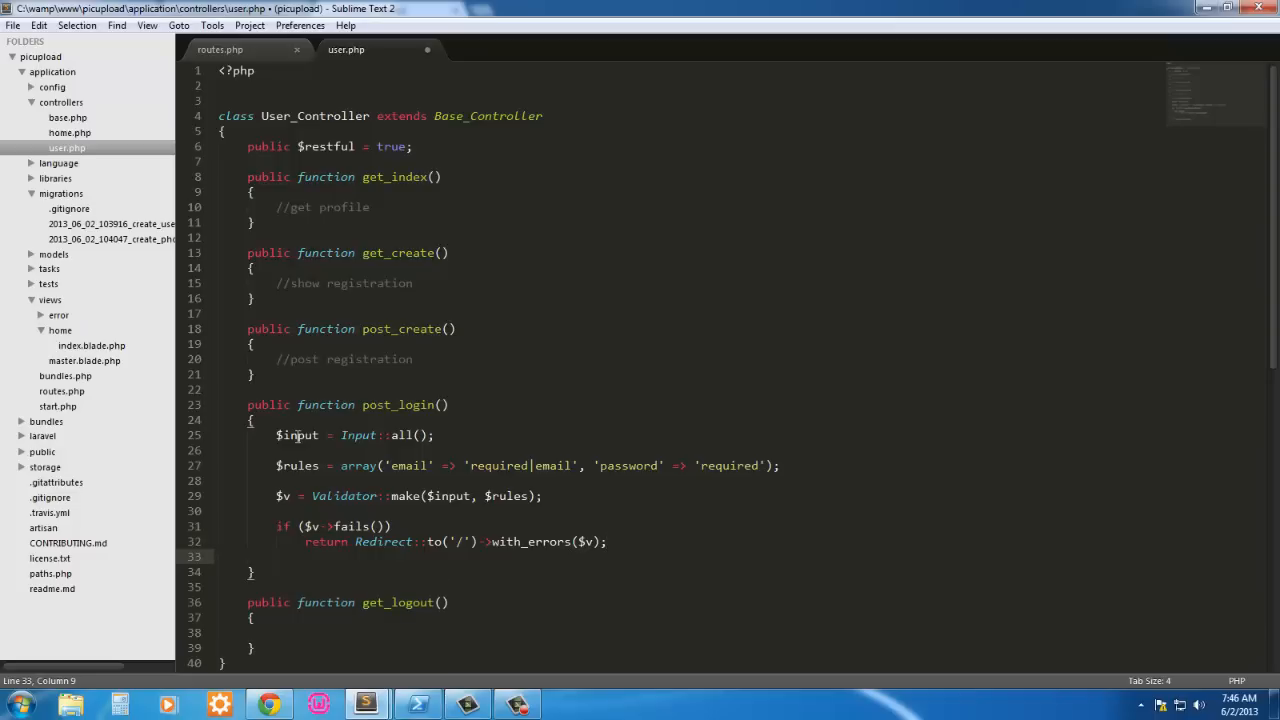
Step: Put braces around the if ($v->fails()) redirect and add else { } after it
{"action": "left_click", "coordinate": [395, 526]}
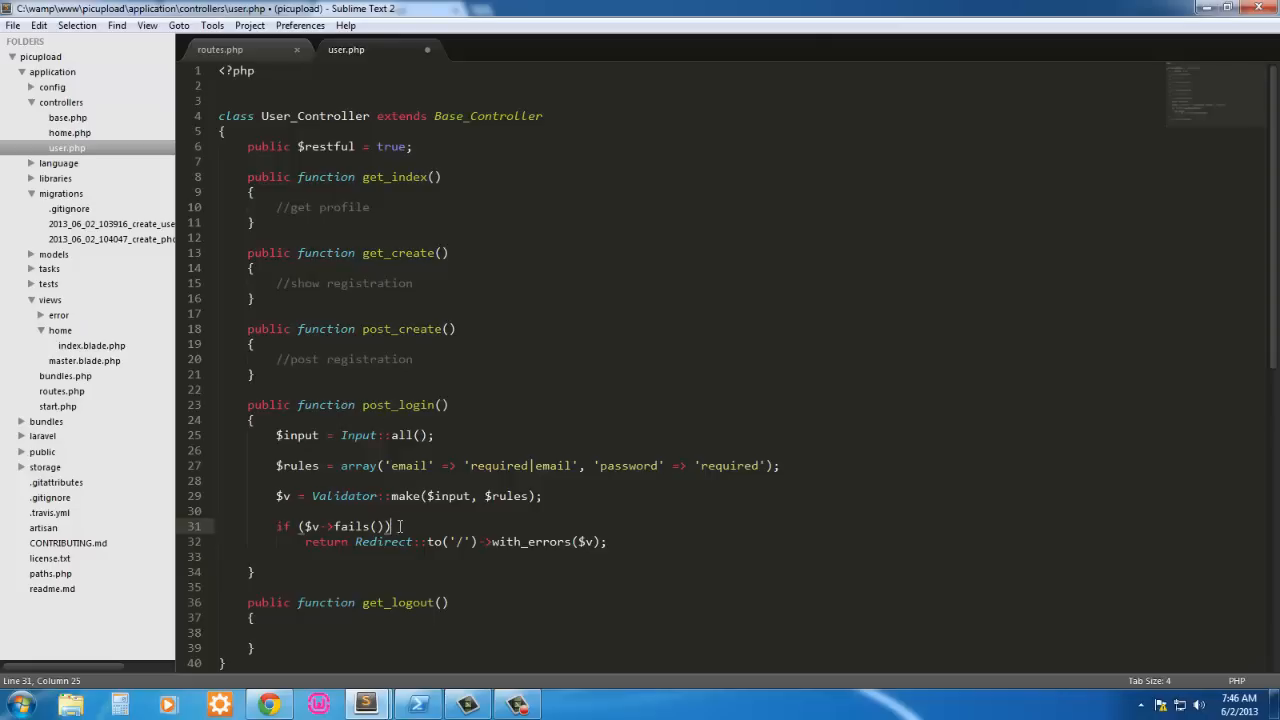
{"action": "type", "text": "{}"}
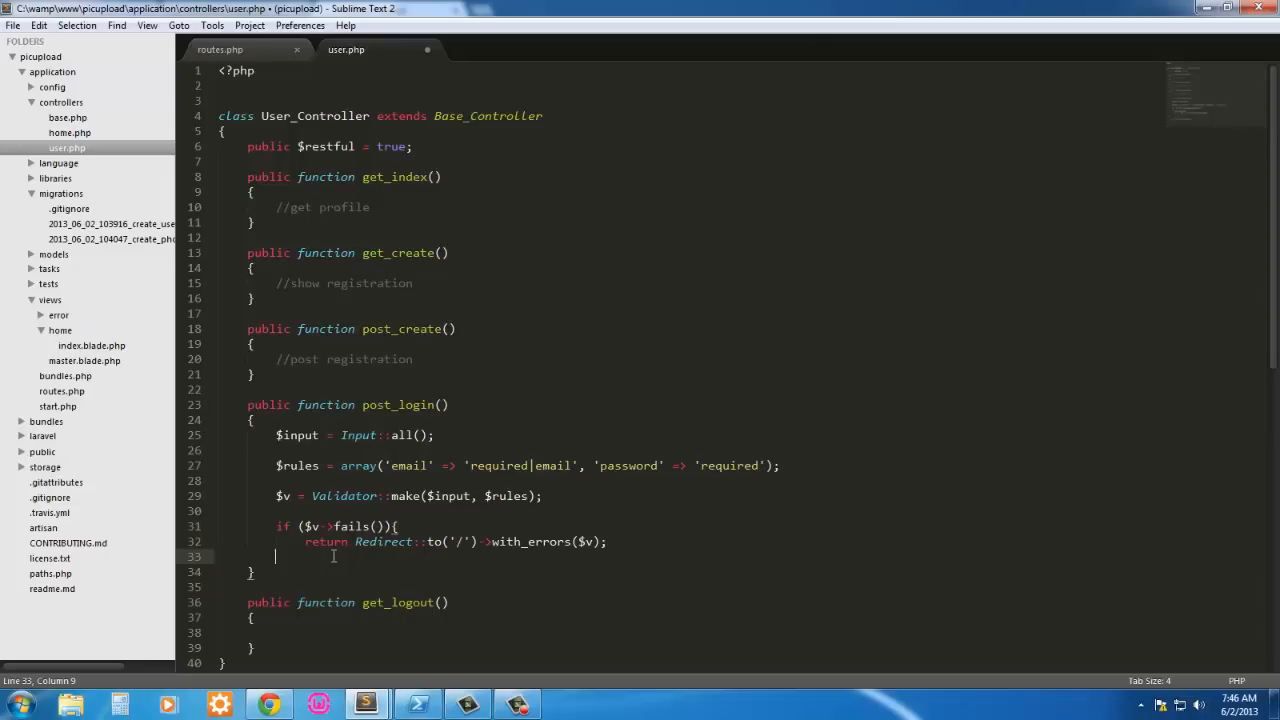
{"action": "type", "text": "}"}
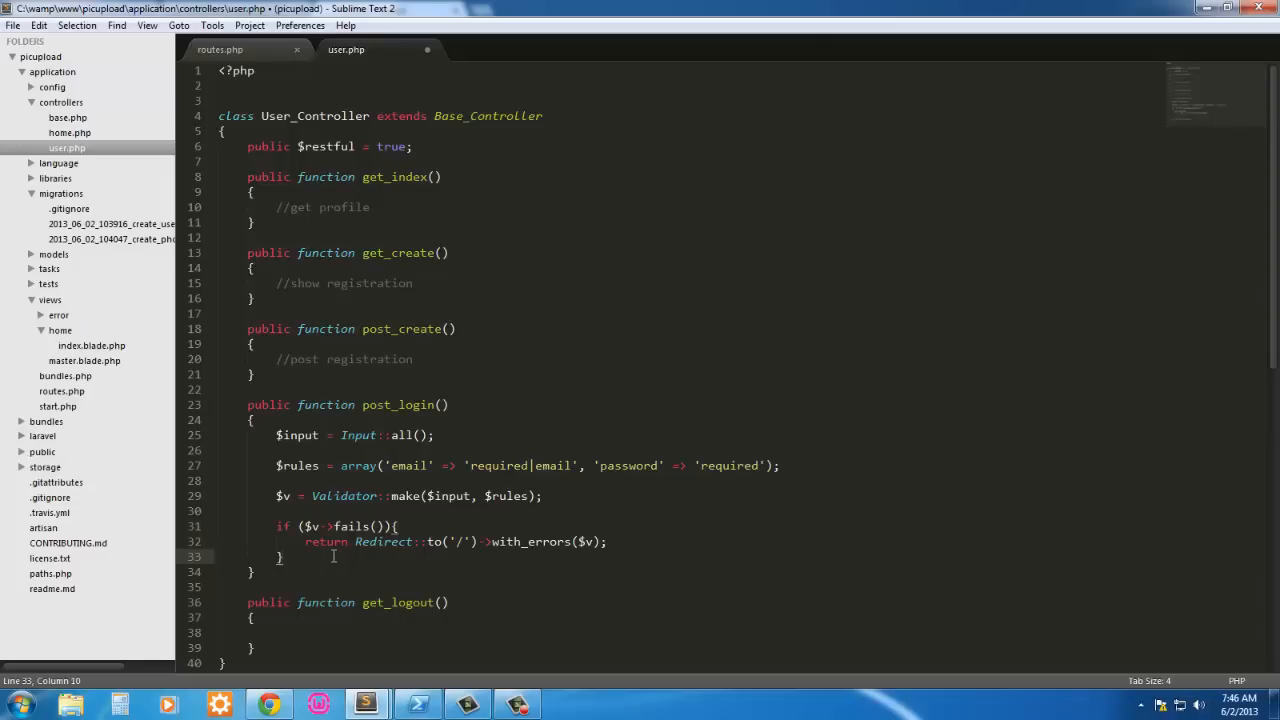
{"action": "type", "text": "else {}"}
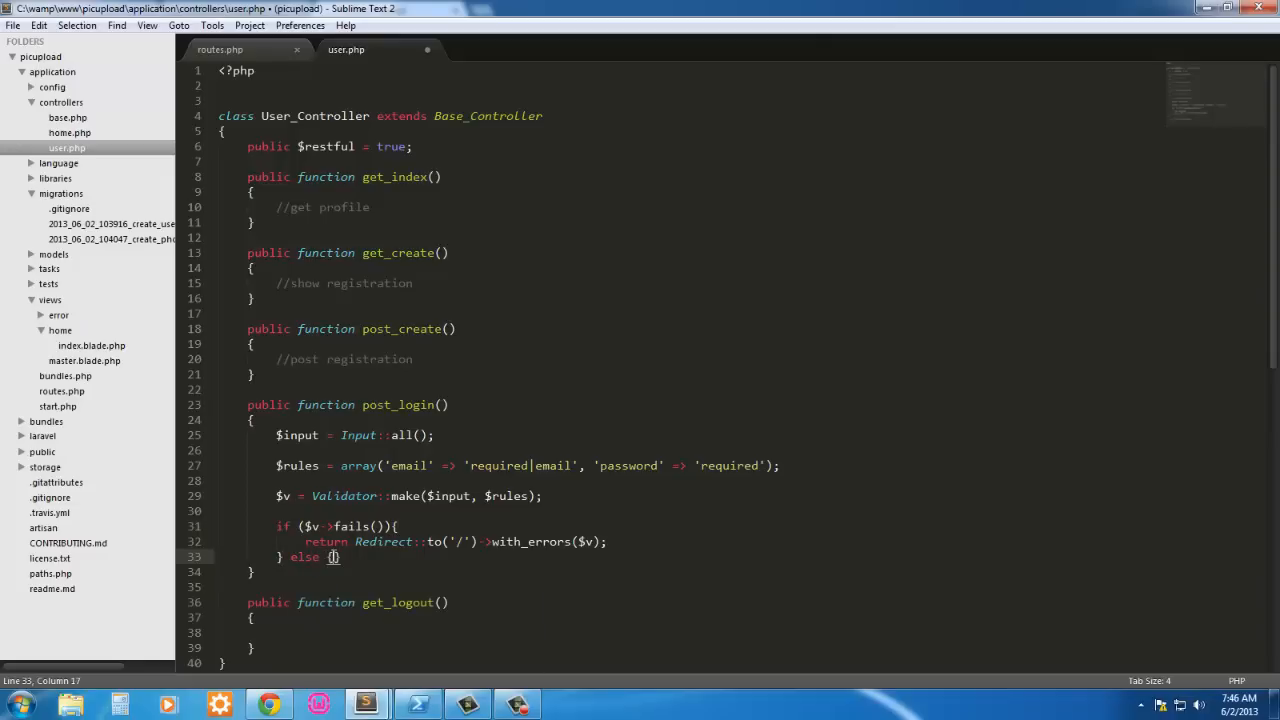
{"action": "key", "text": "enter"}
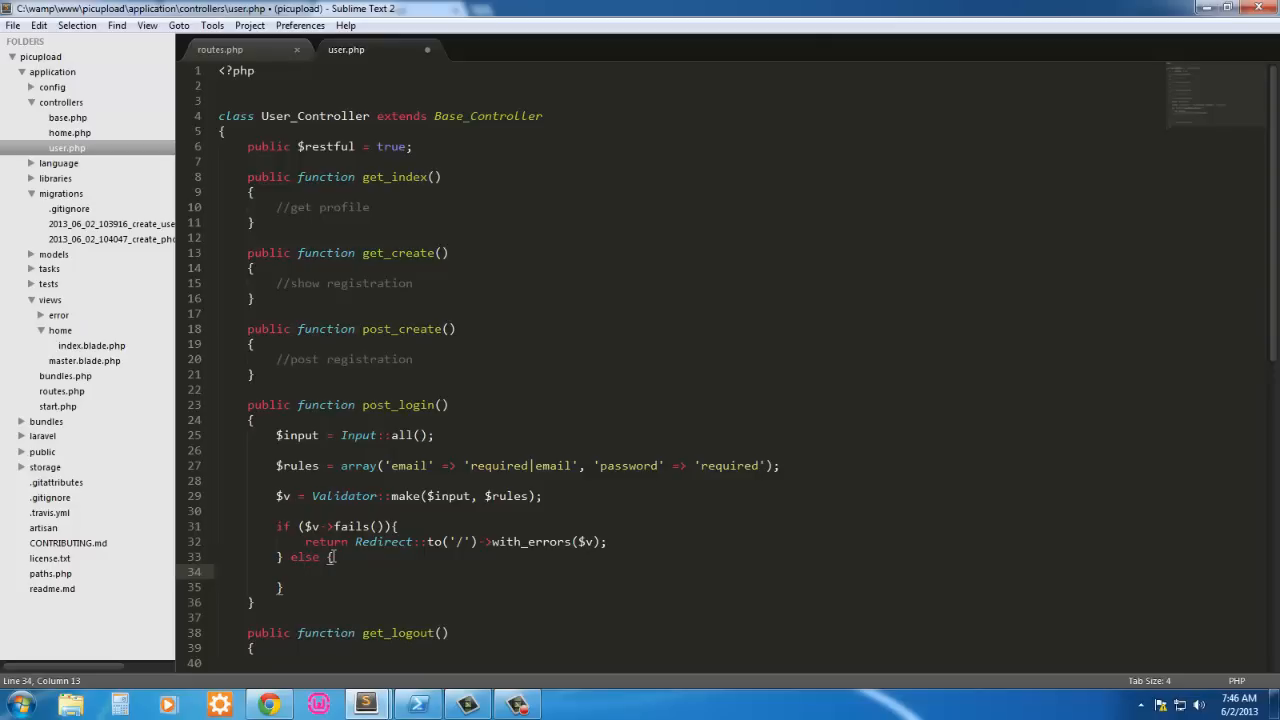
Step: Start the $credentials array, mapping 'username' to $input['email']
{"action": "type", "text": "$cred"}
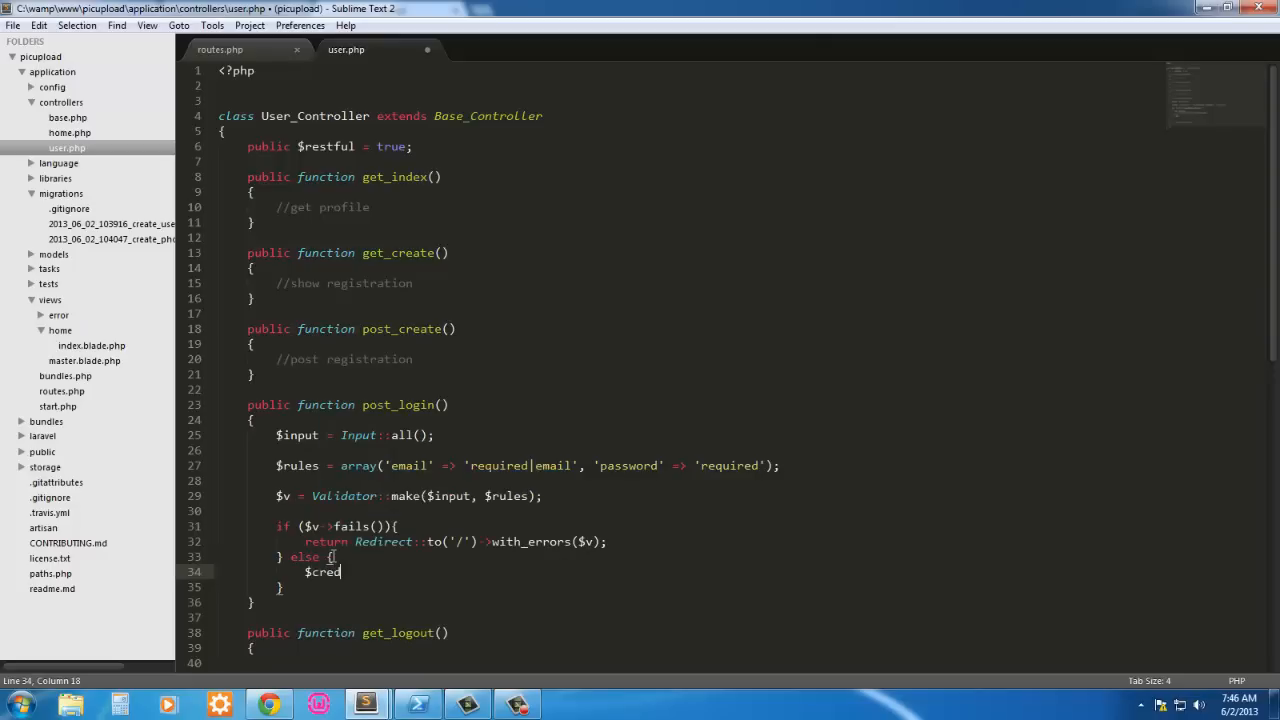
{"action": "type", "text": "entia"}
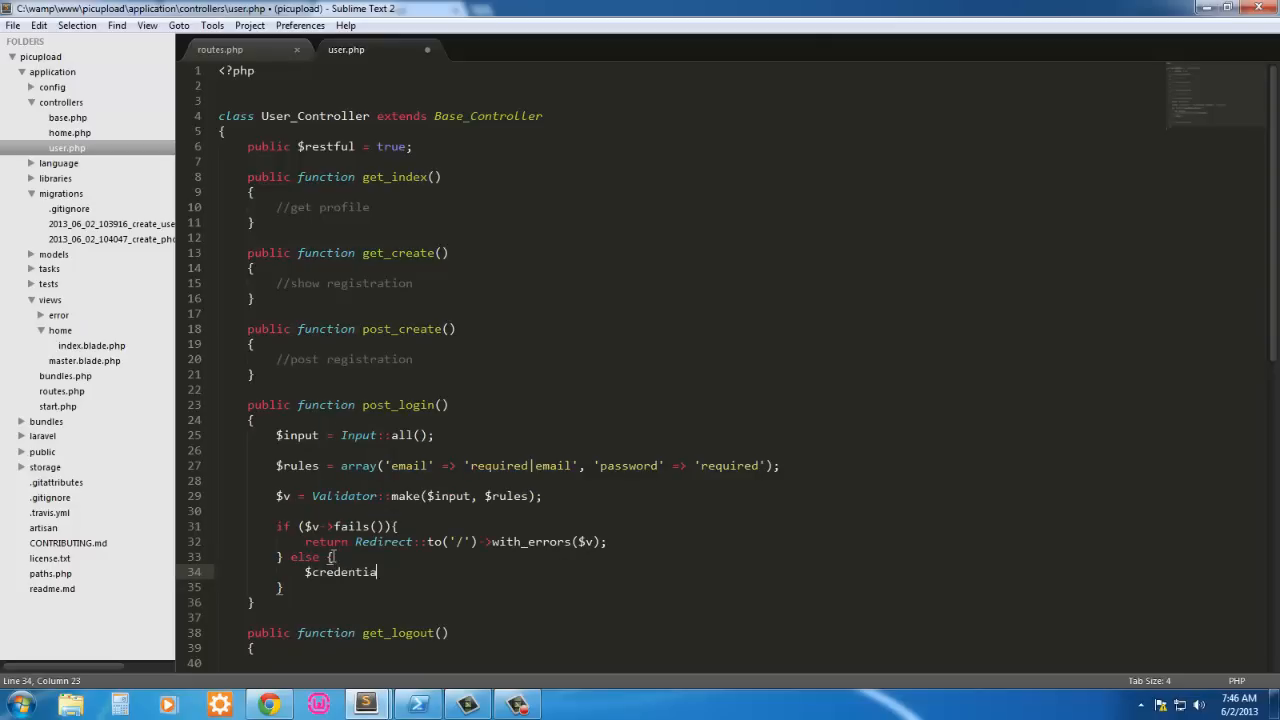
{"action": "type", "text": "ls ="}
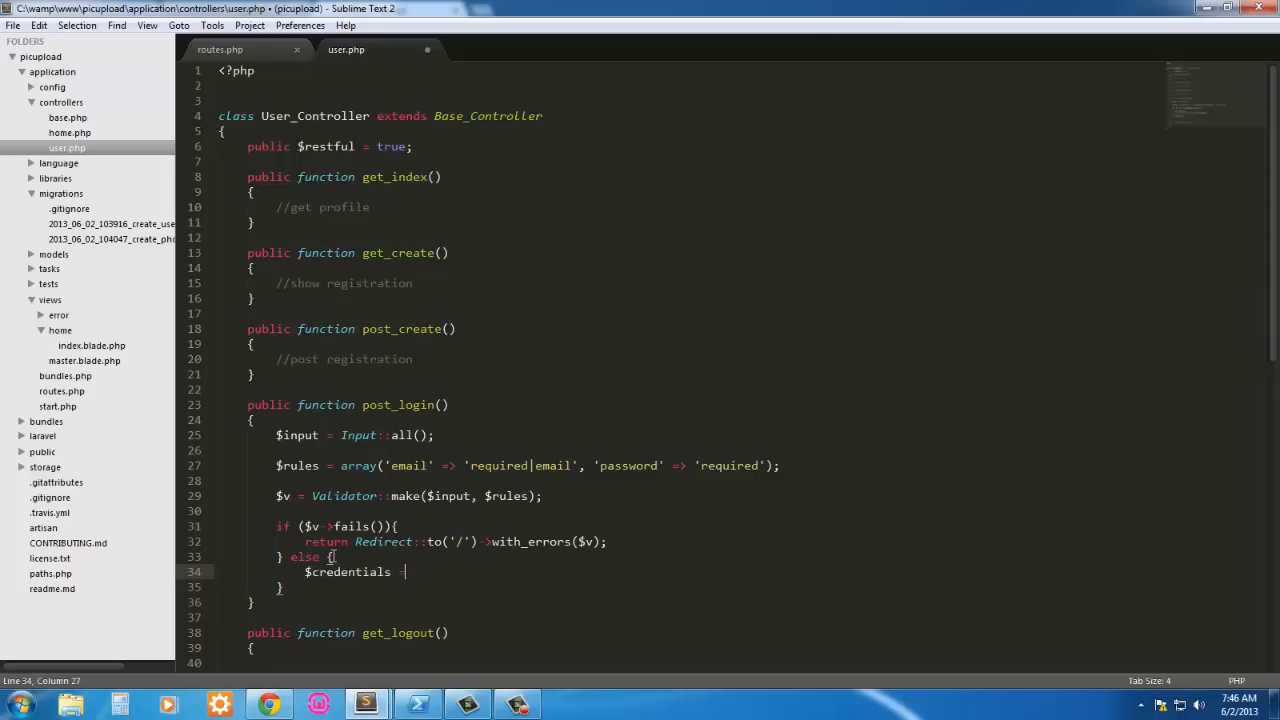
{"action": "type", "text": "array("}
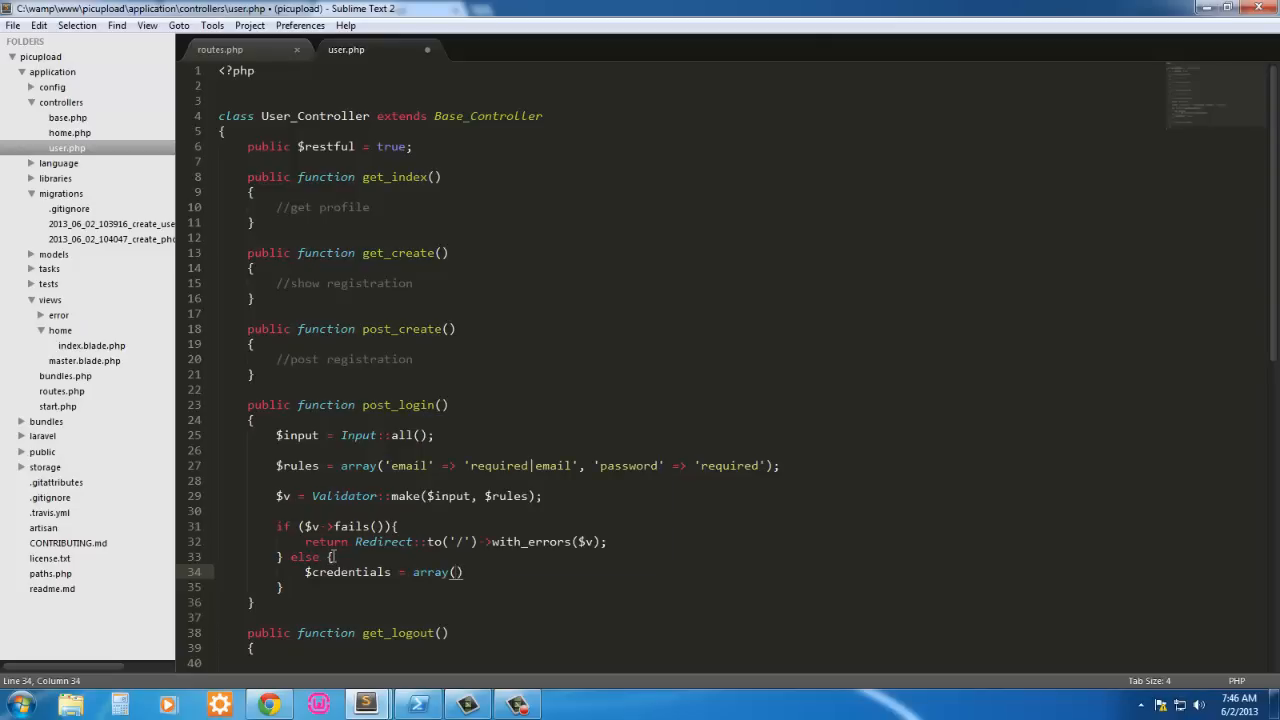
{"action": "type", "text": "u'"}
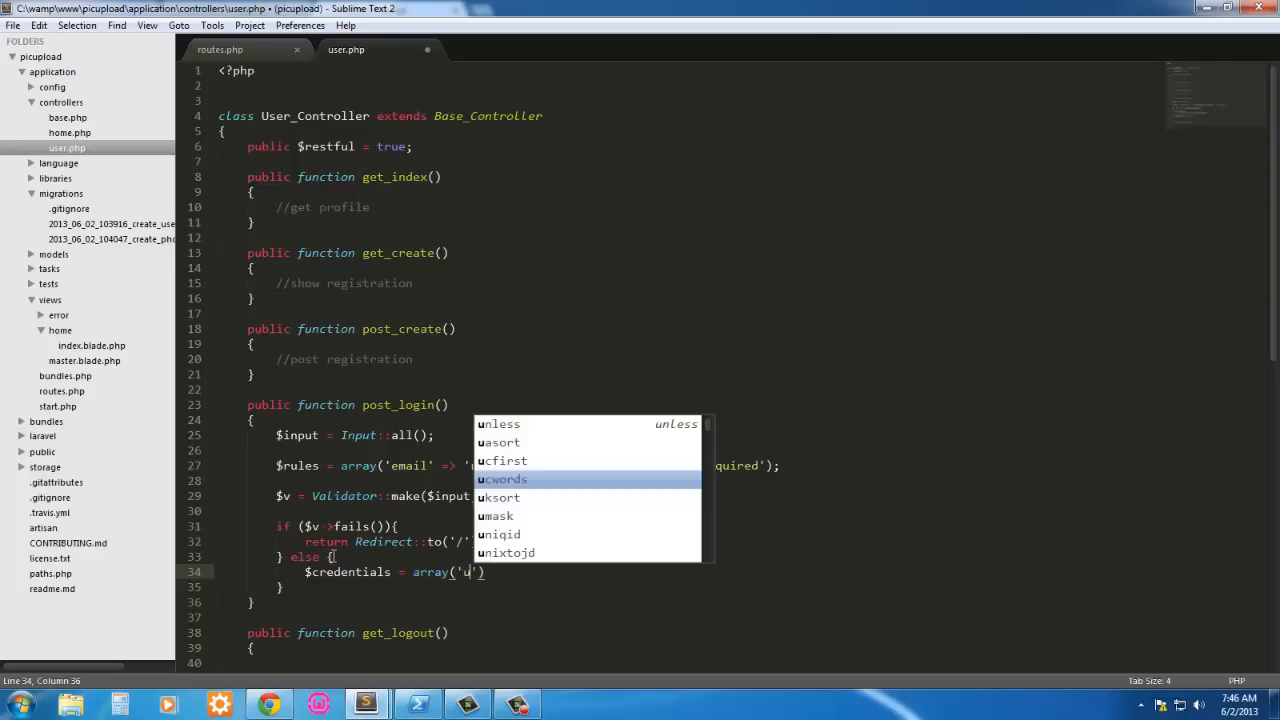
{"action": "type", "text": "sername"}
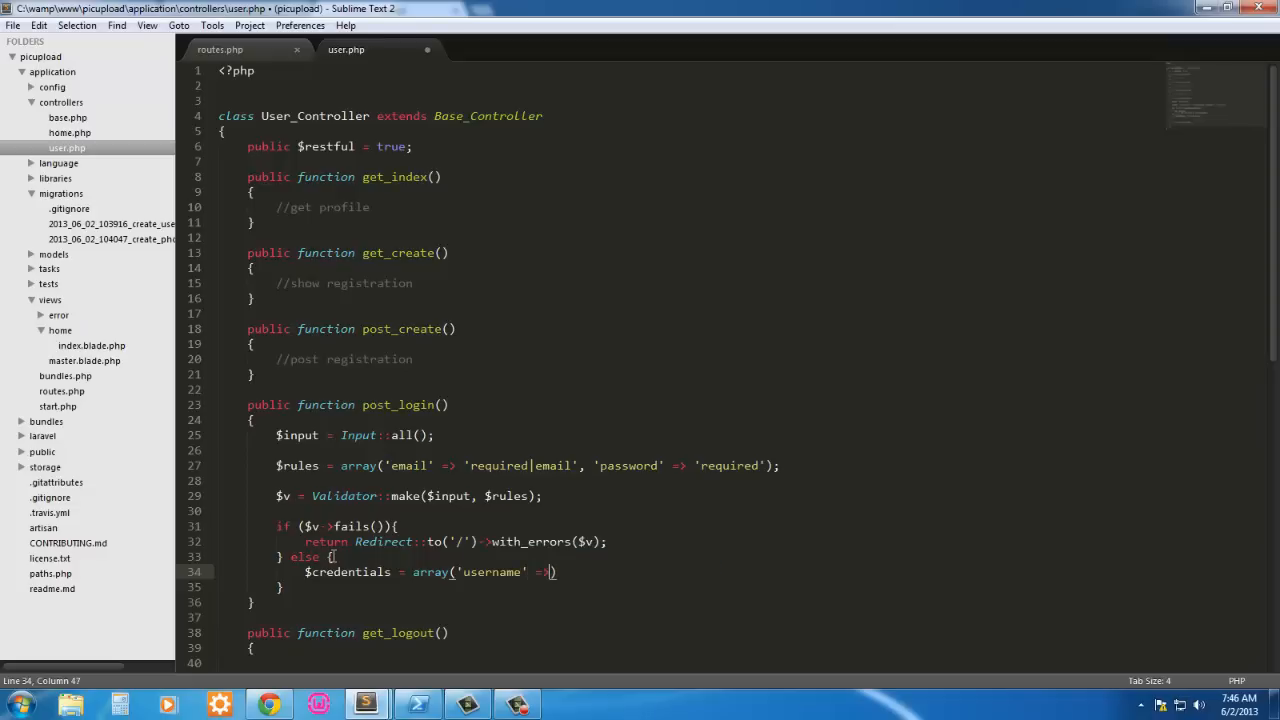
{"action": "type", "text": "$"}
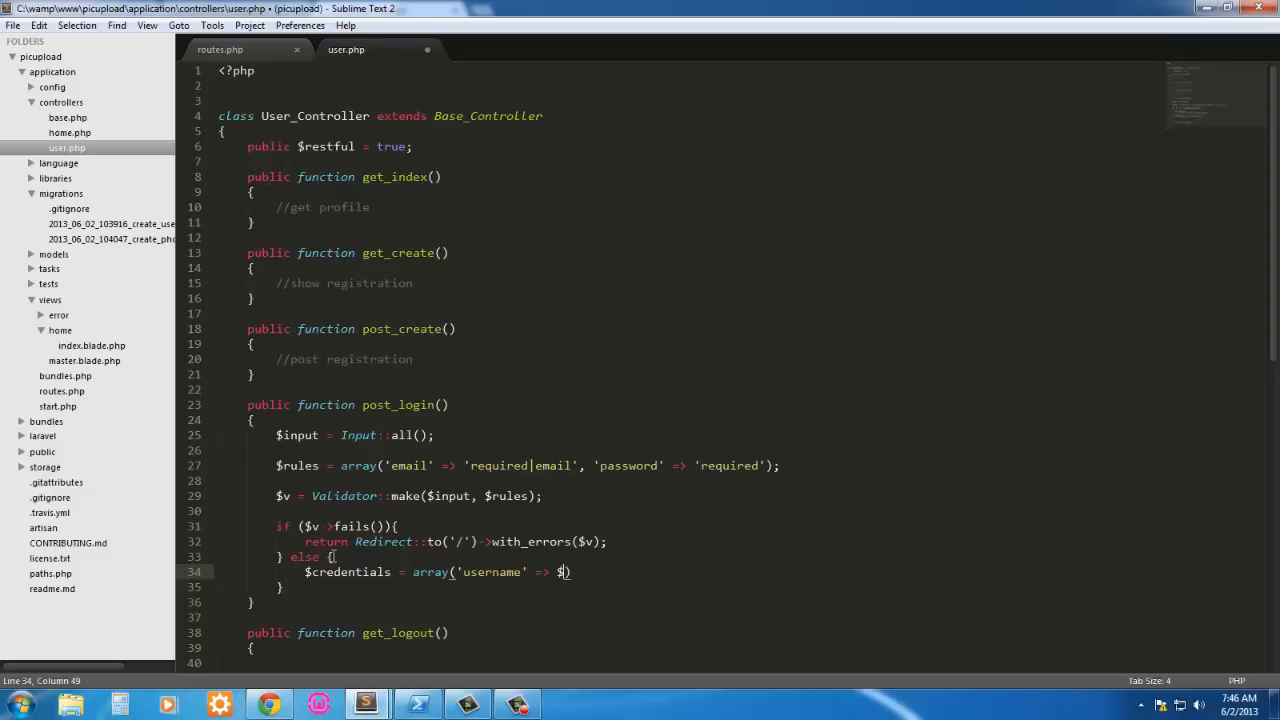
{"action": "type", "text": "input"}
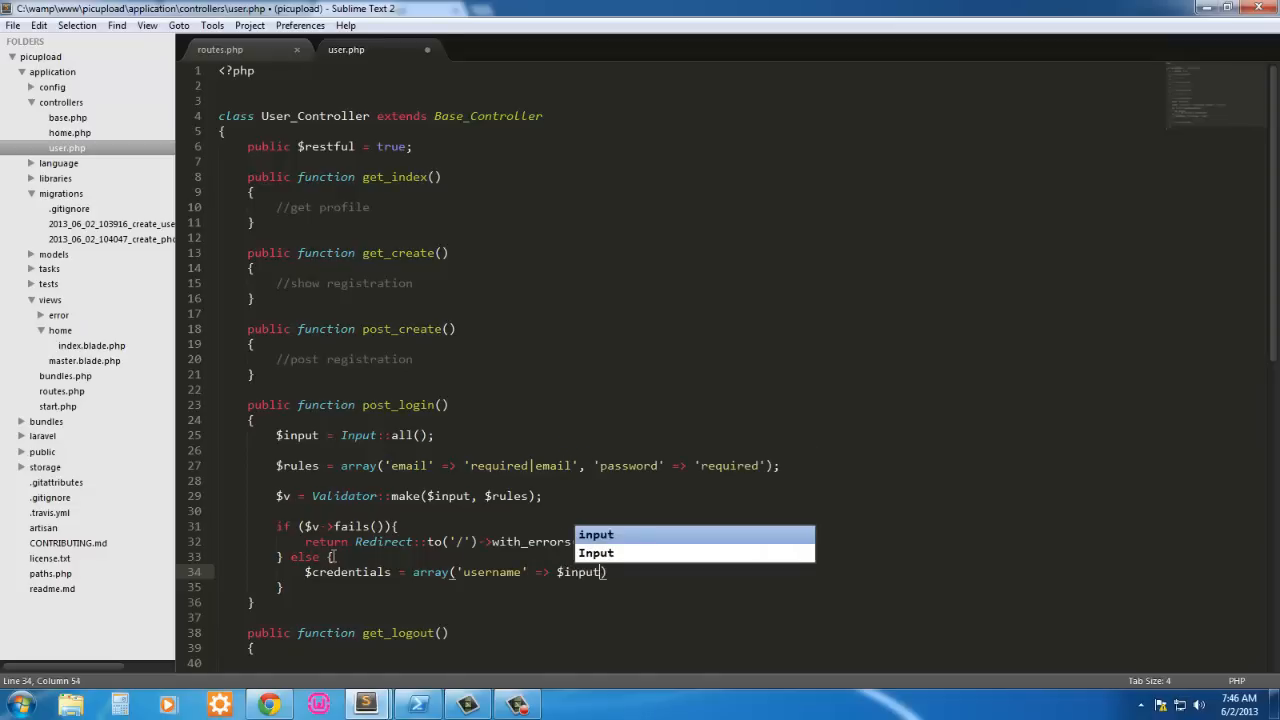
{"action": "type", "text": "['email"}
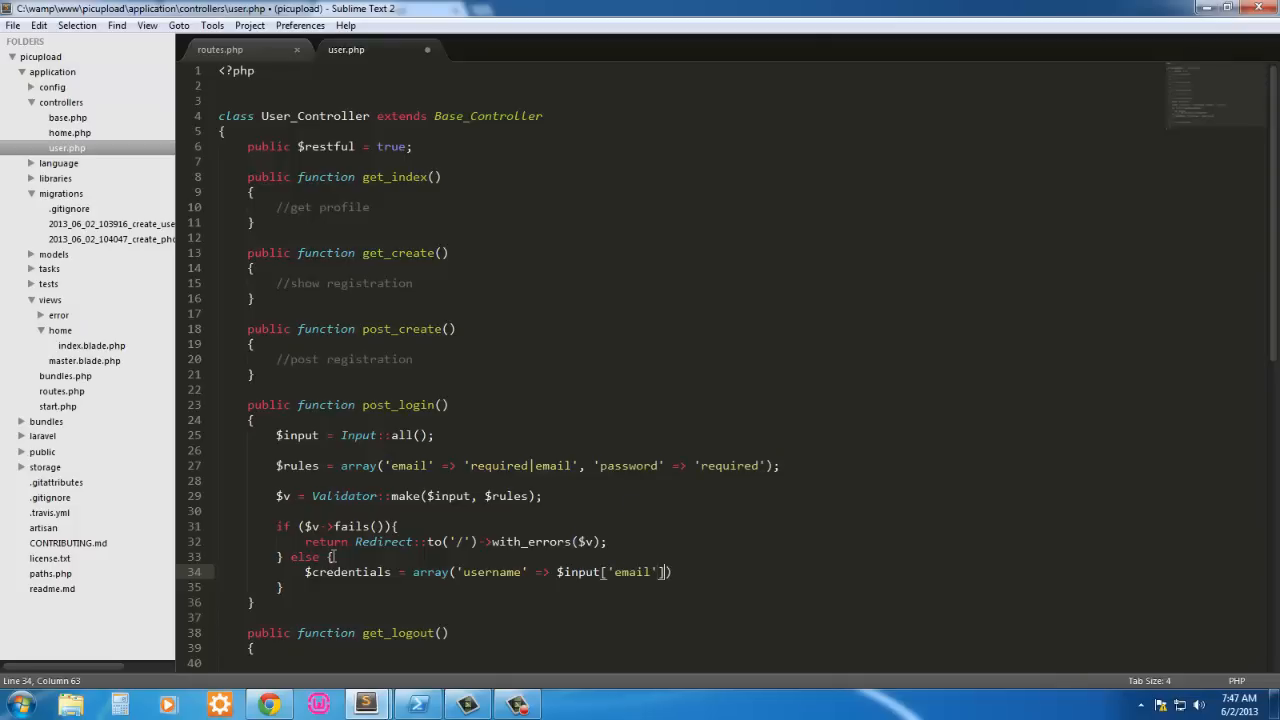
Step: Map 'password' to $input['password'] and close the array with a semicolon
{"action": "type", "text": ", ''"}
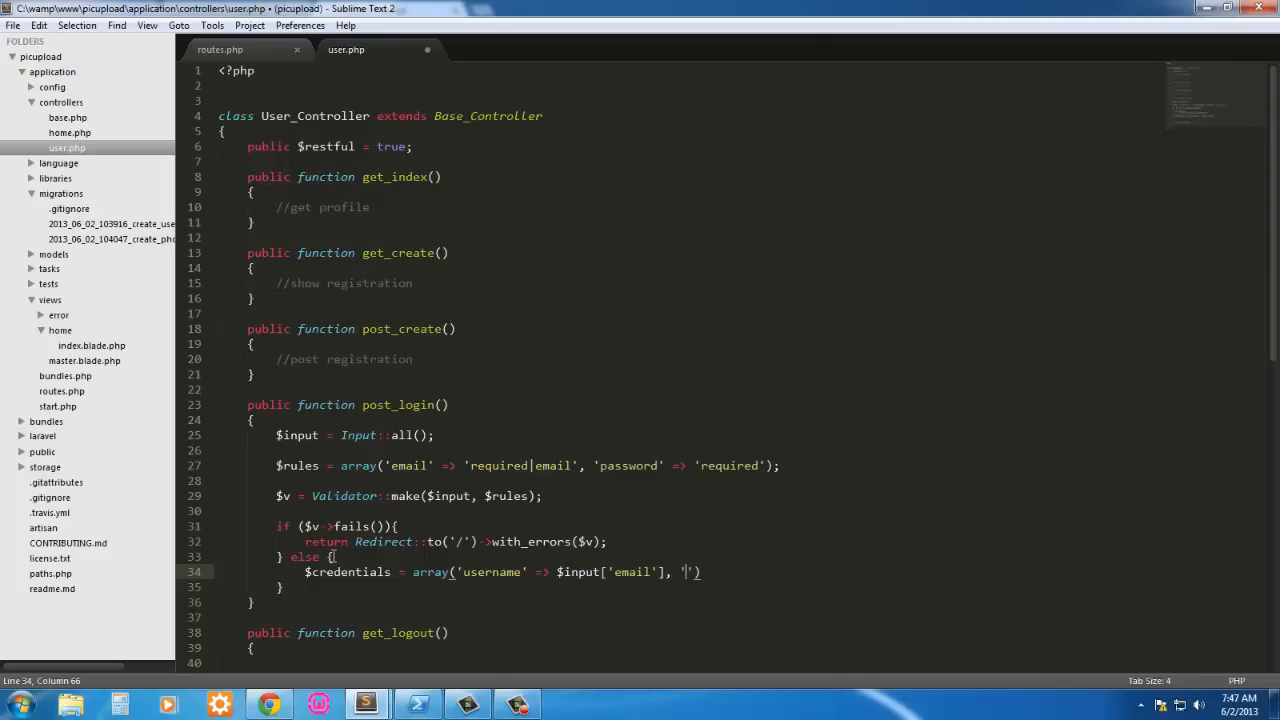
{"action": "type", "text": "password"}
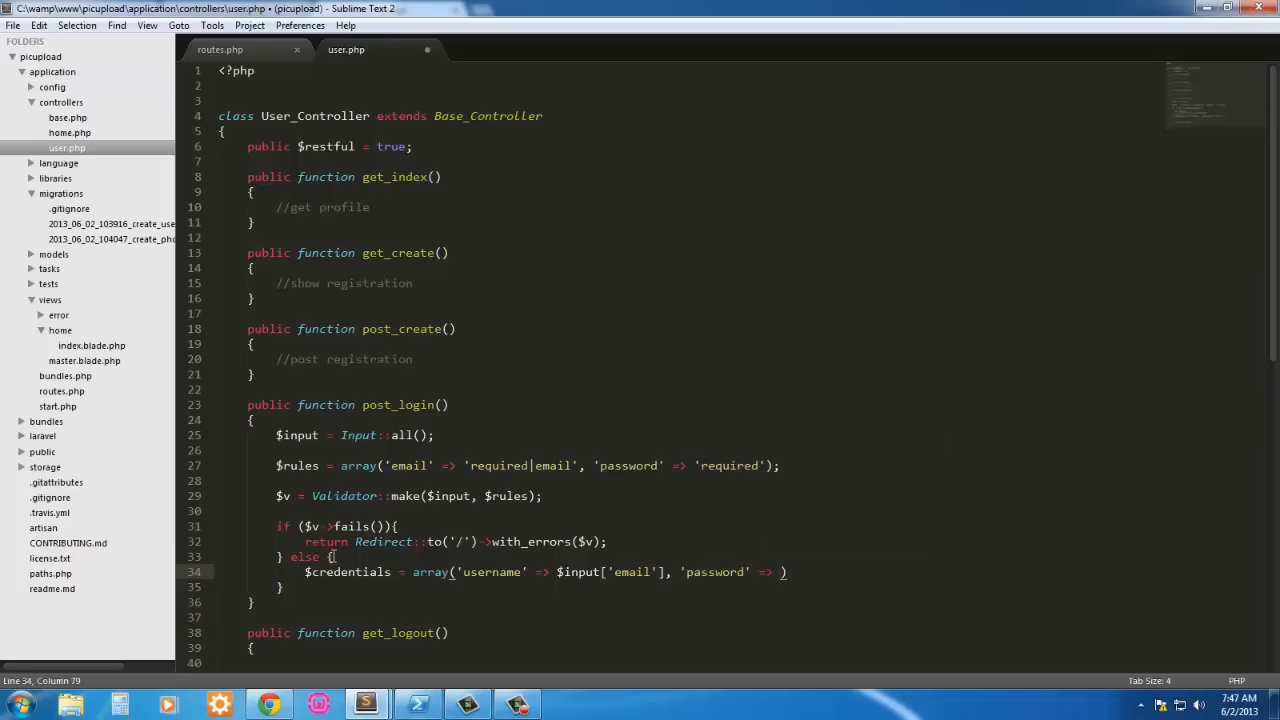
{"action": "type", "text": "$input[]"}
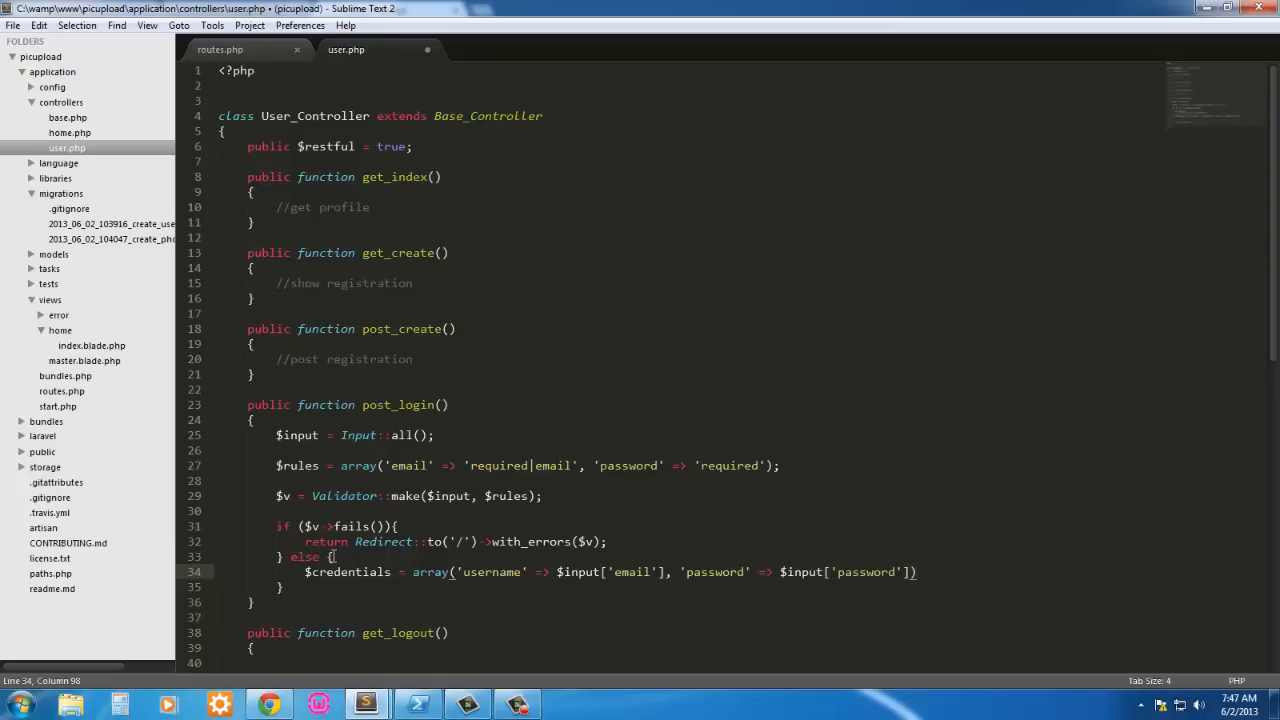
{"action": "type", "text": ";"}
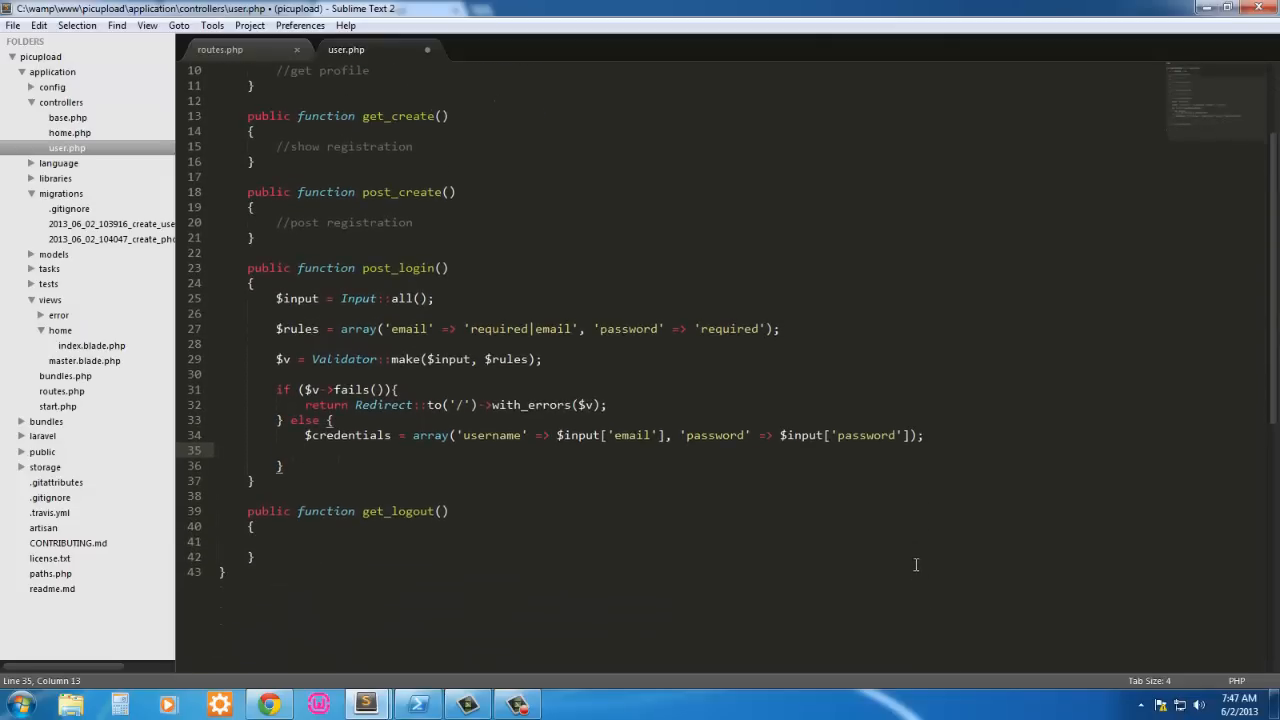
Step: Add if (Auth::attempt($credentials)) returning Redirect::to('profile') on success
{"action": "key", "text": "Return"}
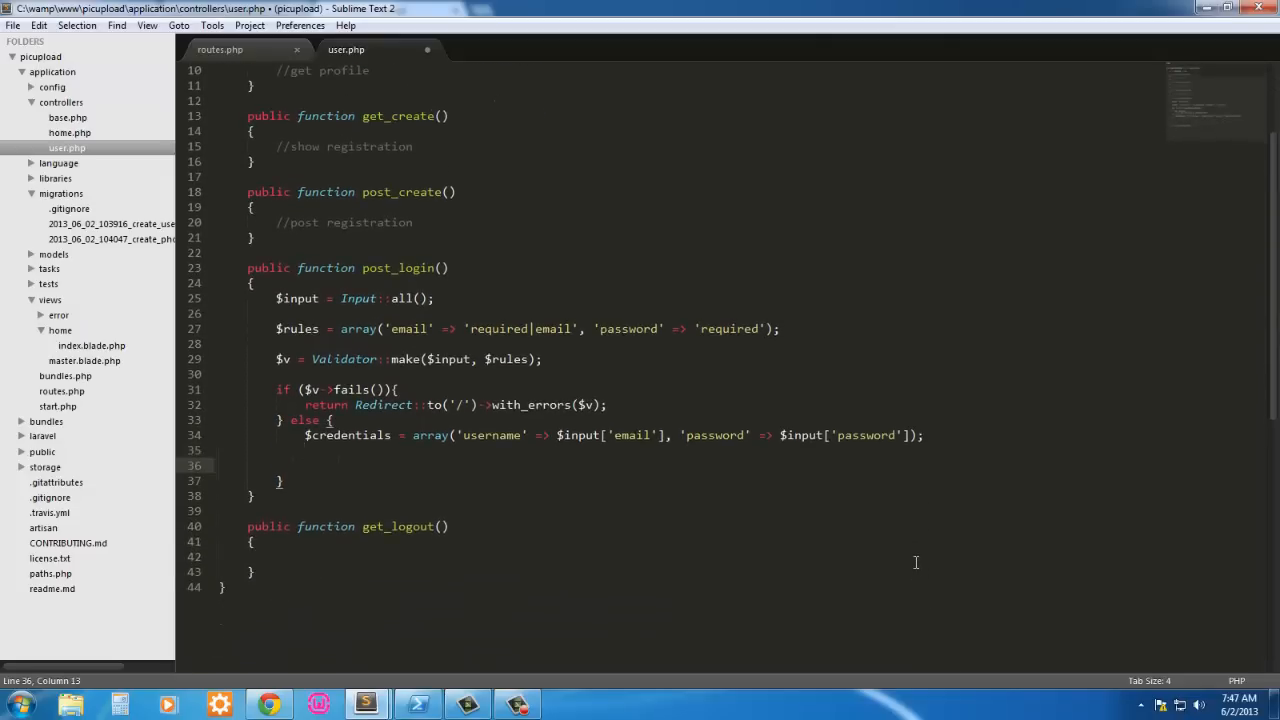
{"action": "type", "text": "if"}
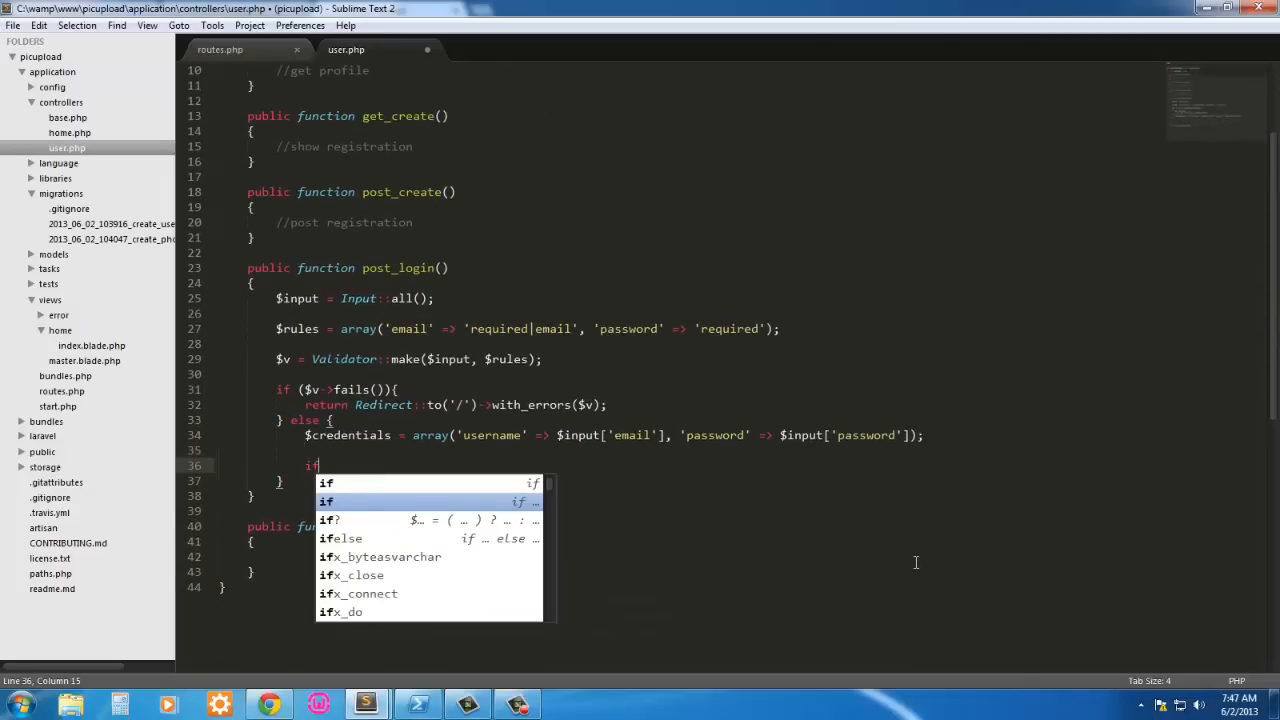
{"action": "type", "text": "(Auth"}
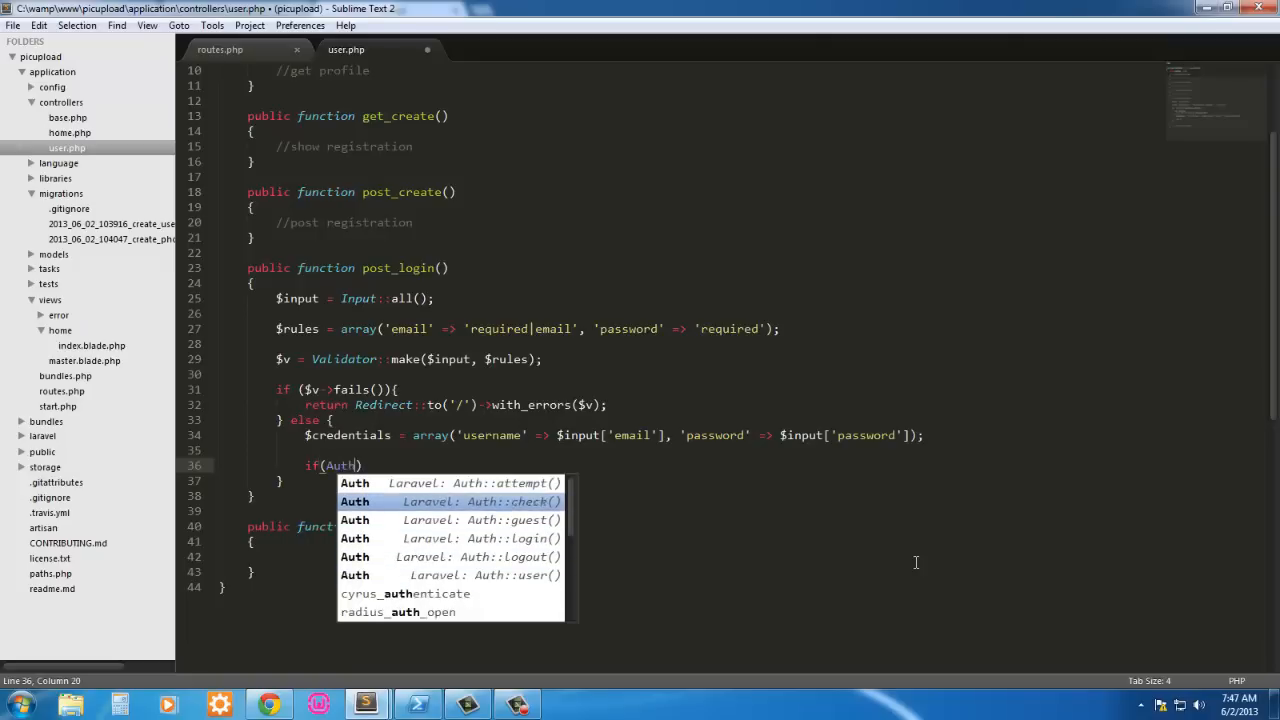
{"action": "key", "text": "Escape"}
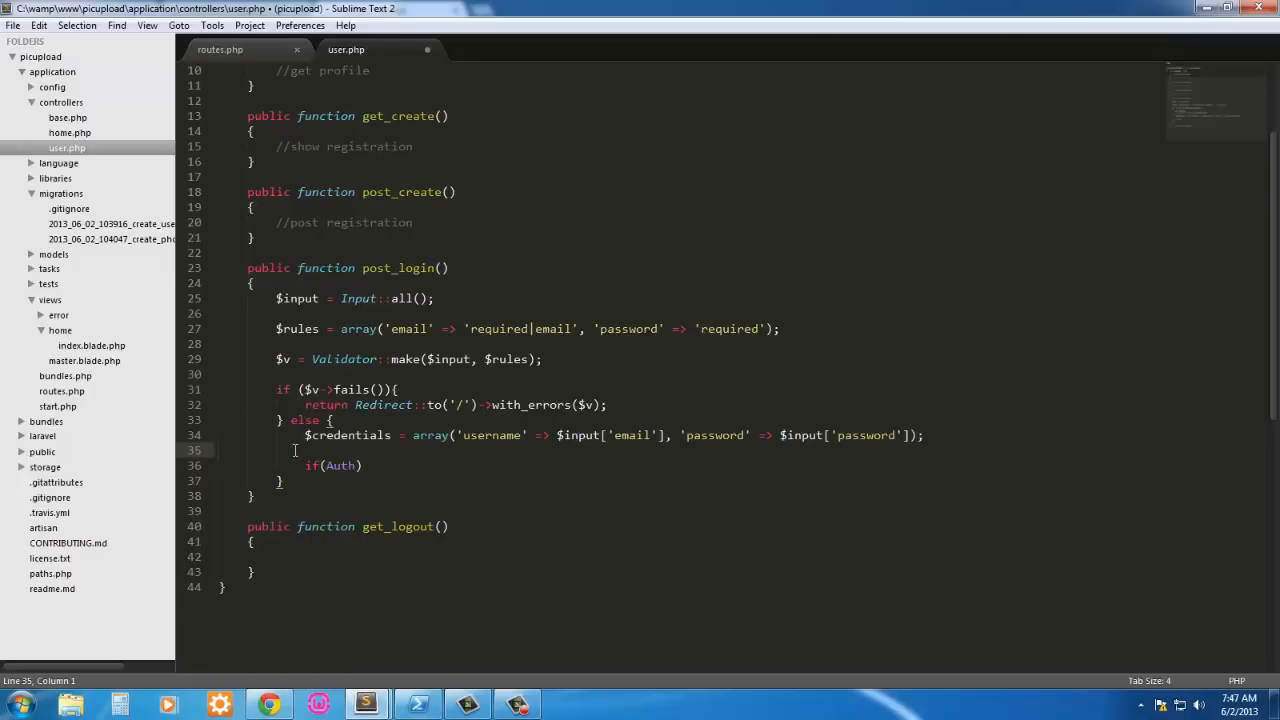
{"action": "left_click", "coordinate": [358, 465]}
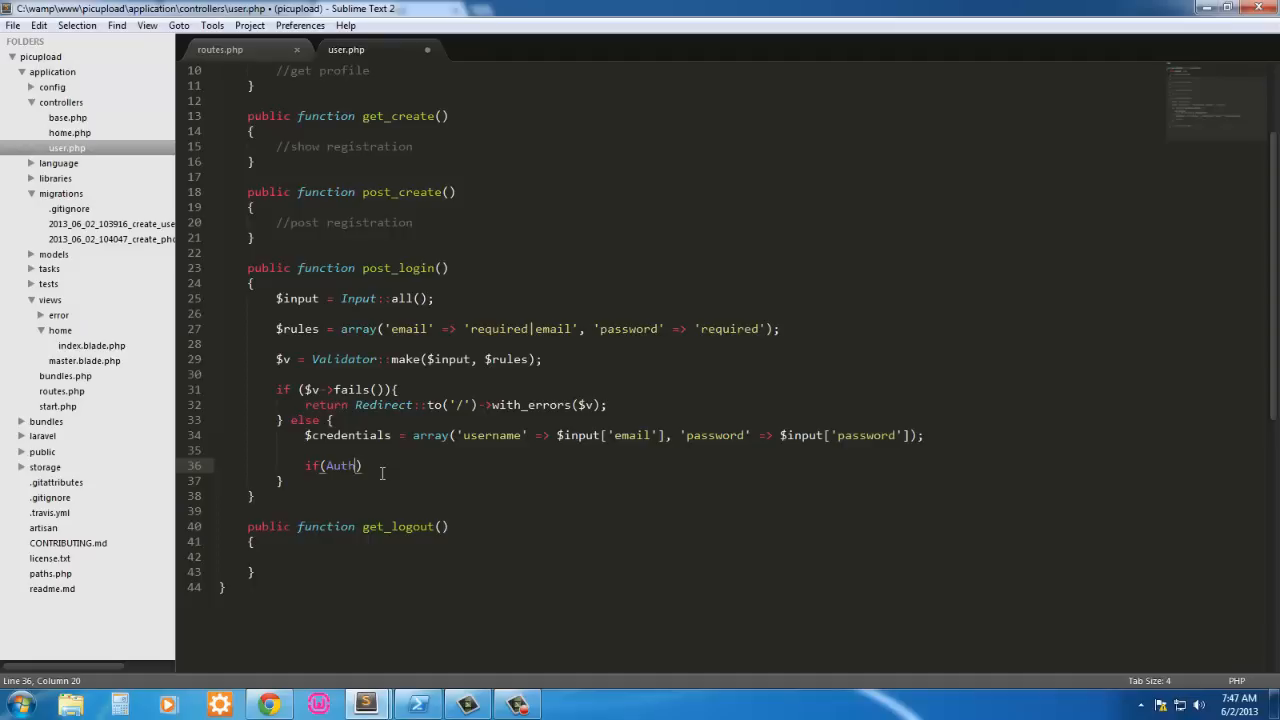
{"action": "type", "text": "::attempt("}
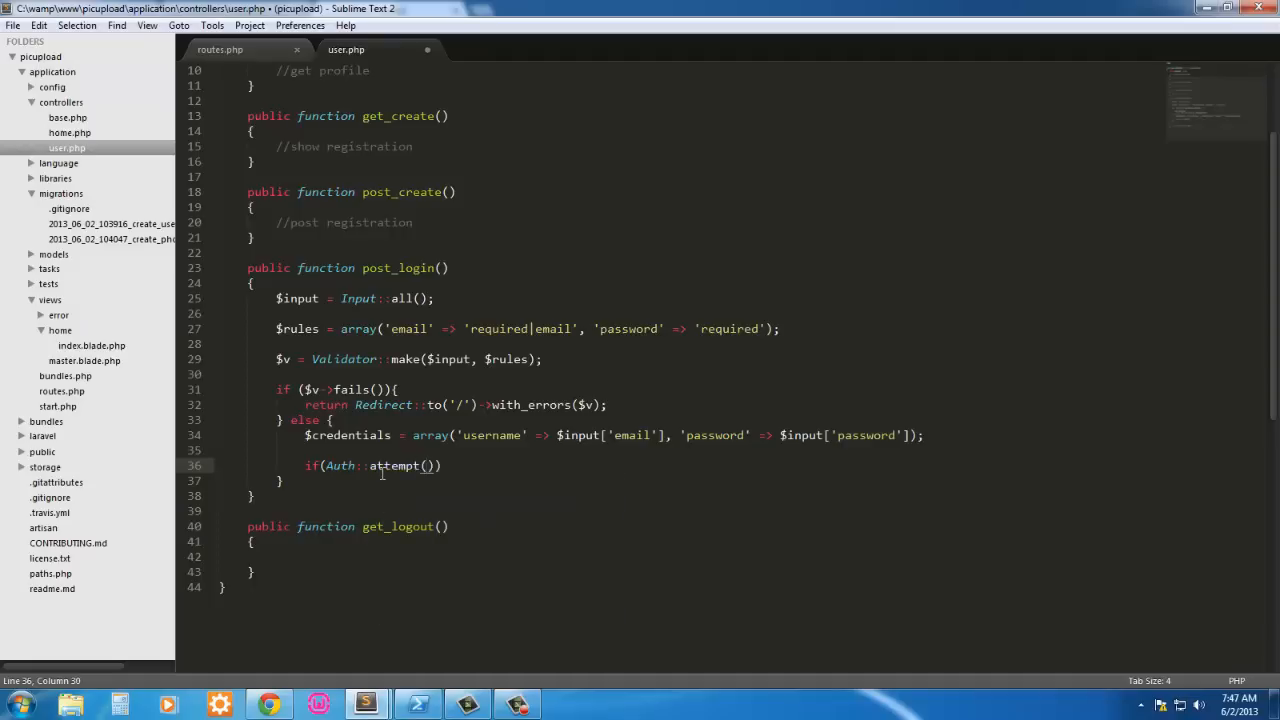
{"action": "type", "text": "$crd"}
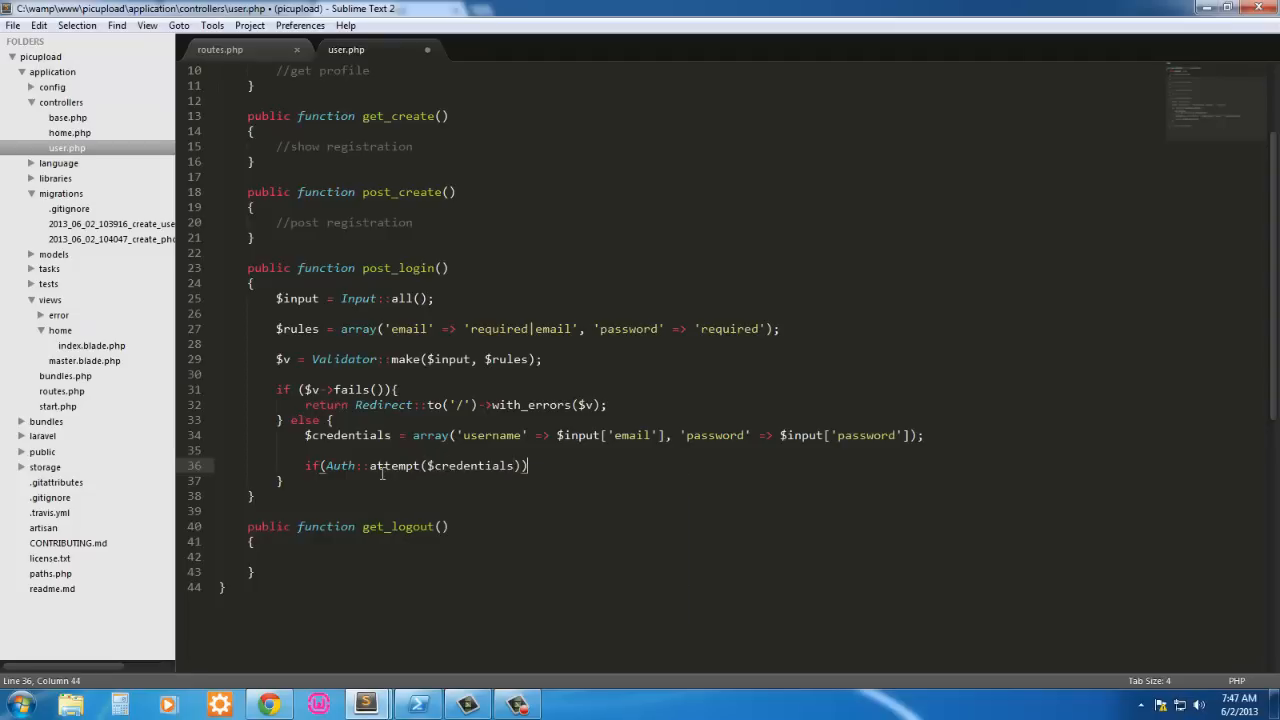
{"action": "type", "text": "{"}
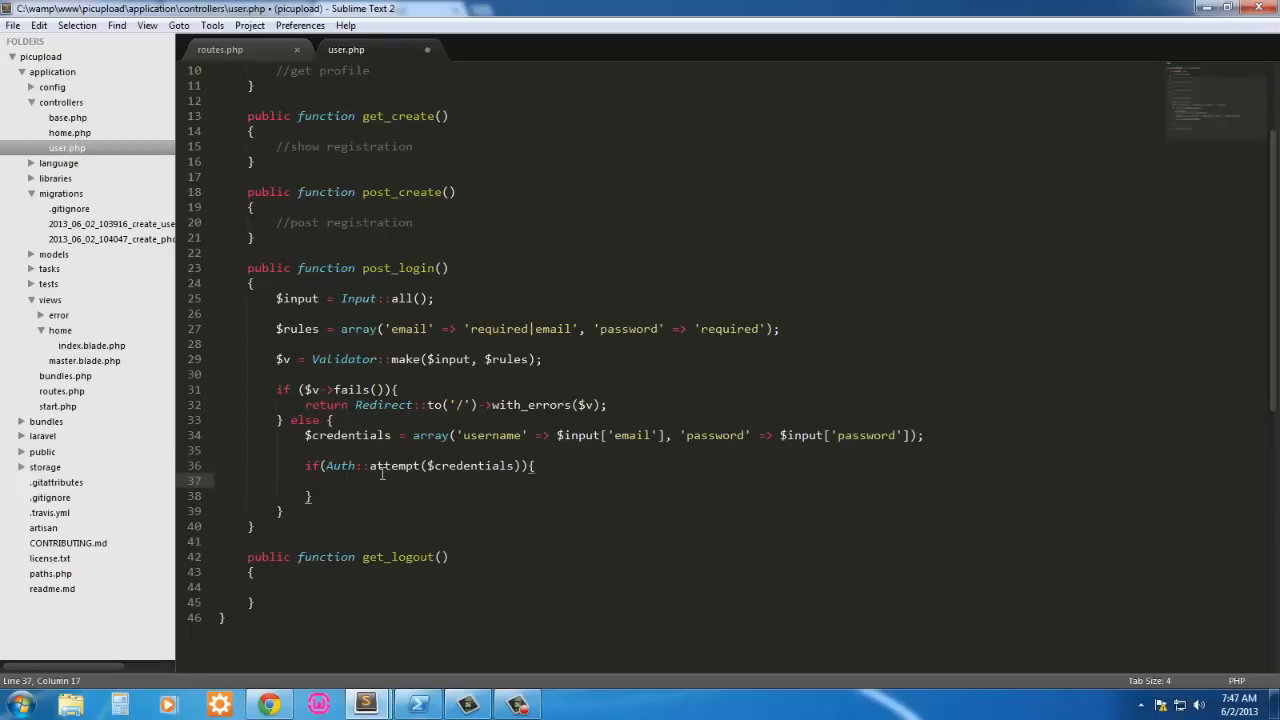
{"action": "type", "text": "return Redirect::"}
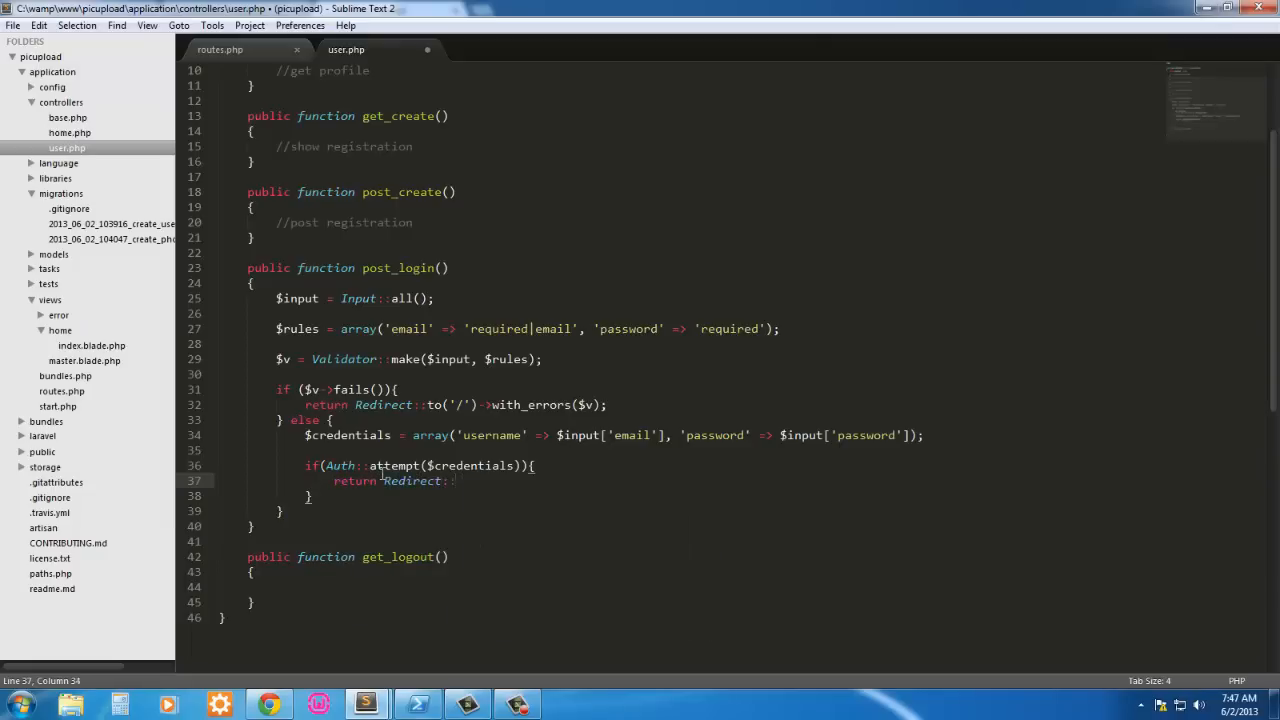
{"action": "type", "text": "pro')"}
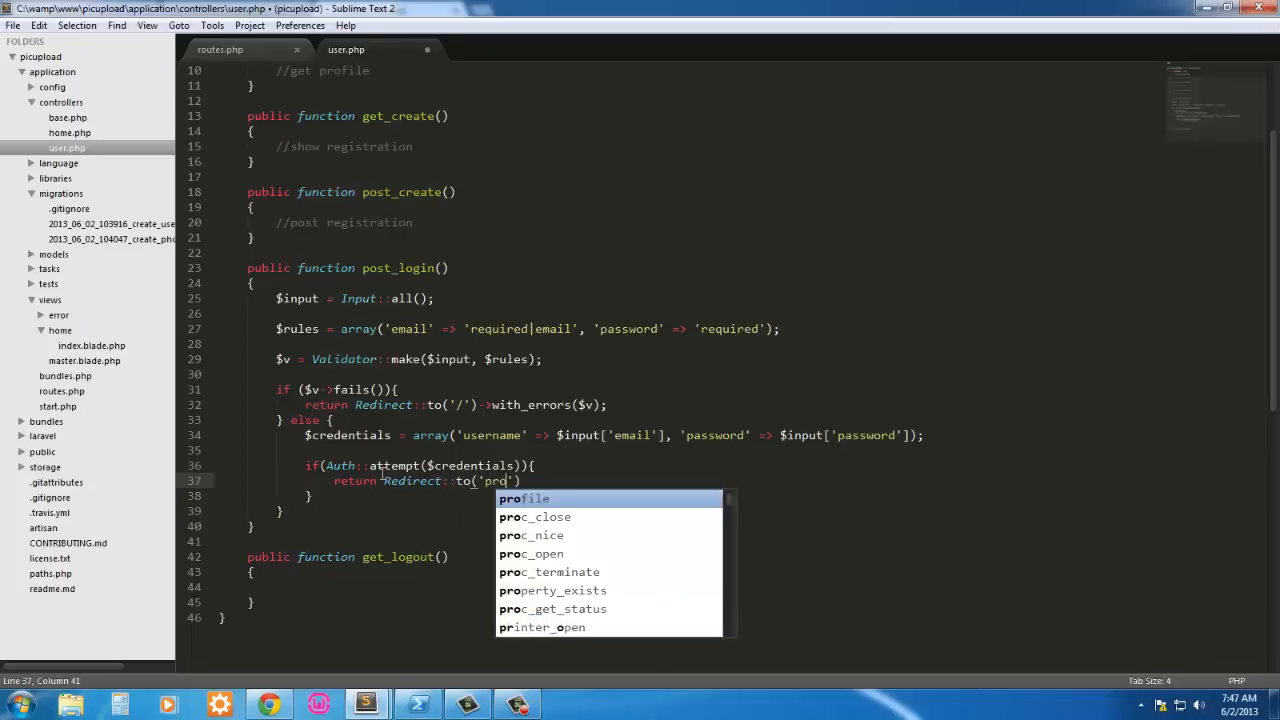
{"action": "type", "text": "ofile"}
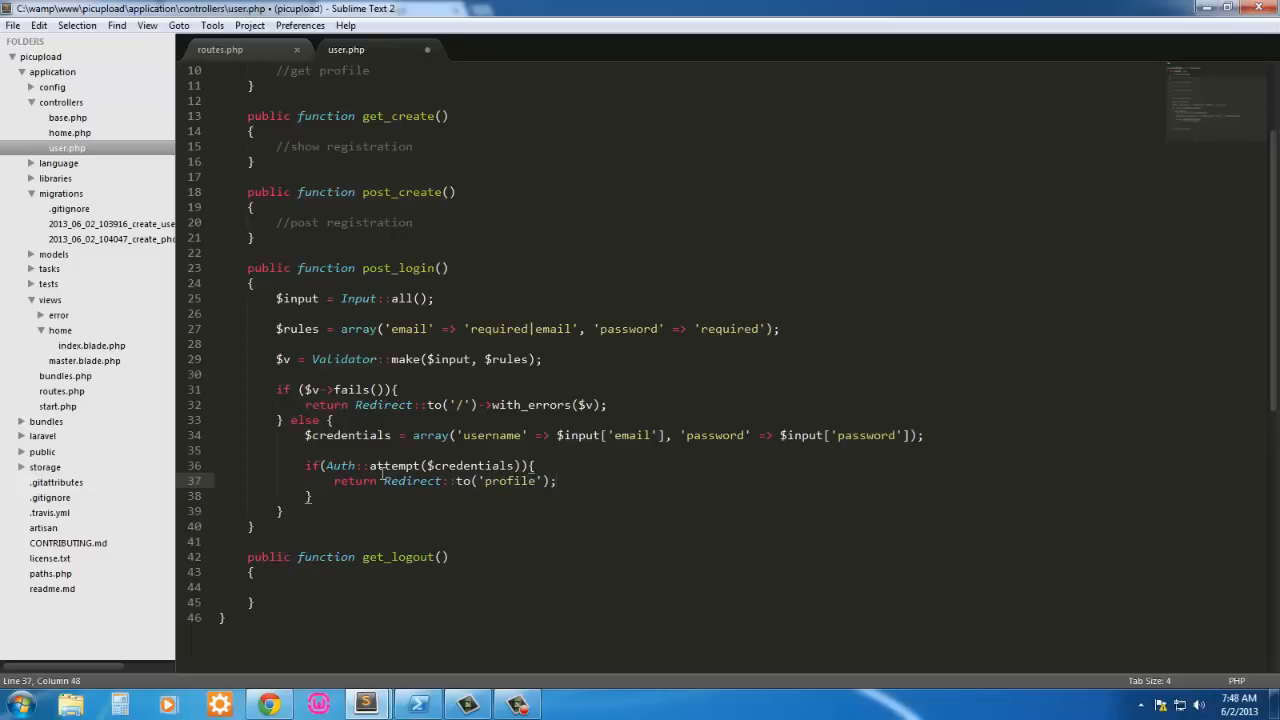
{"action": "left_click", "coordinate": [330, 481]}
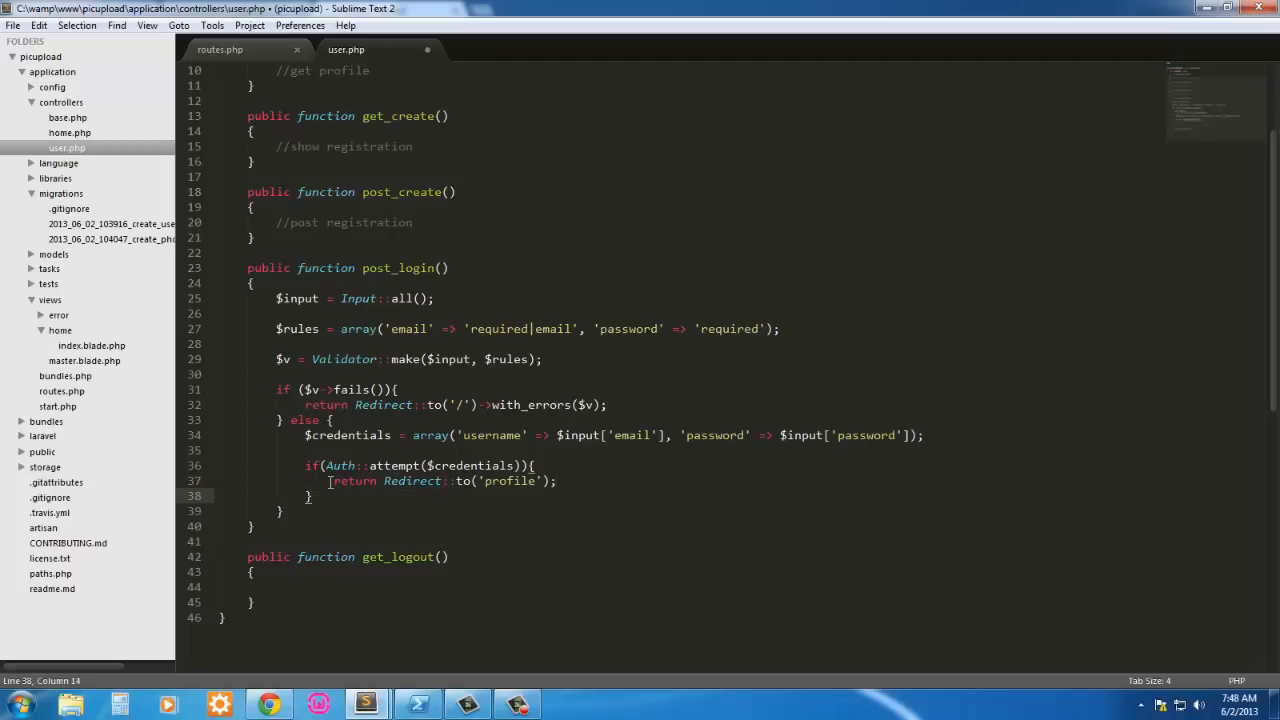
Step: Add an else branch returning Redirect::to('/') and save user.php
{"action": "key", "text": "Right"}
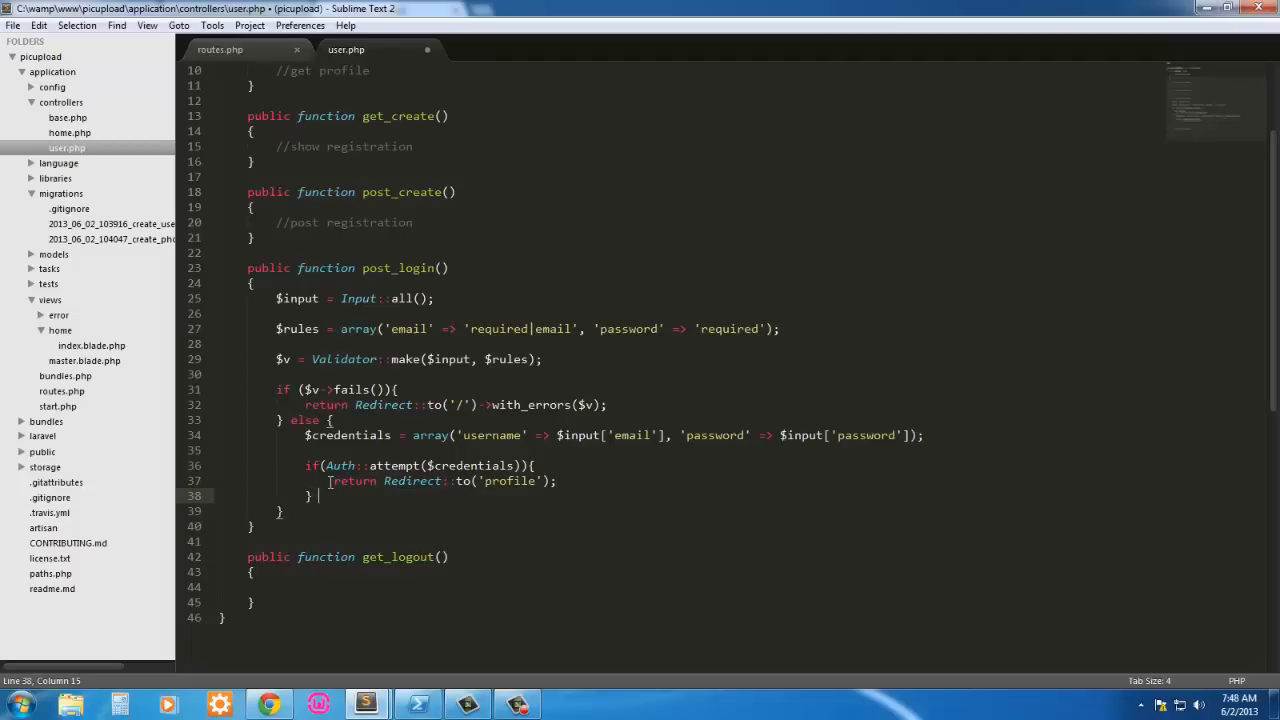
{"action": "type", "text": "else {"}
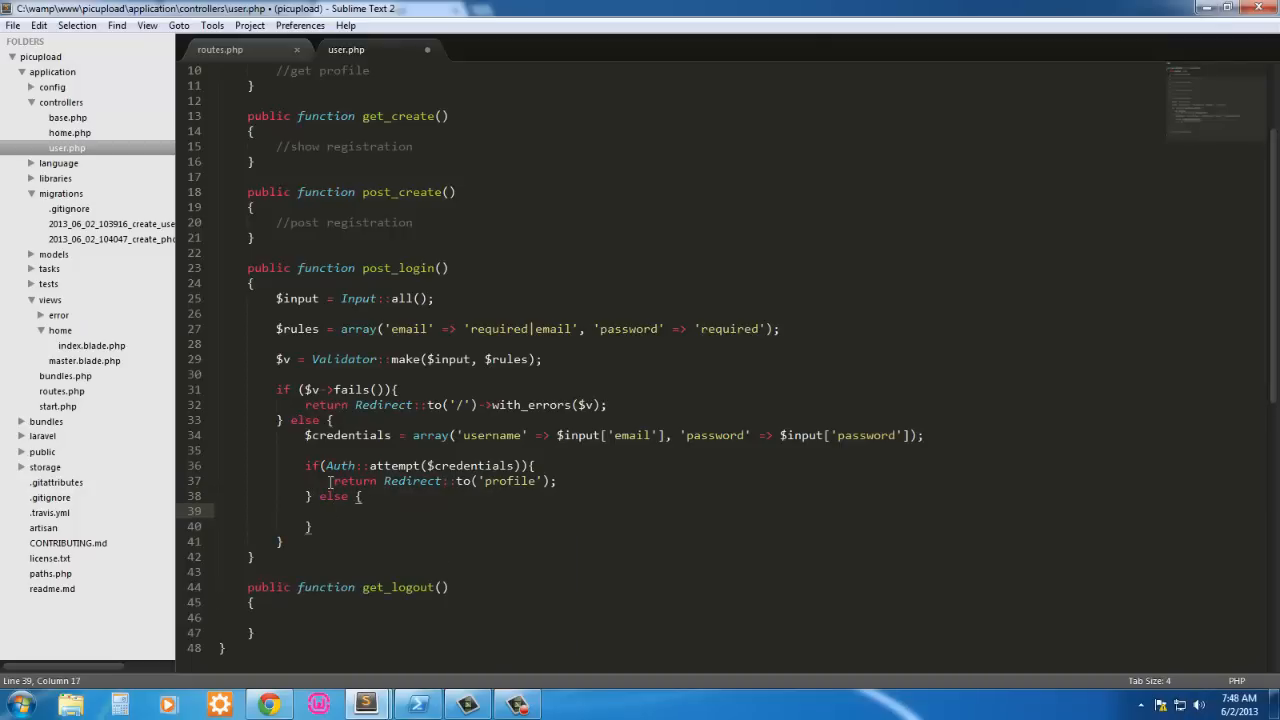
{"action": "type", "text": "return"}
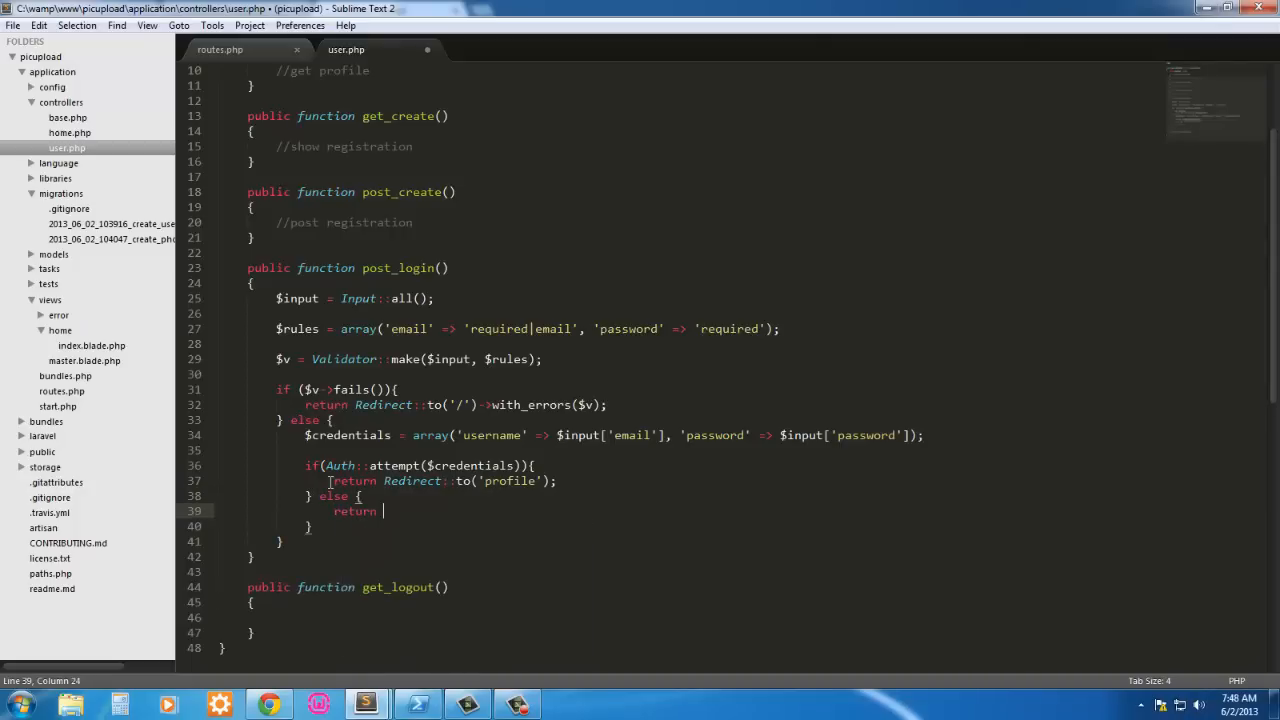
{"action": "type", "text": "Redirect::to("}
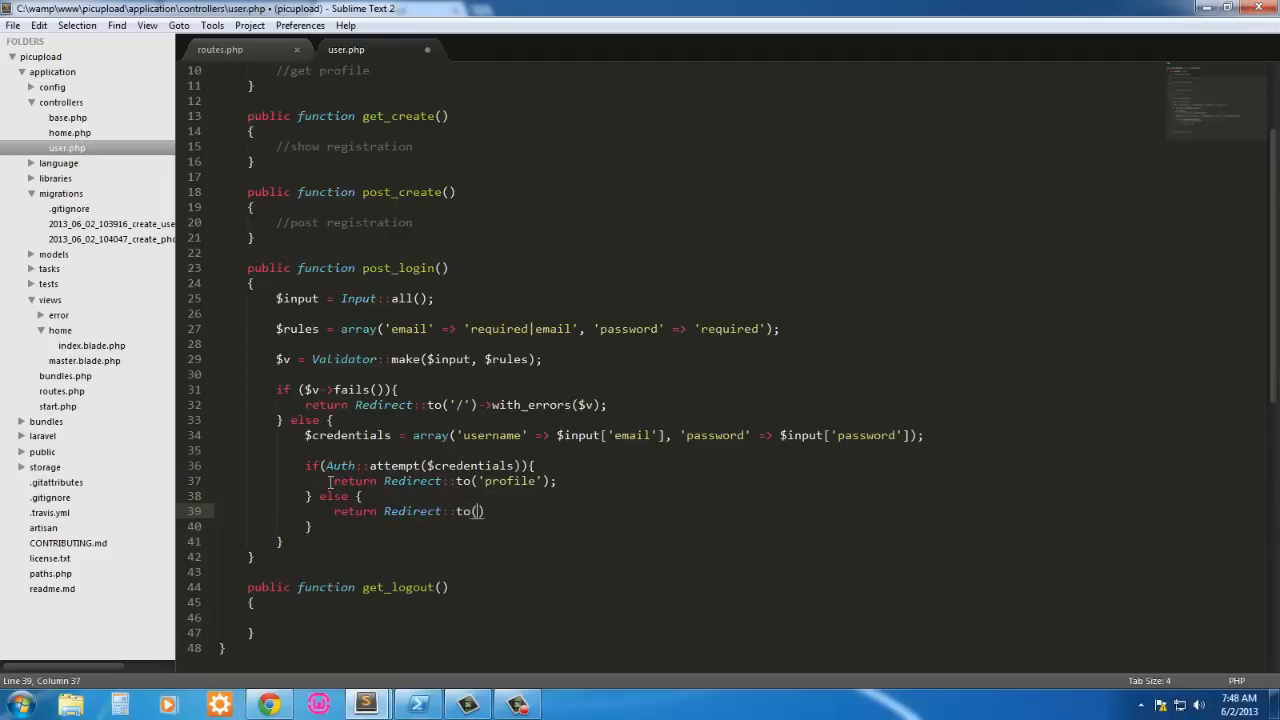
{"action": "type", "text": "'/'"}
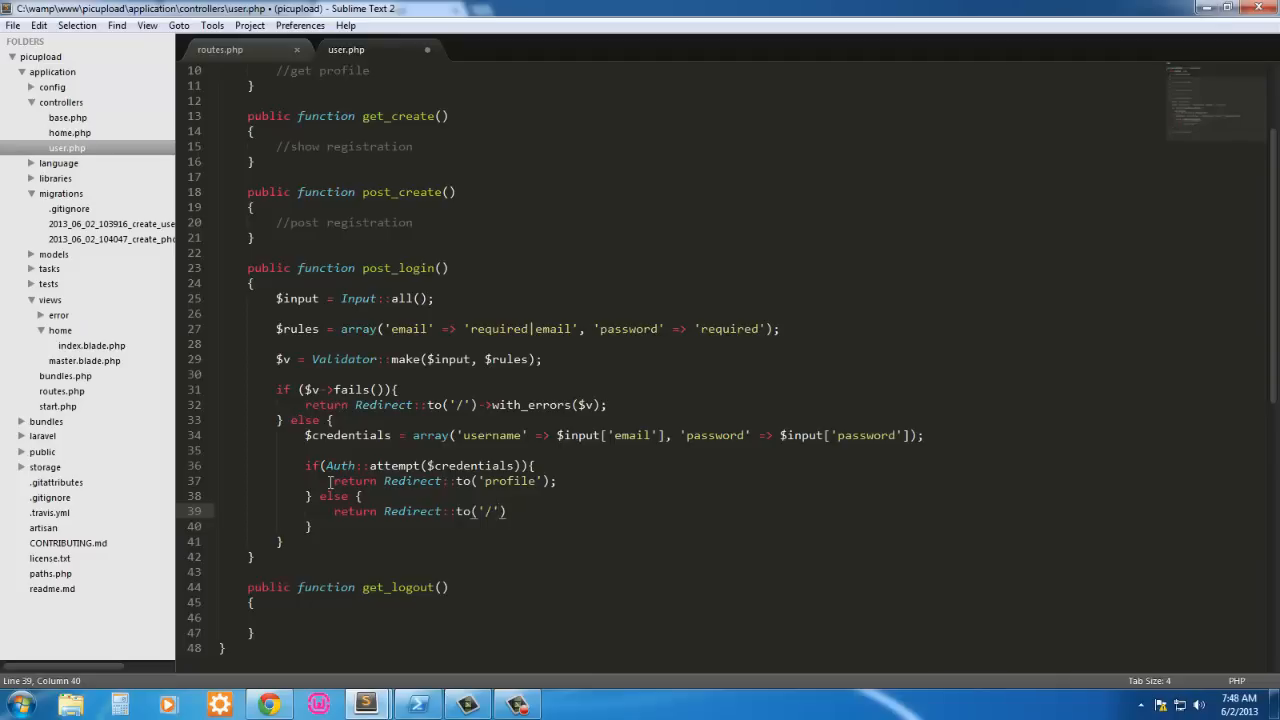
{"action": "type", "text": ";"}
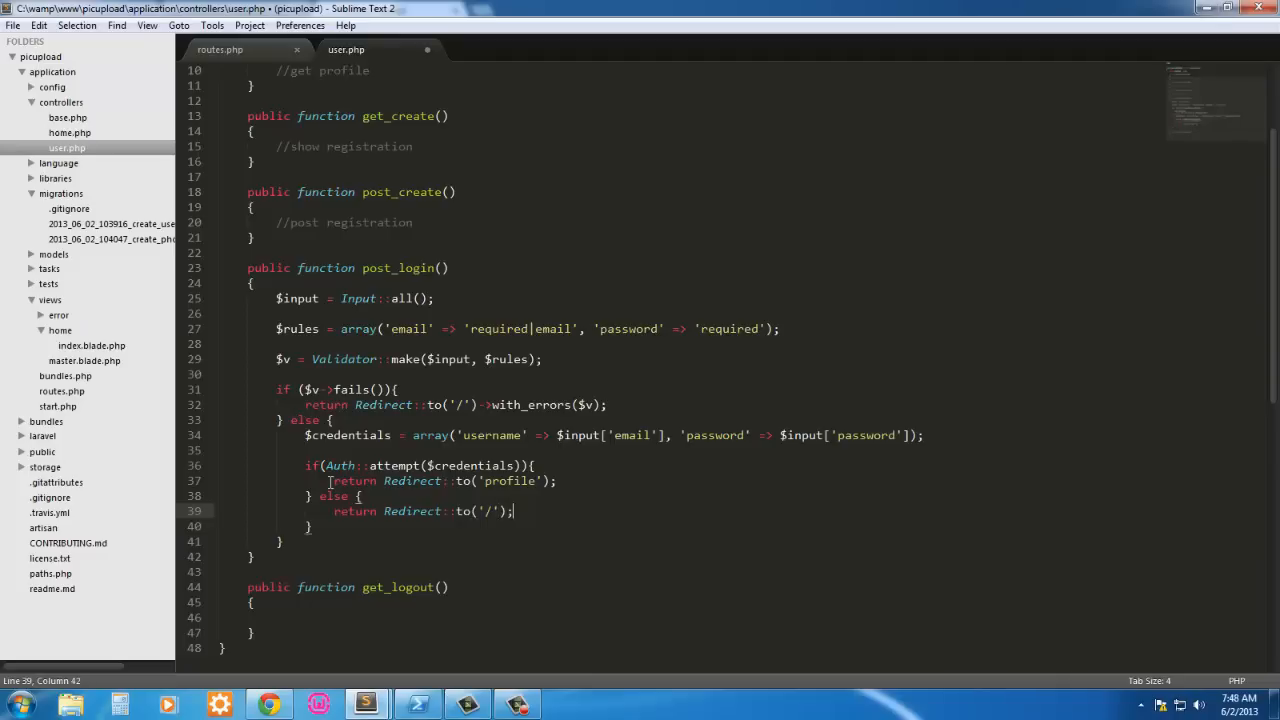
{"action": "key", "text": "ctrl+s"}
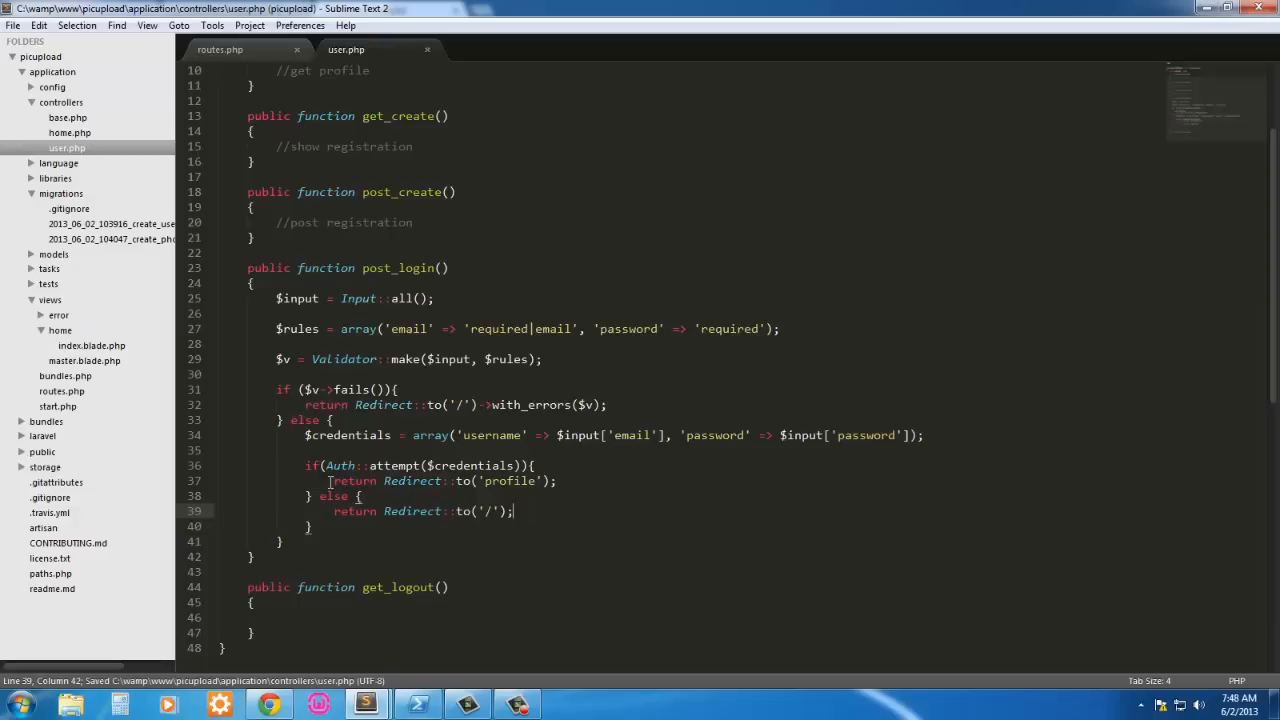
{"action": "mouse_move", "coordinate": [567, 457]}
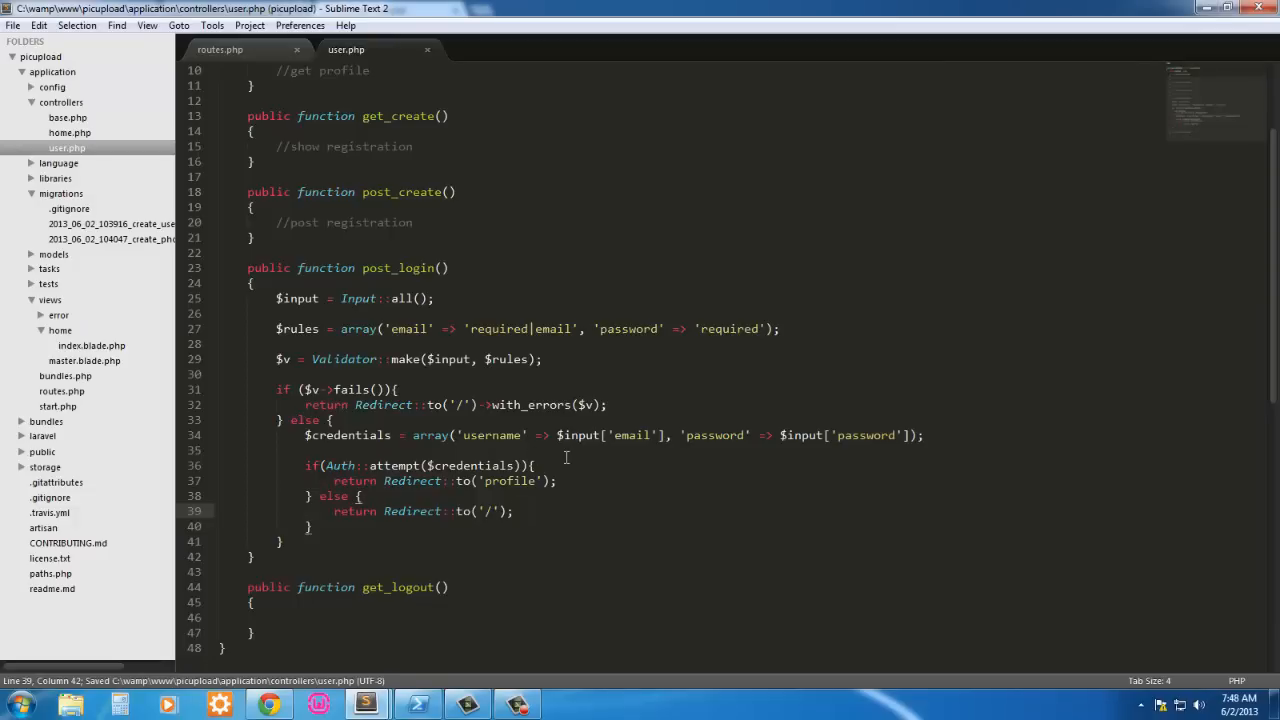